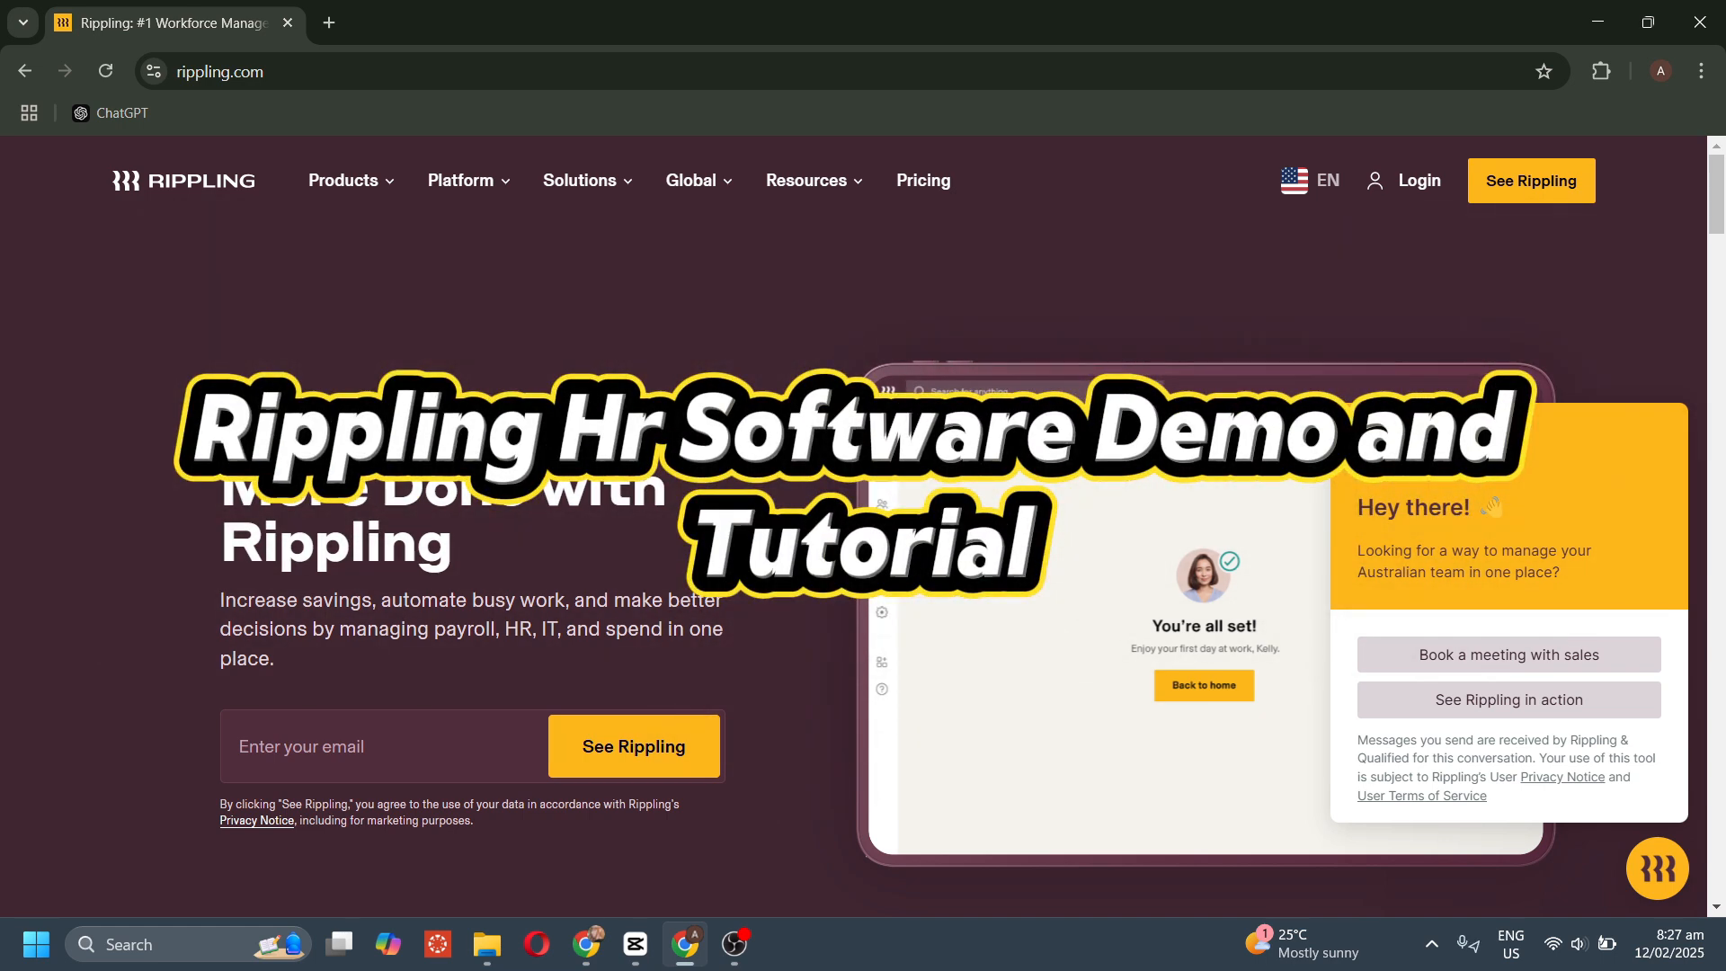
- Browse down the homepage's HR product list and dismiss the chat greeting popup
scroll("down", 3)
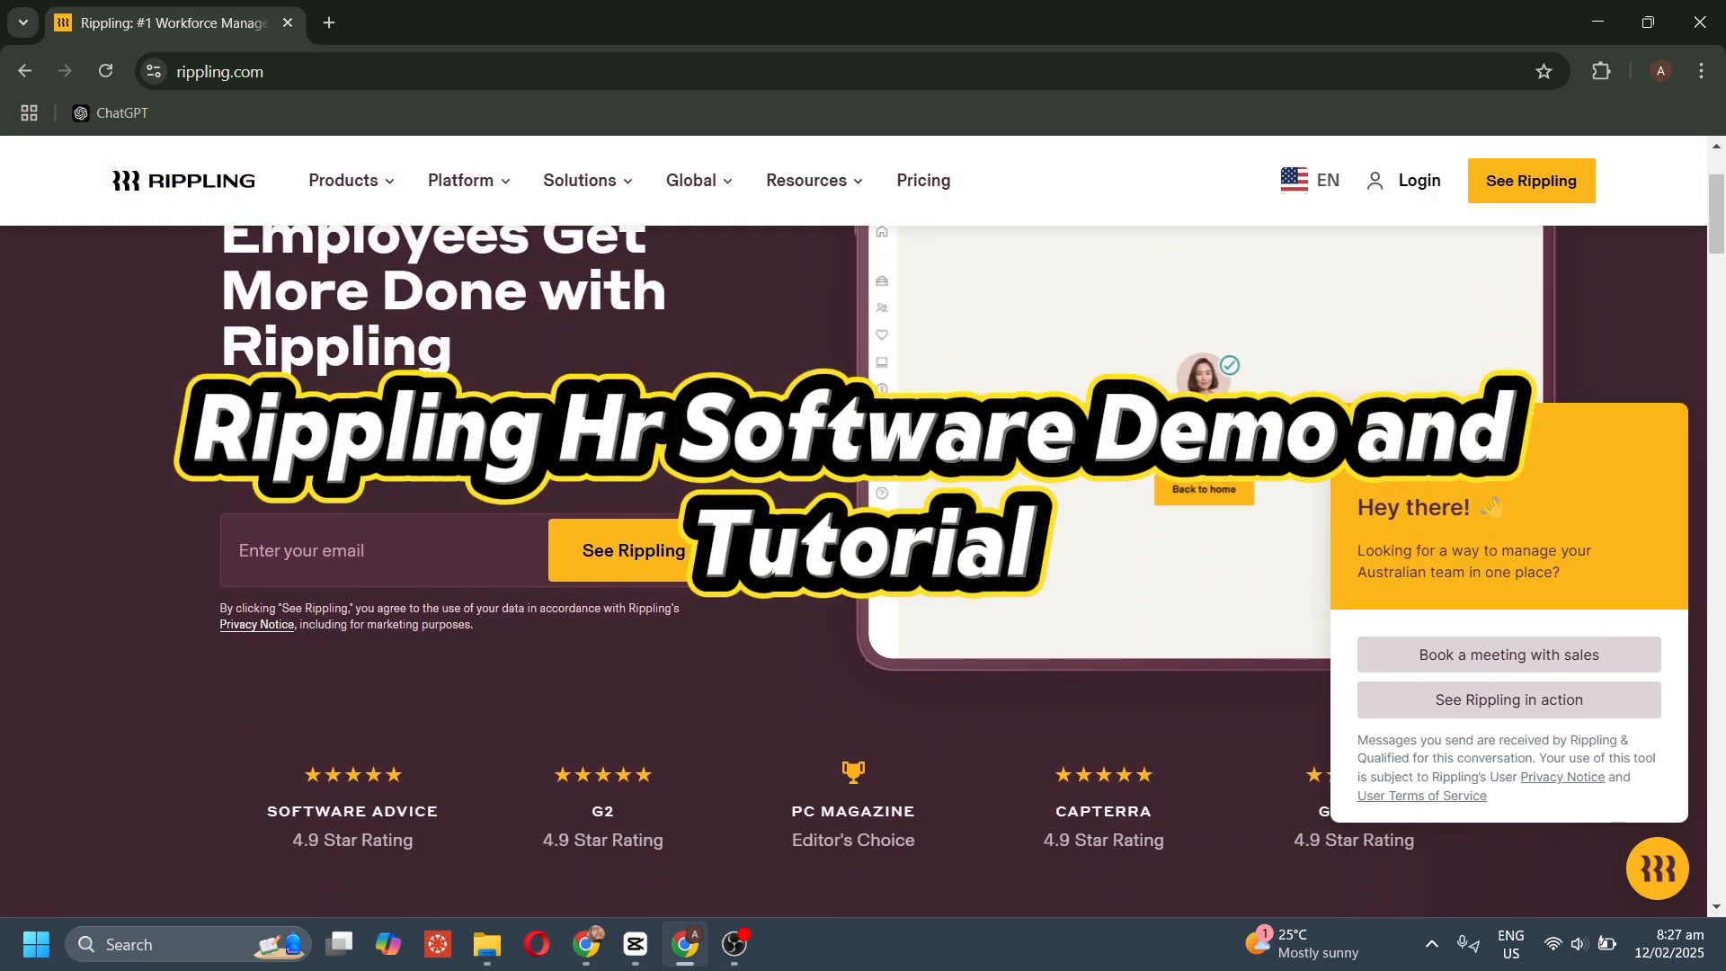
scroll("down", 3)
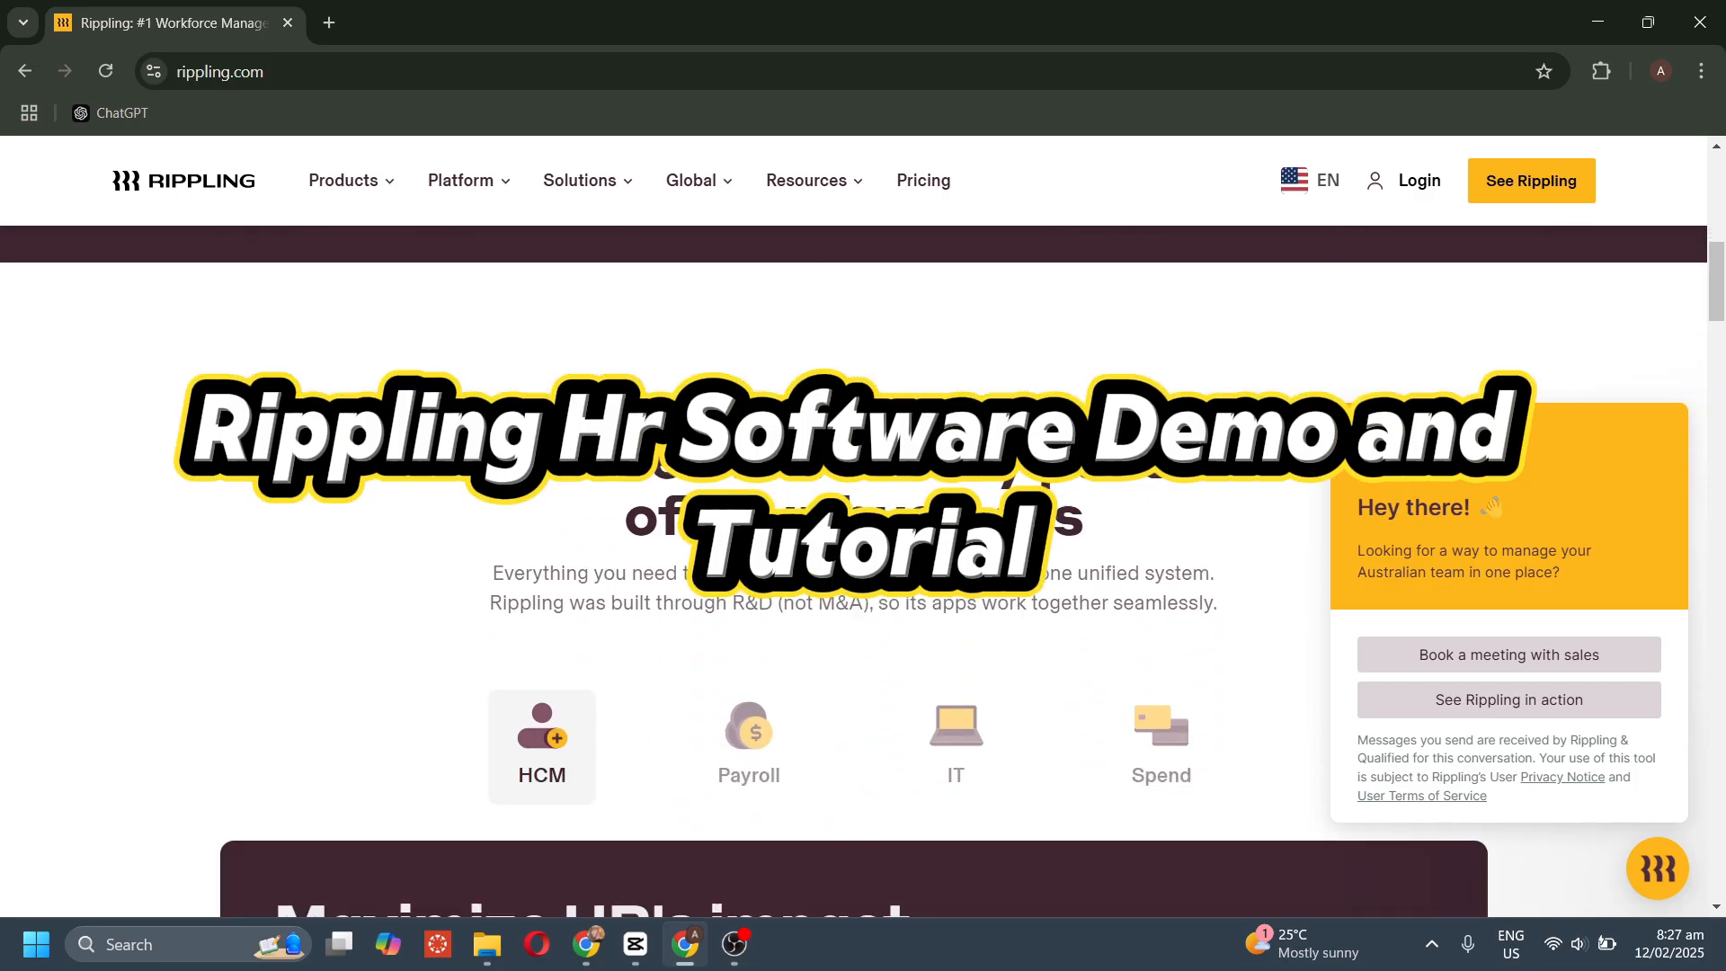
scroll("down", 3)
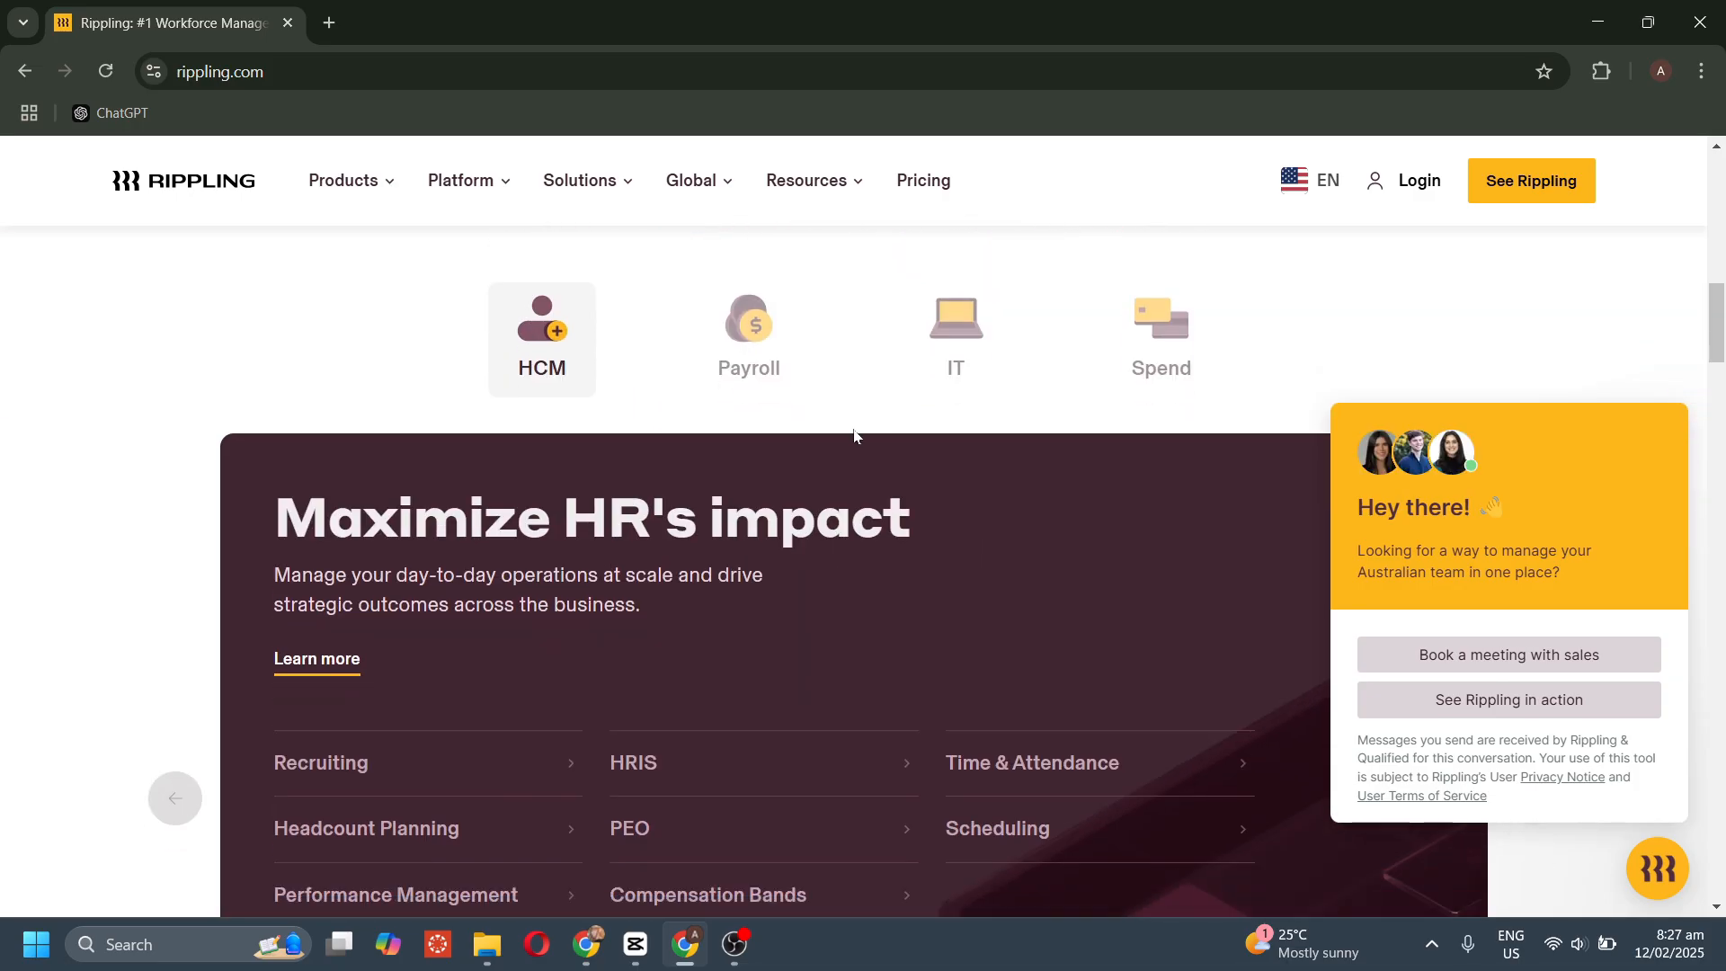
scroll("down", 3)
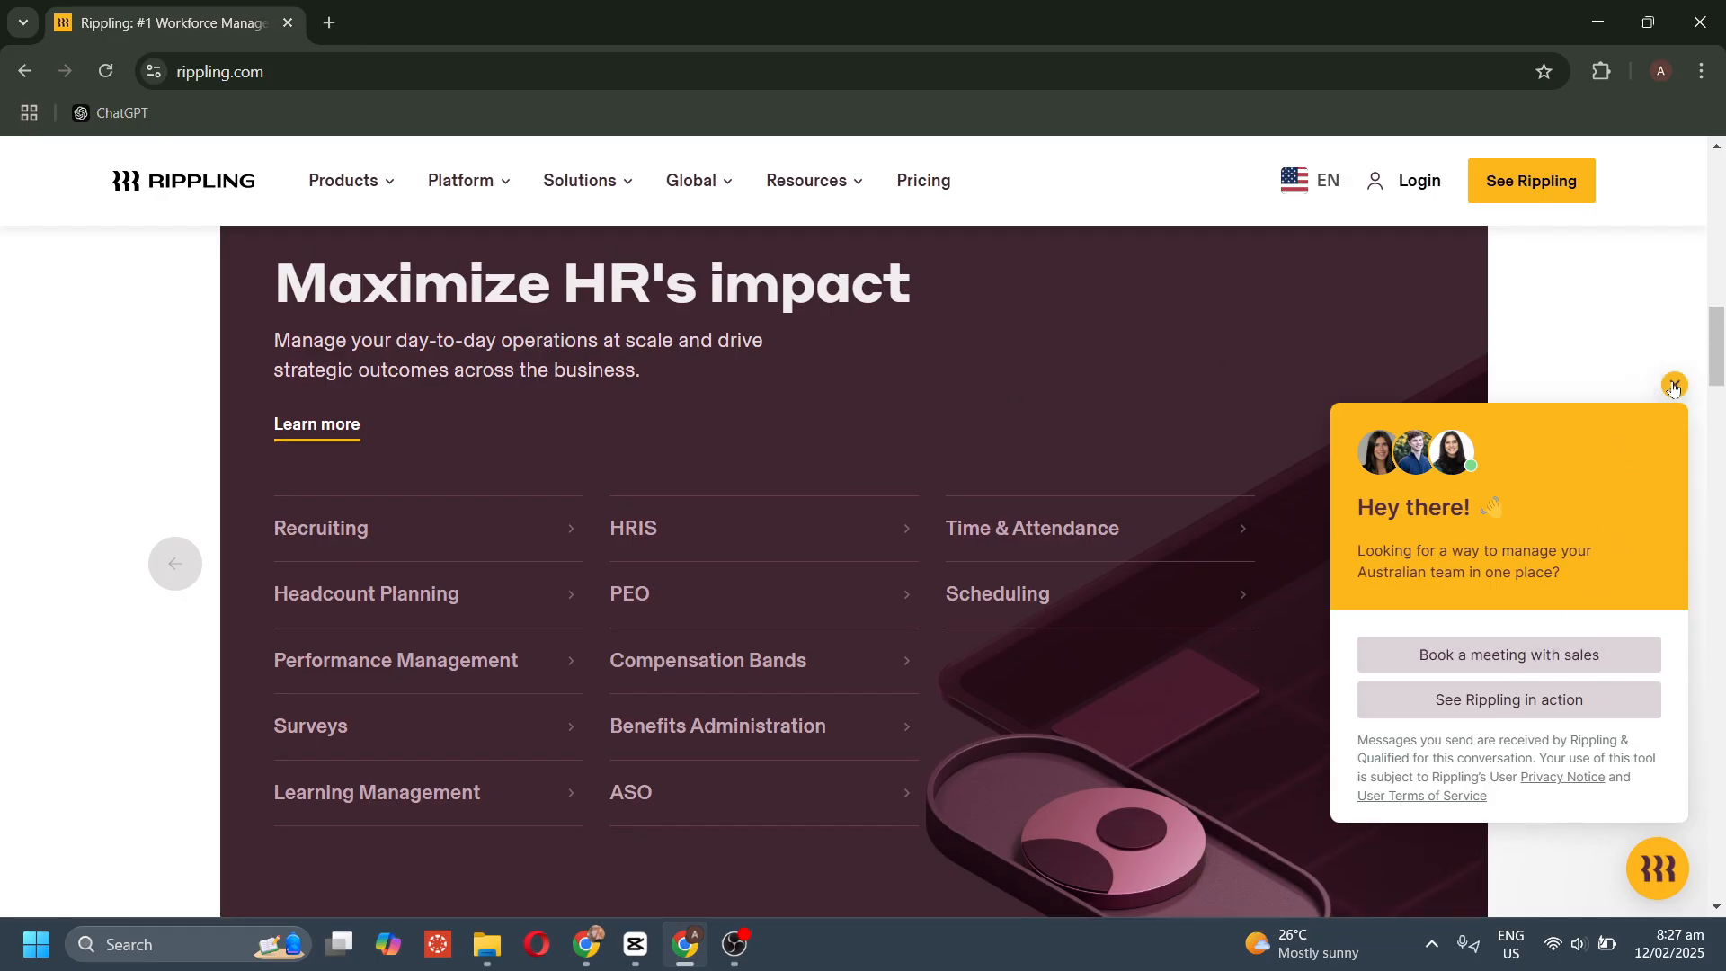
left_click(1672, 386)
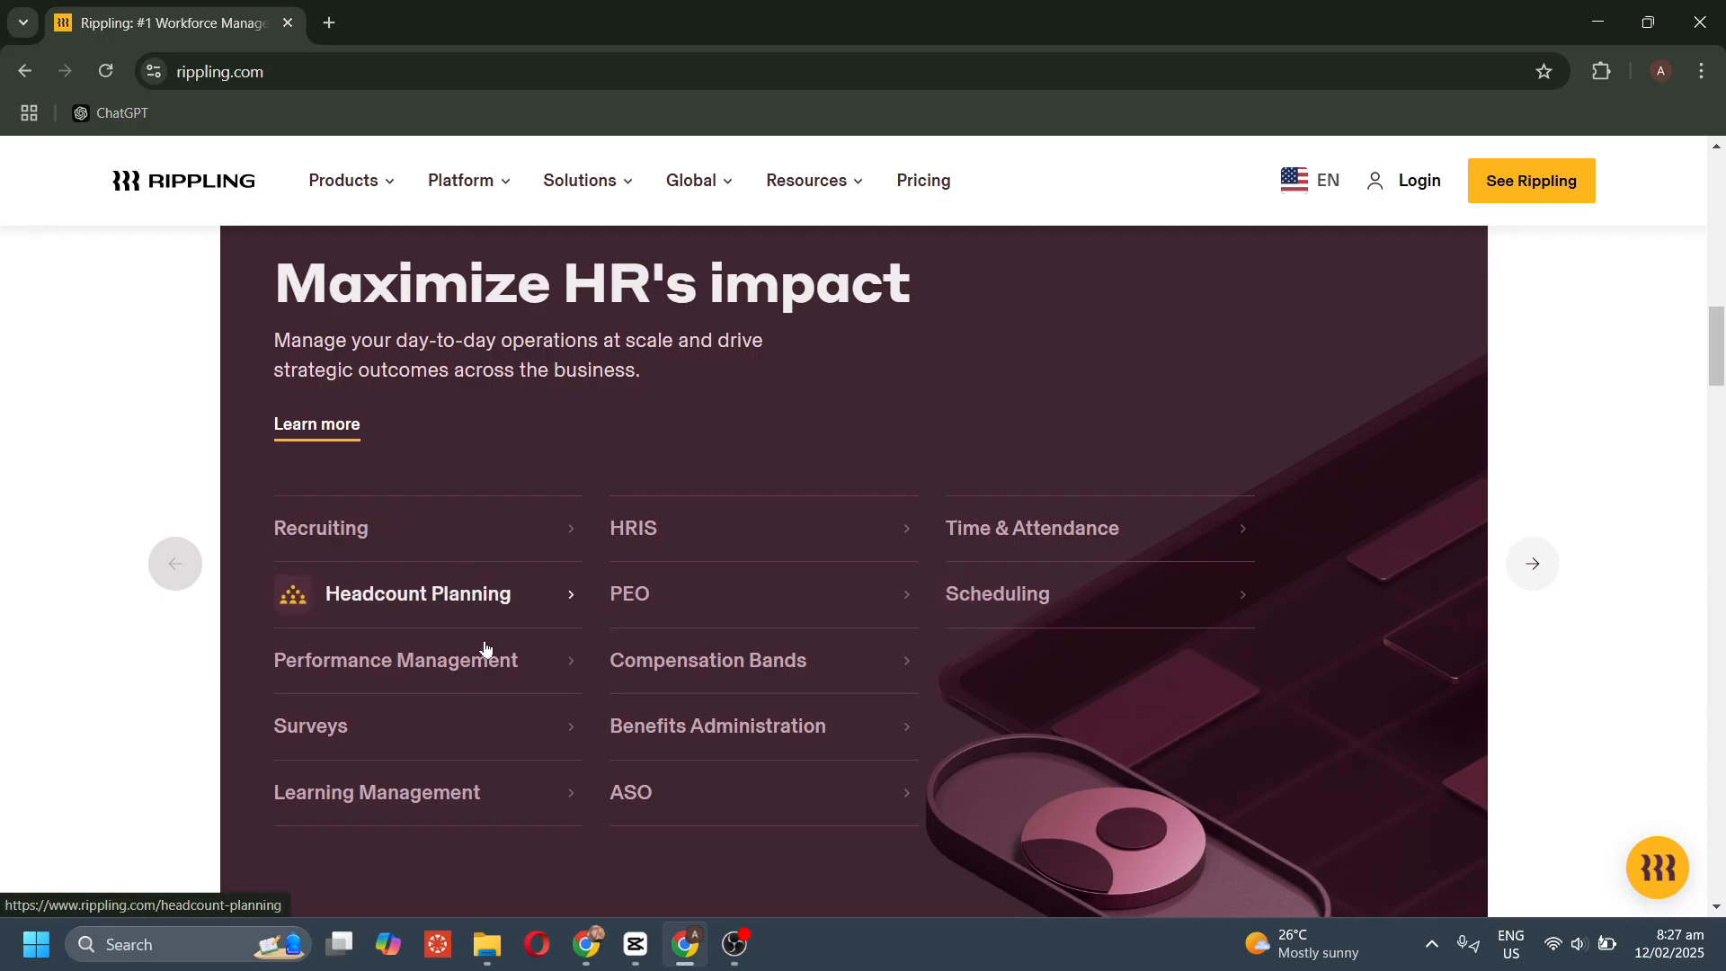
mouse_move(474, 731)
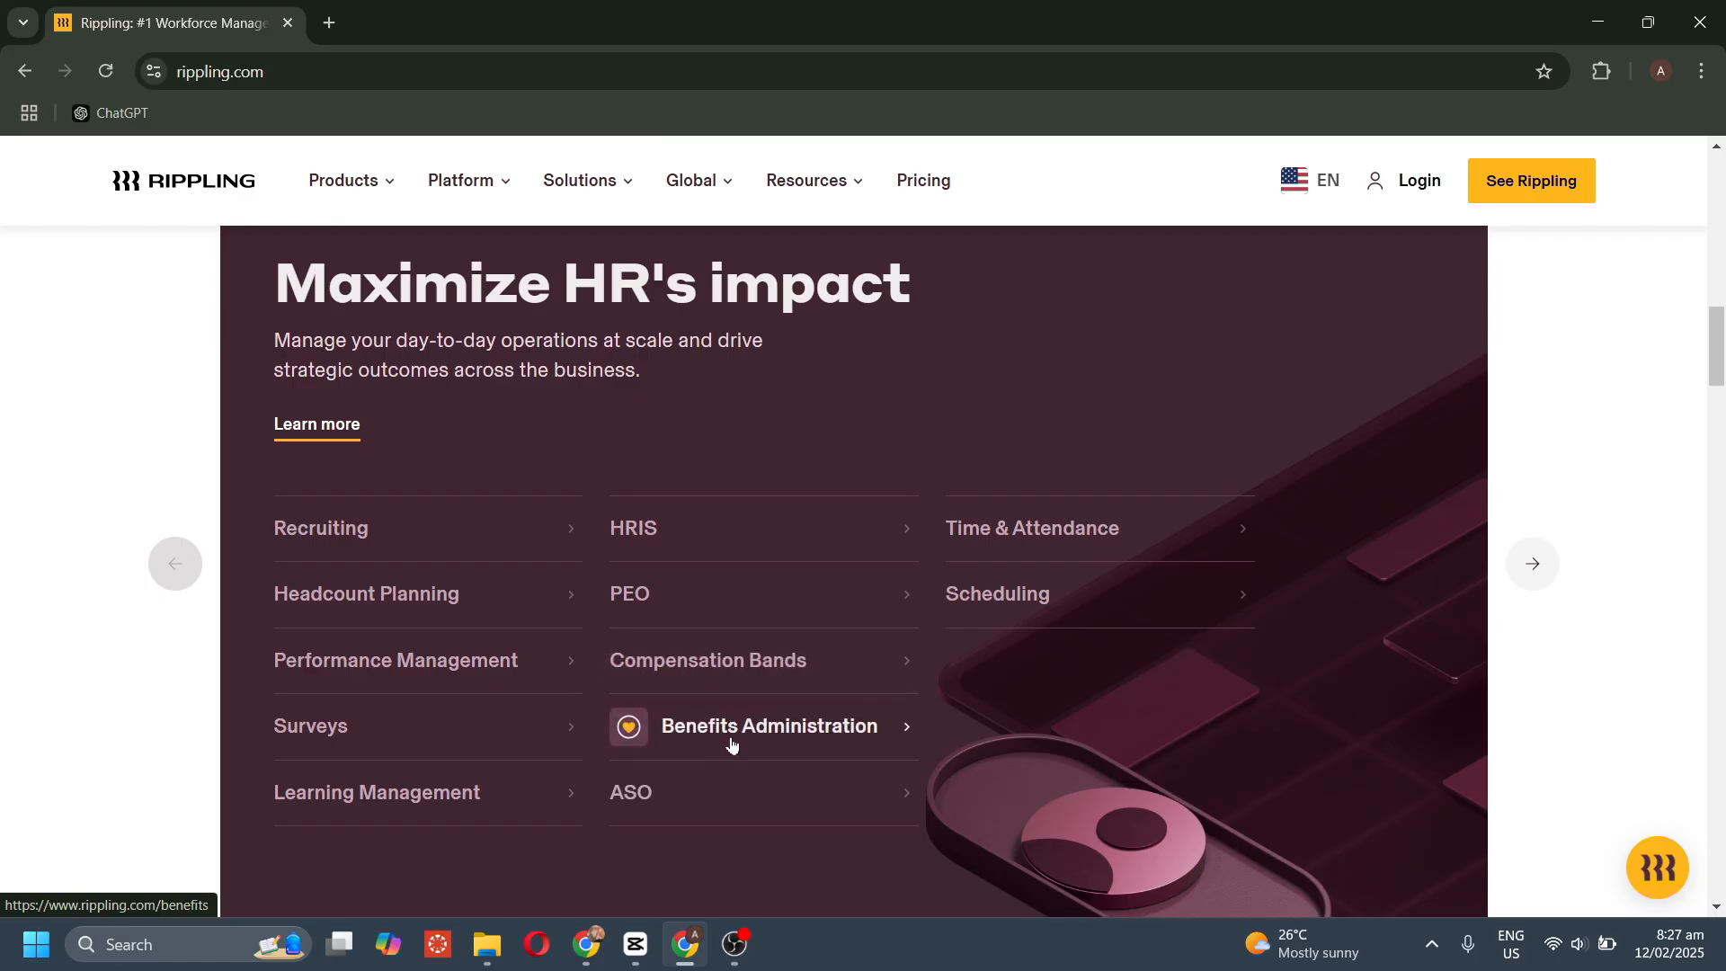
mouse_move(1081, 529)
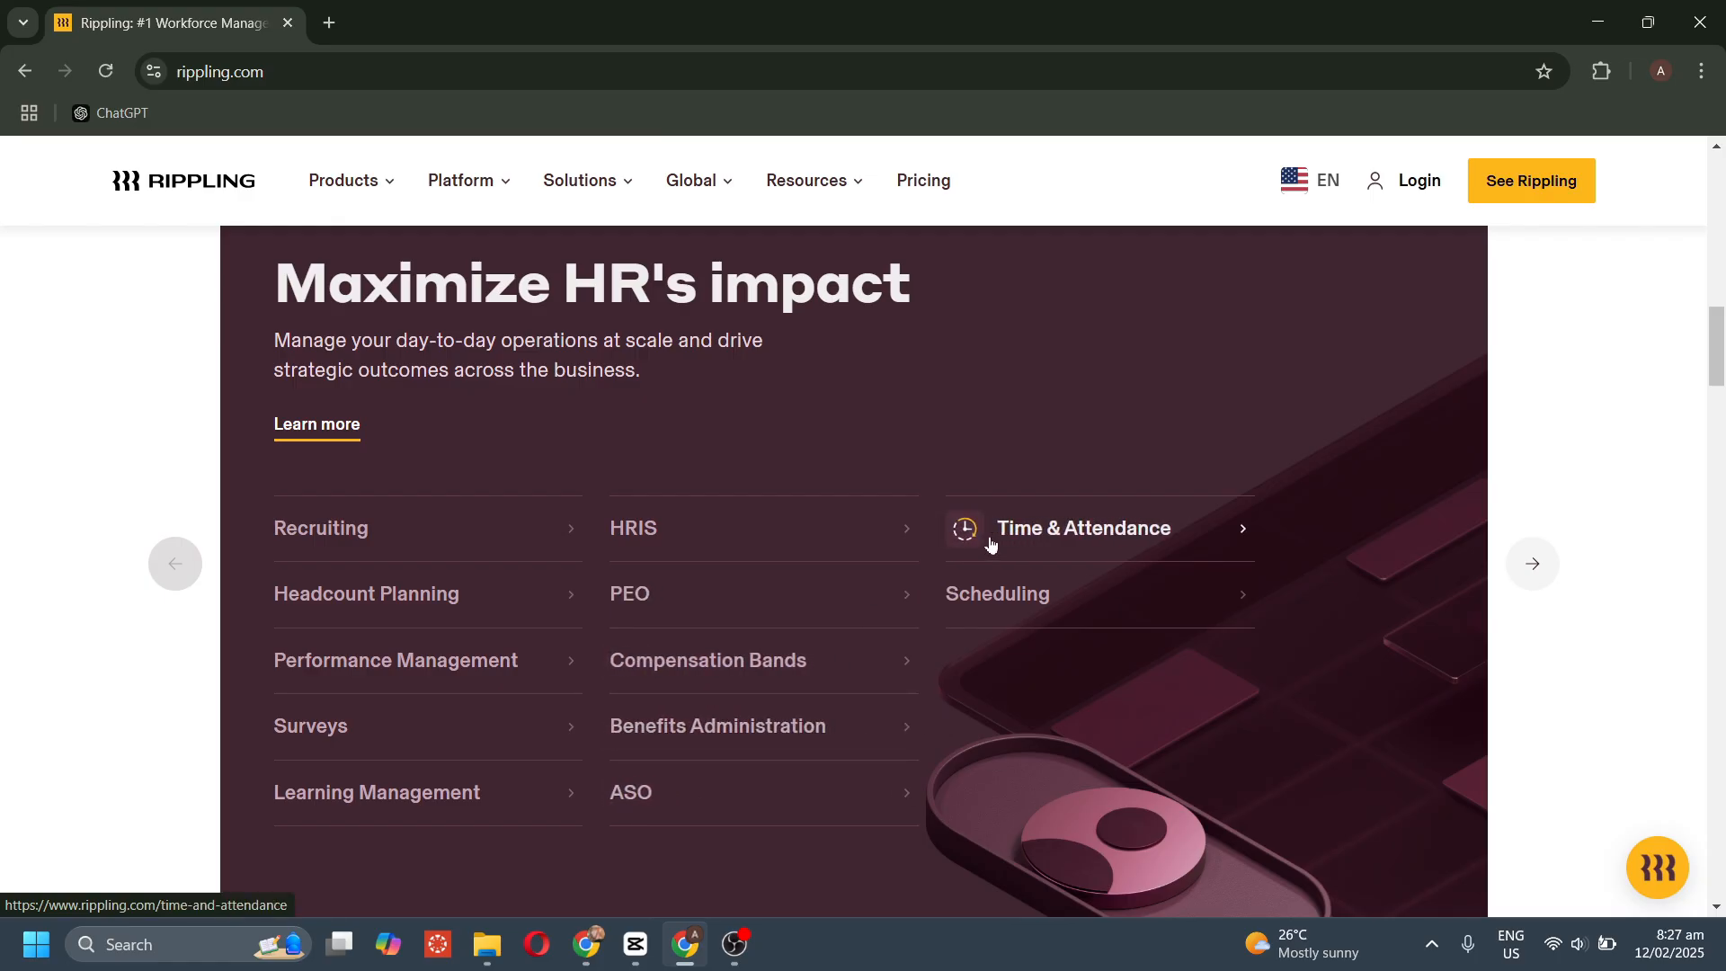
- Continue through the global teams section of the homepage
scroll("down", 3)
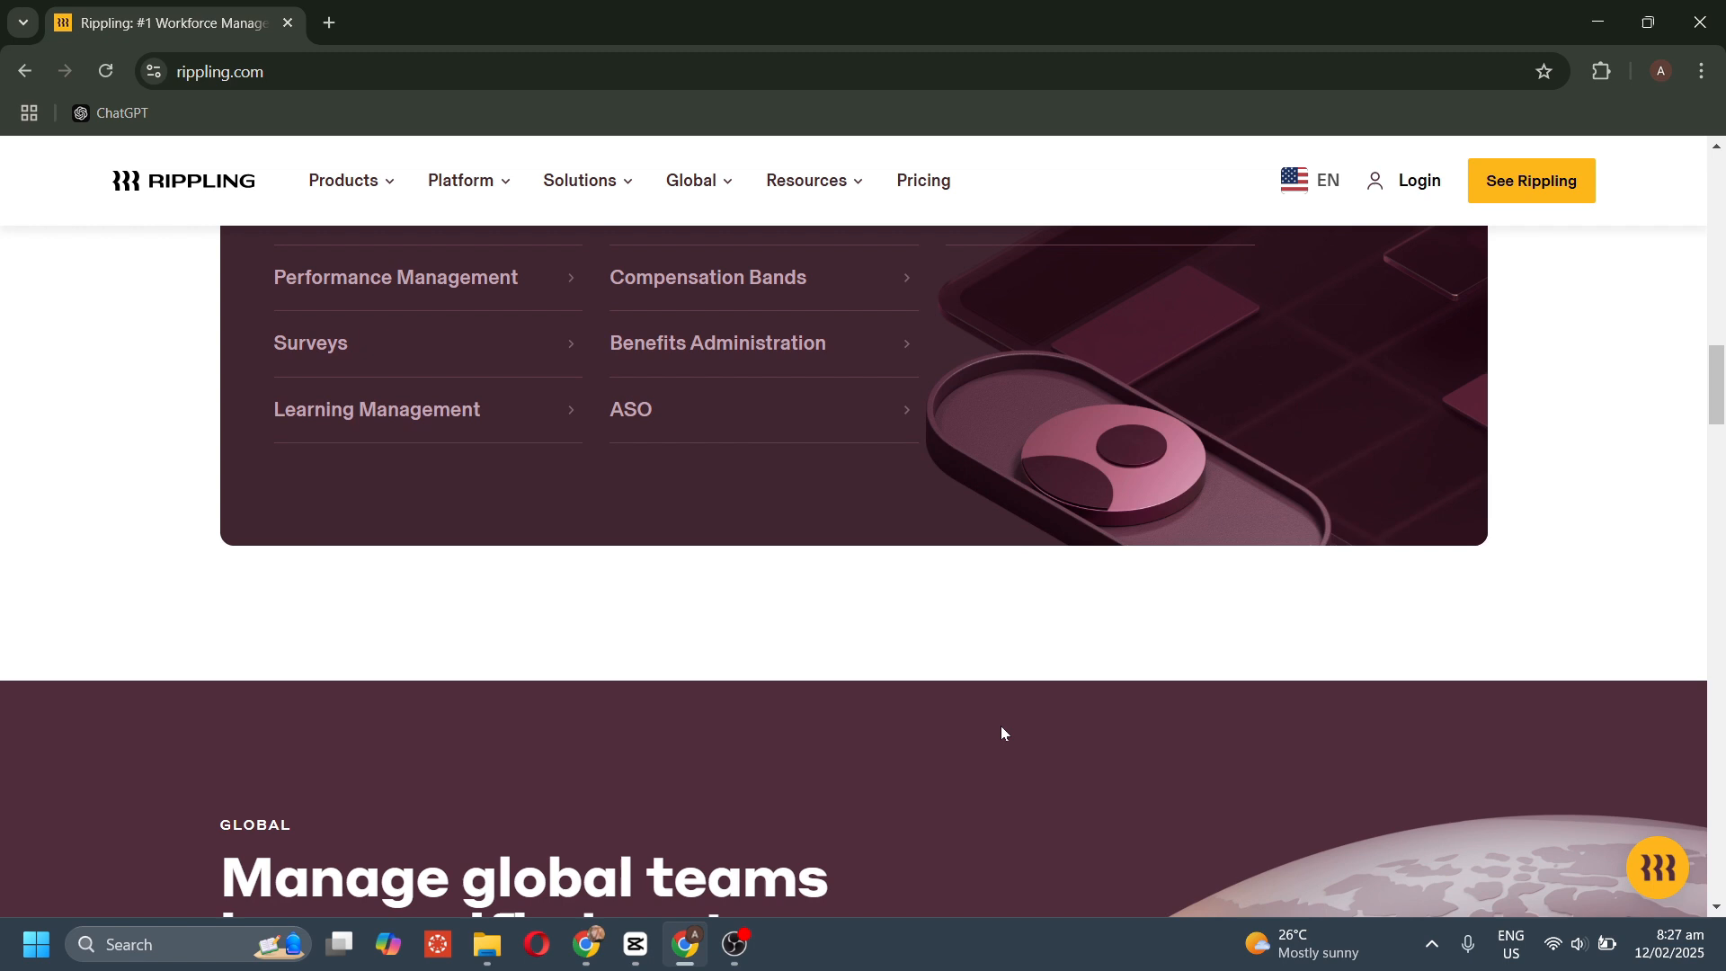
scroll("down", 3)
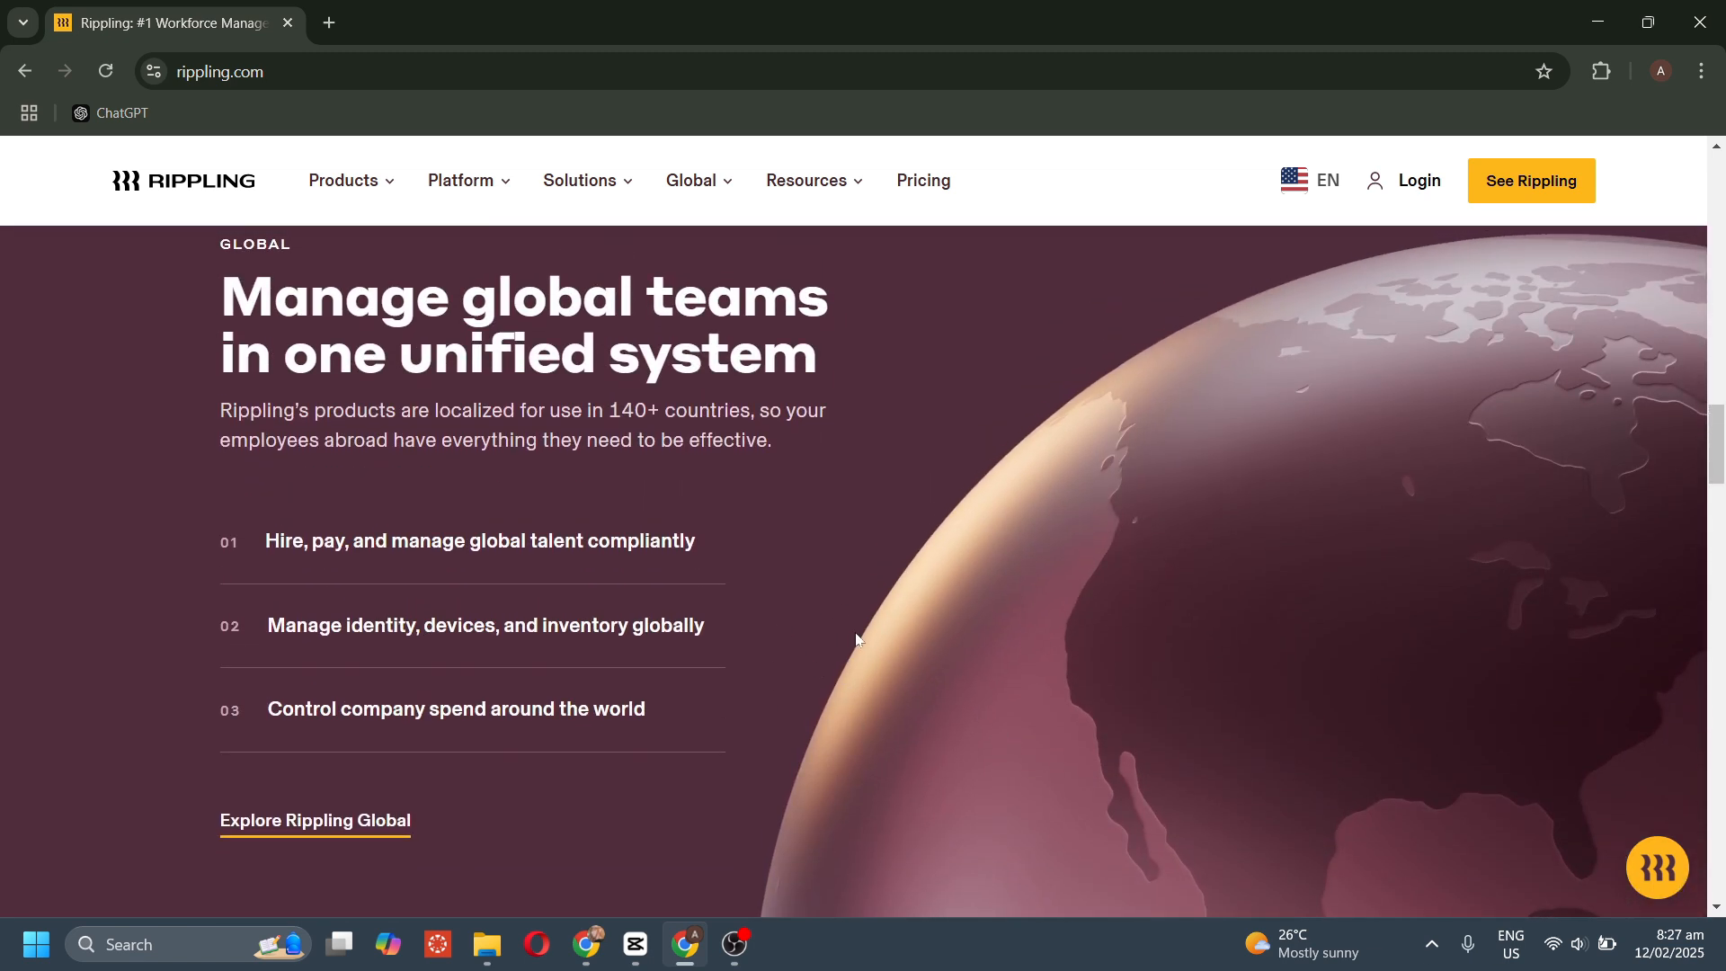
scroll("down", 3)
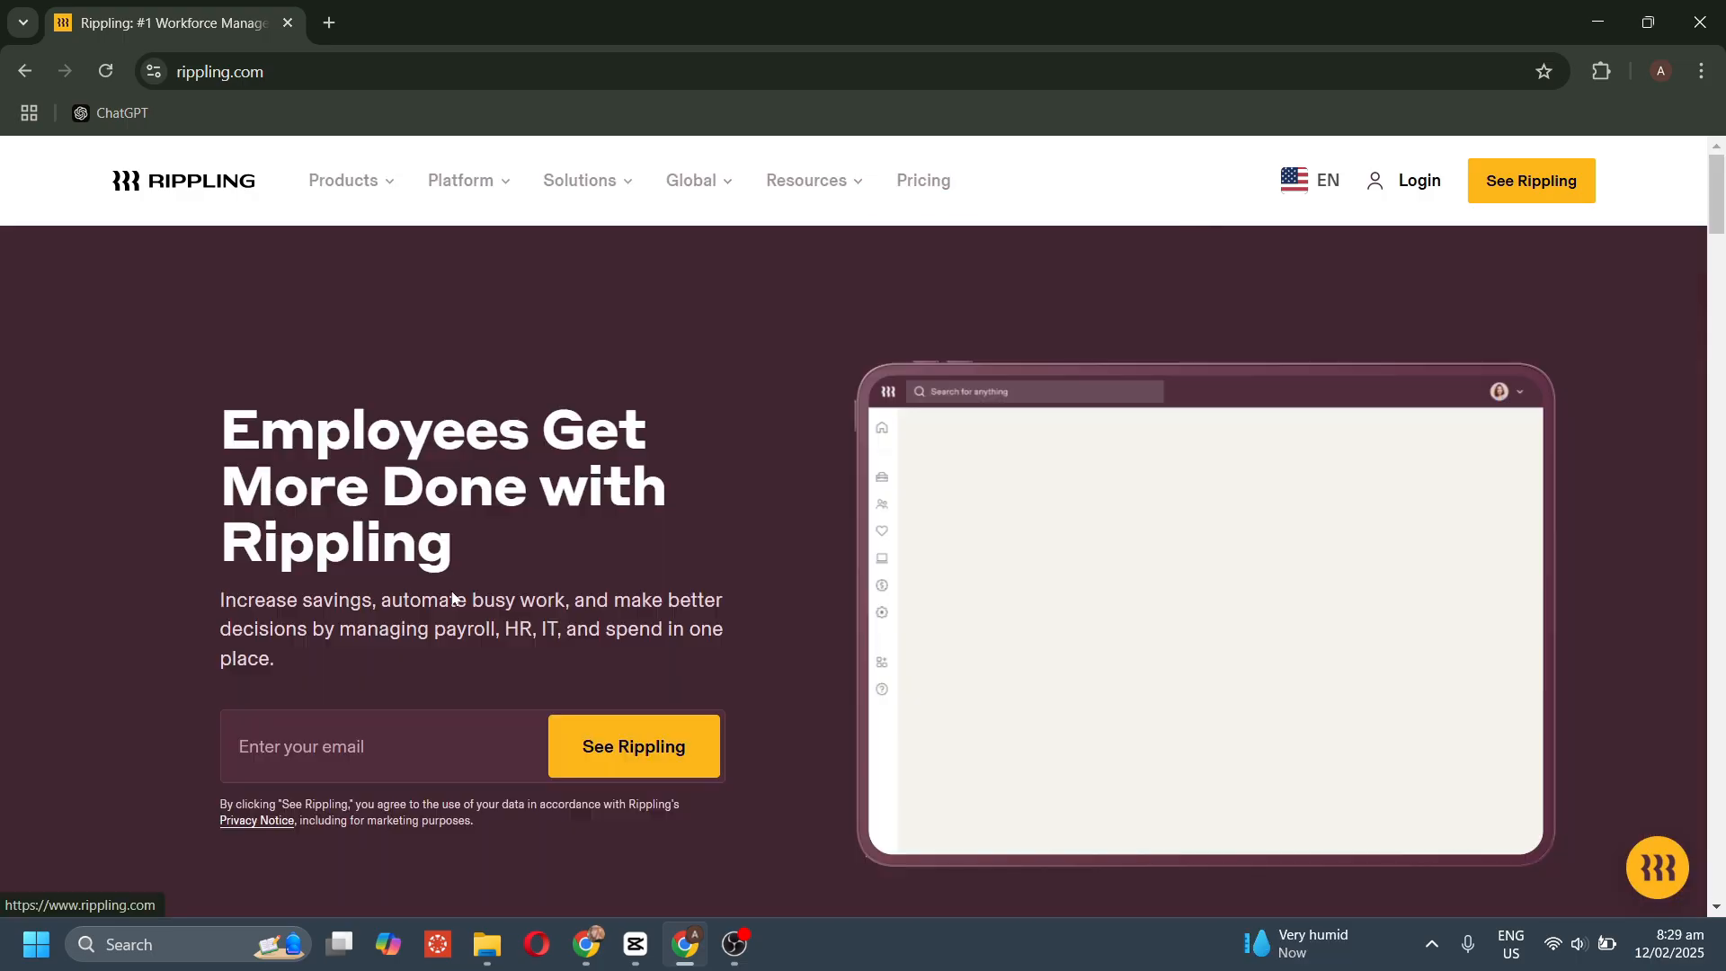
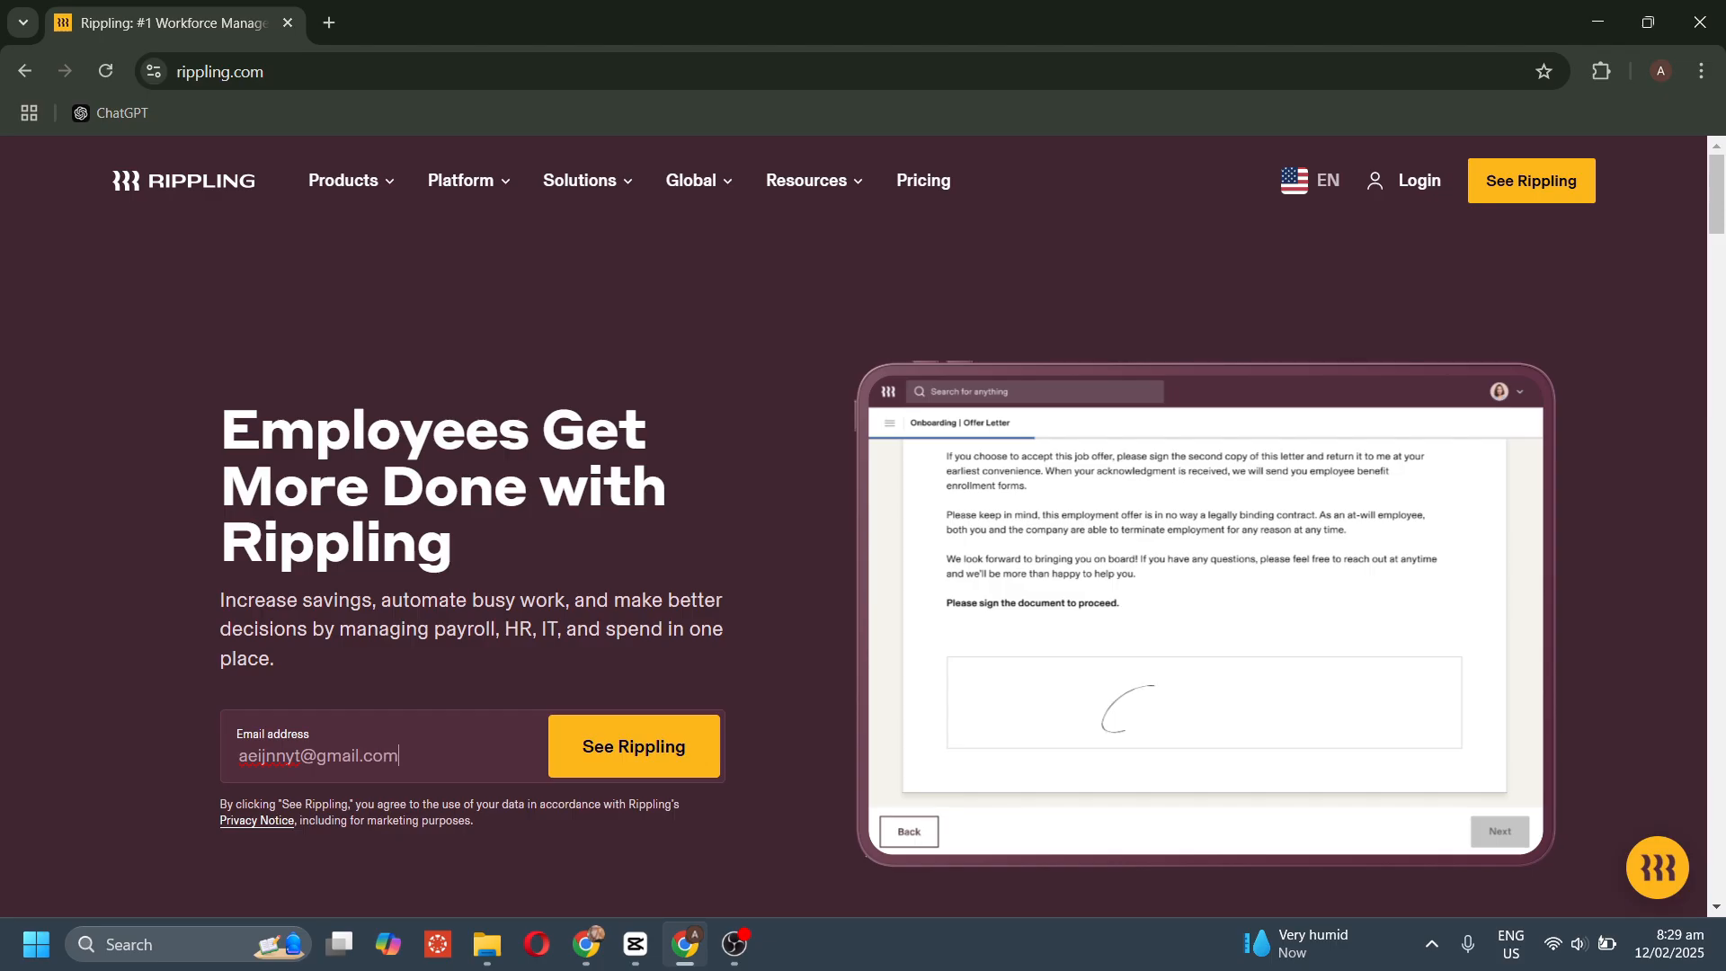
left_click(634, 745)
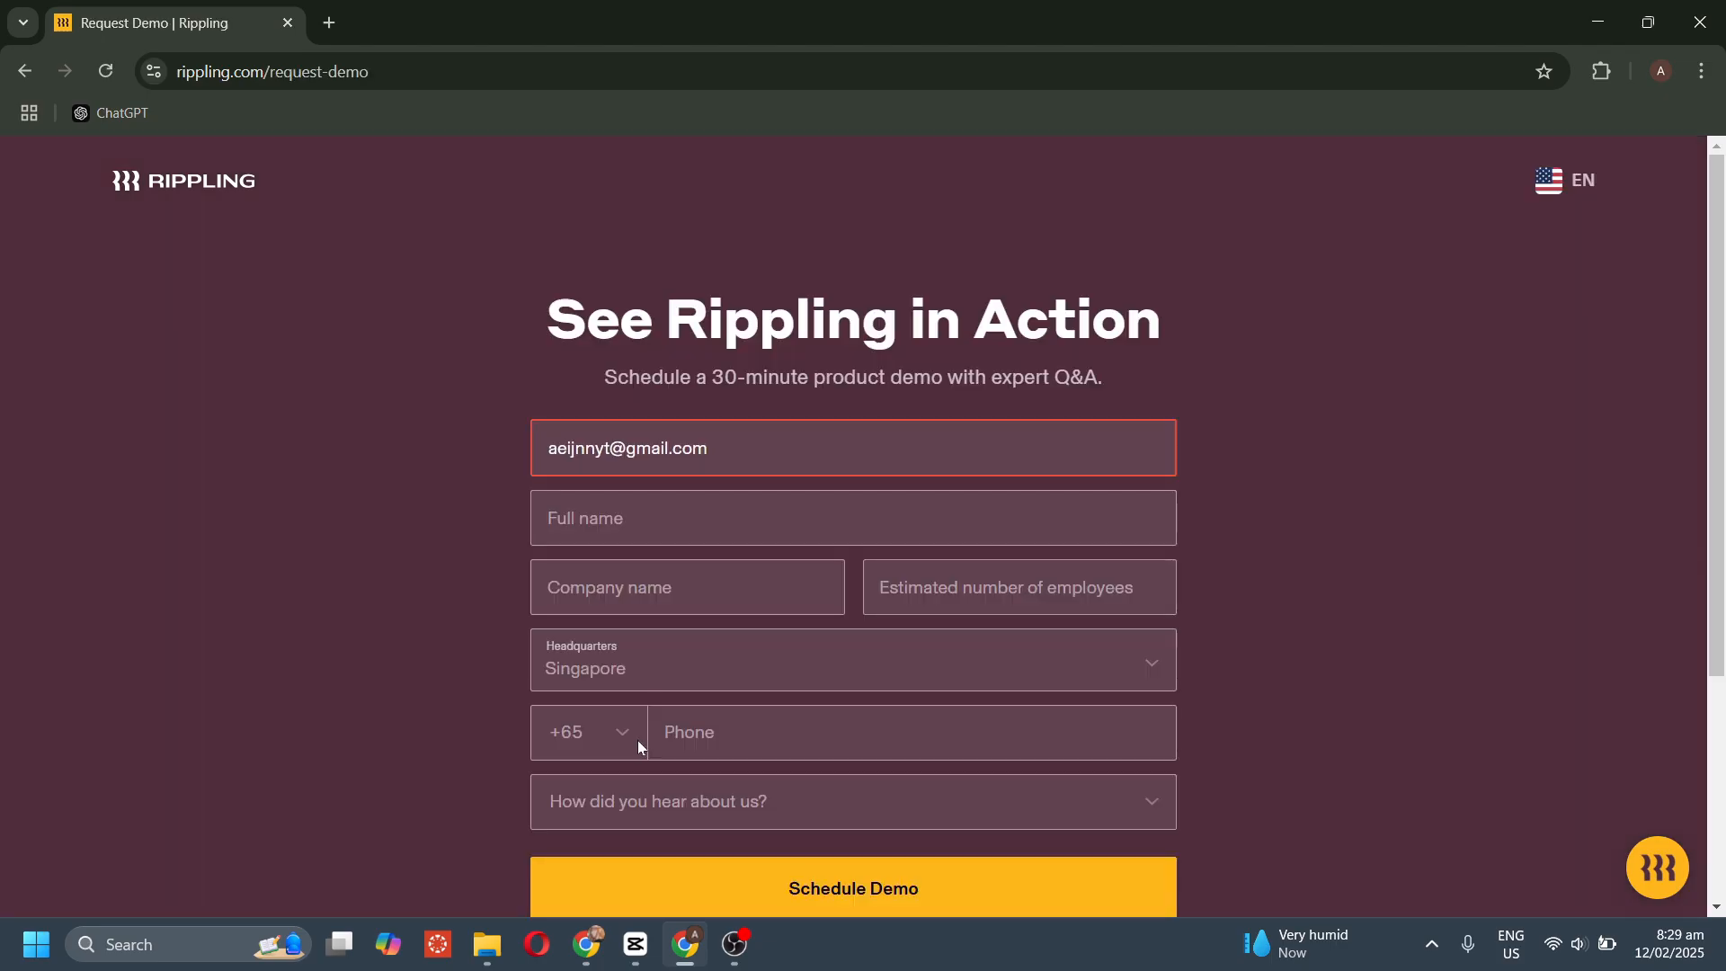
left_click(853, 518)
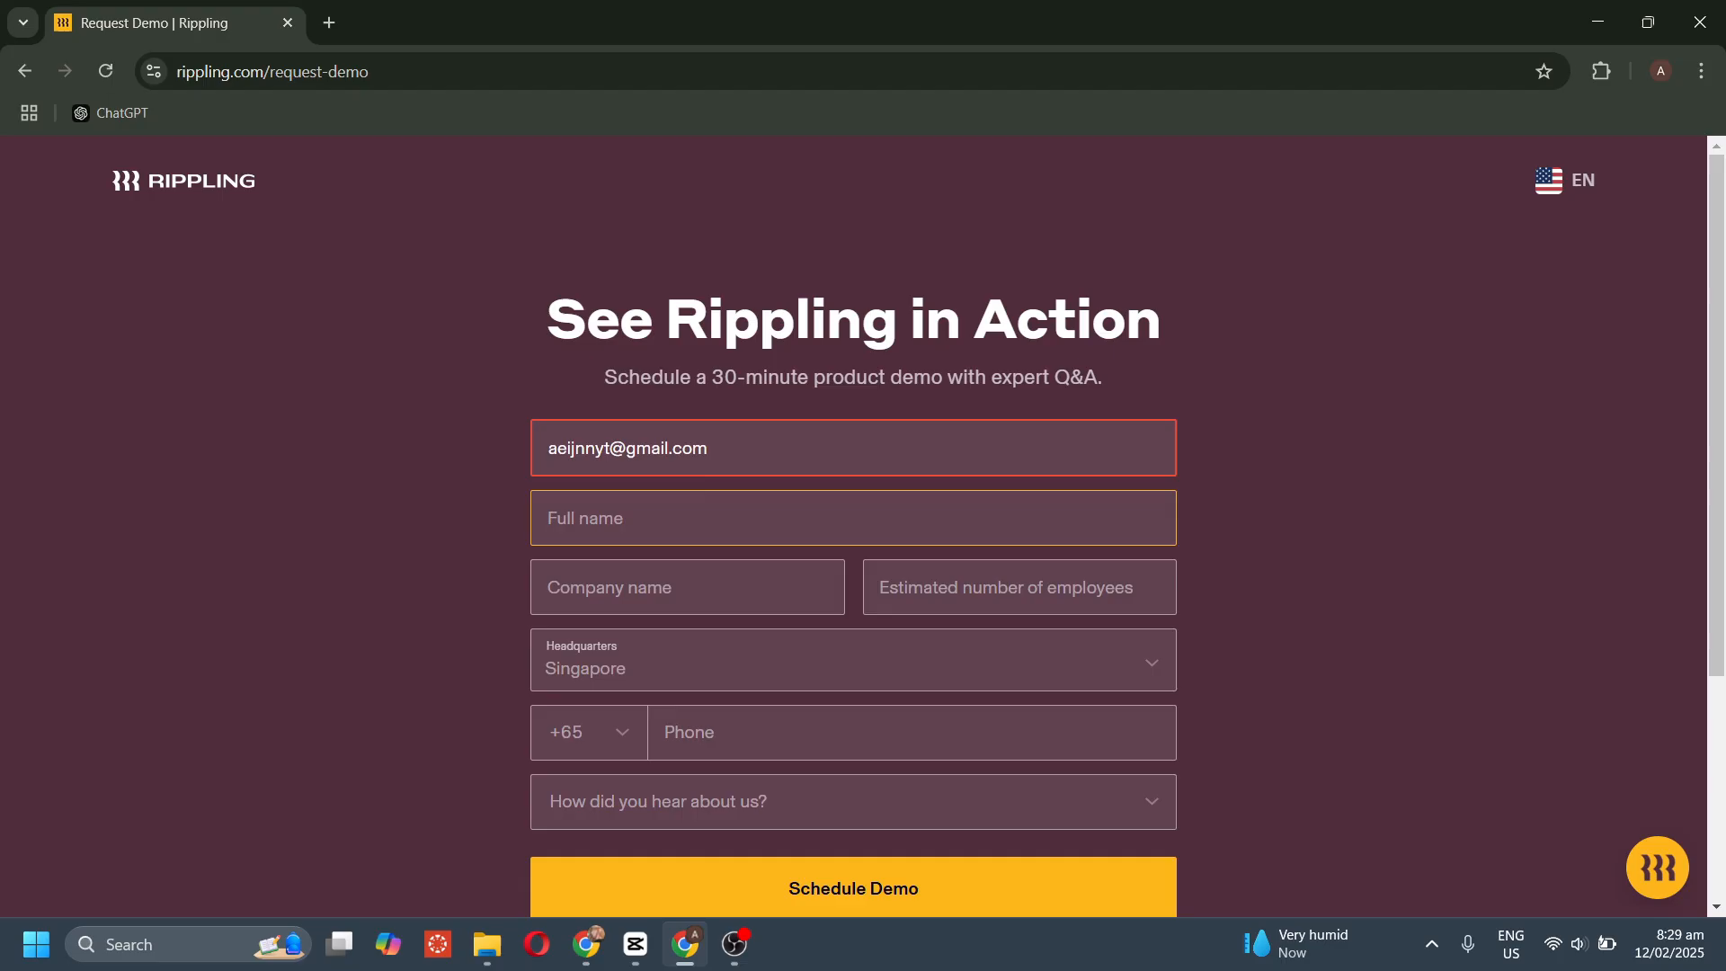
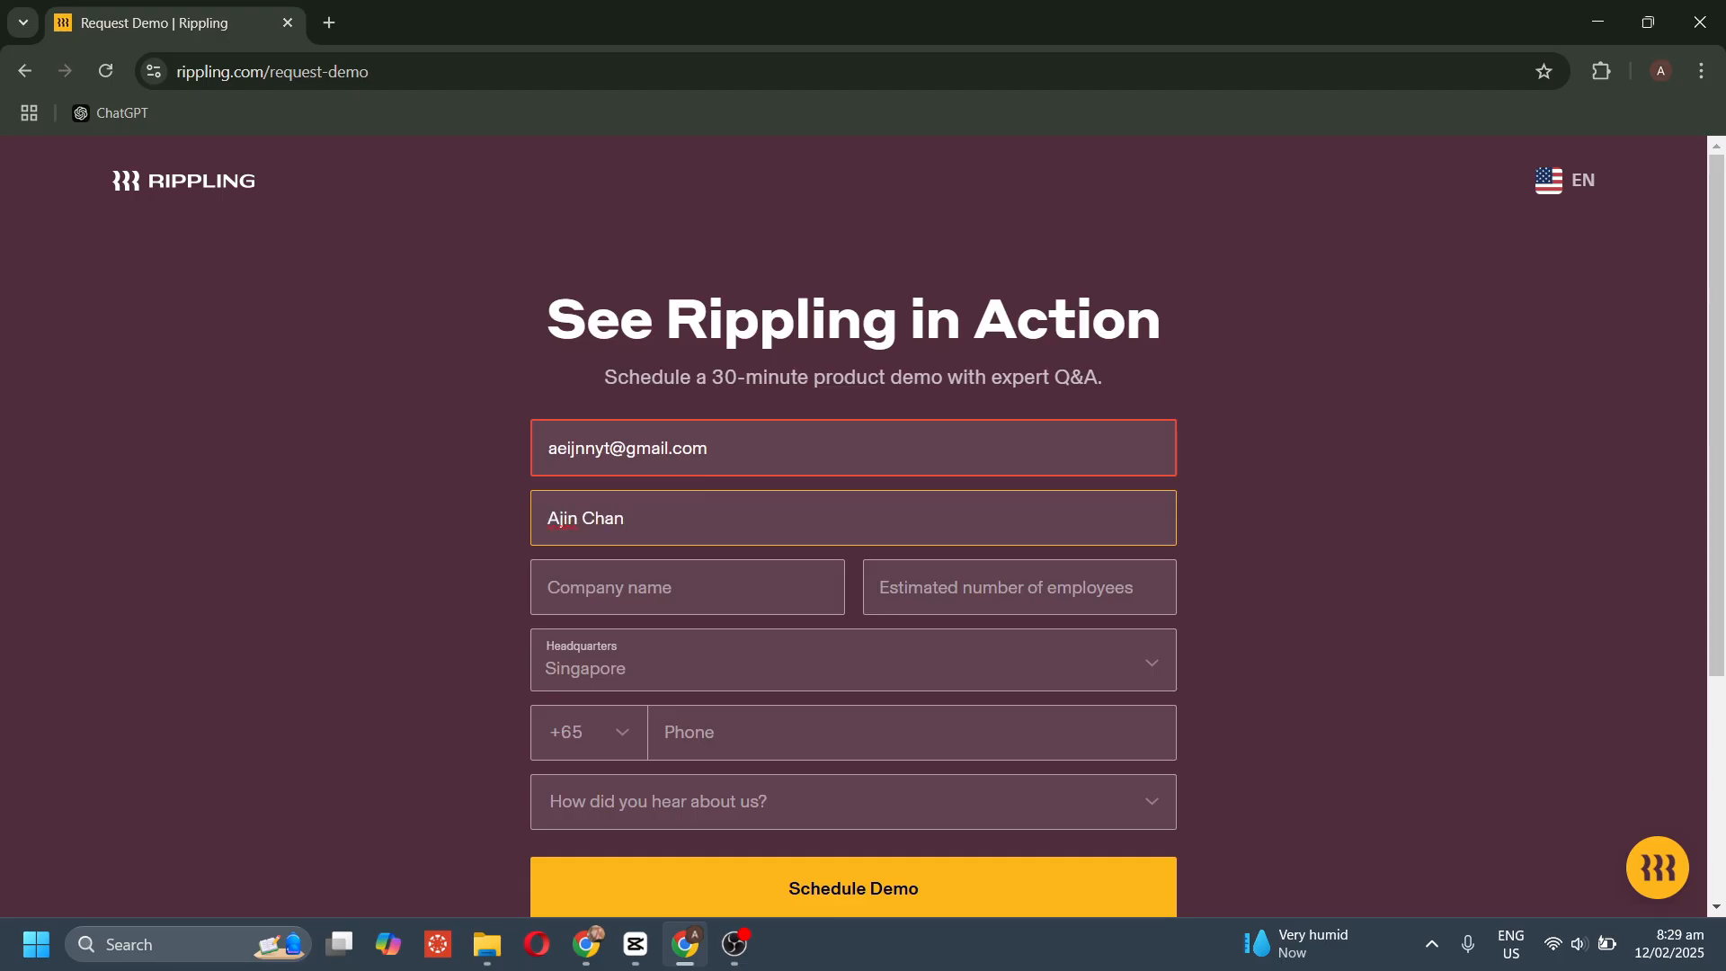
left_click(687, 587)
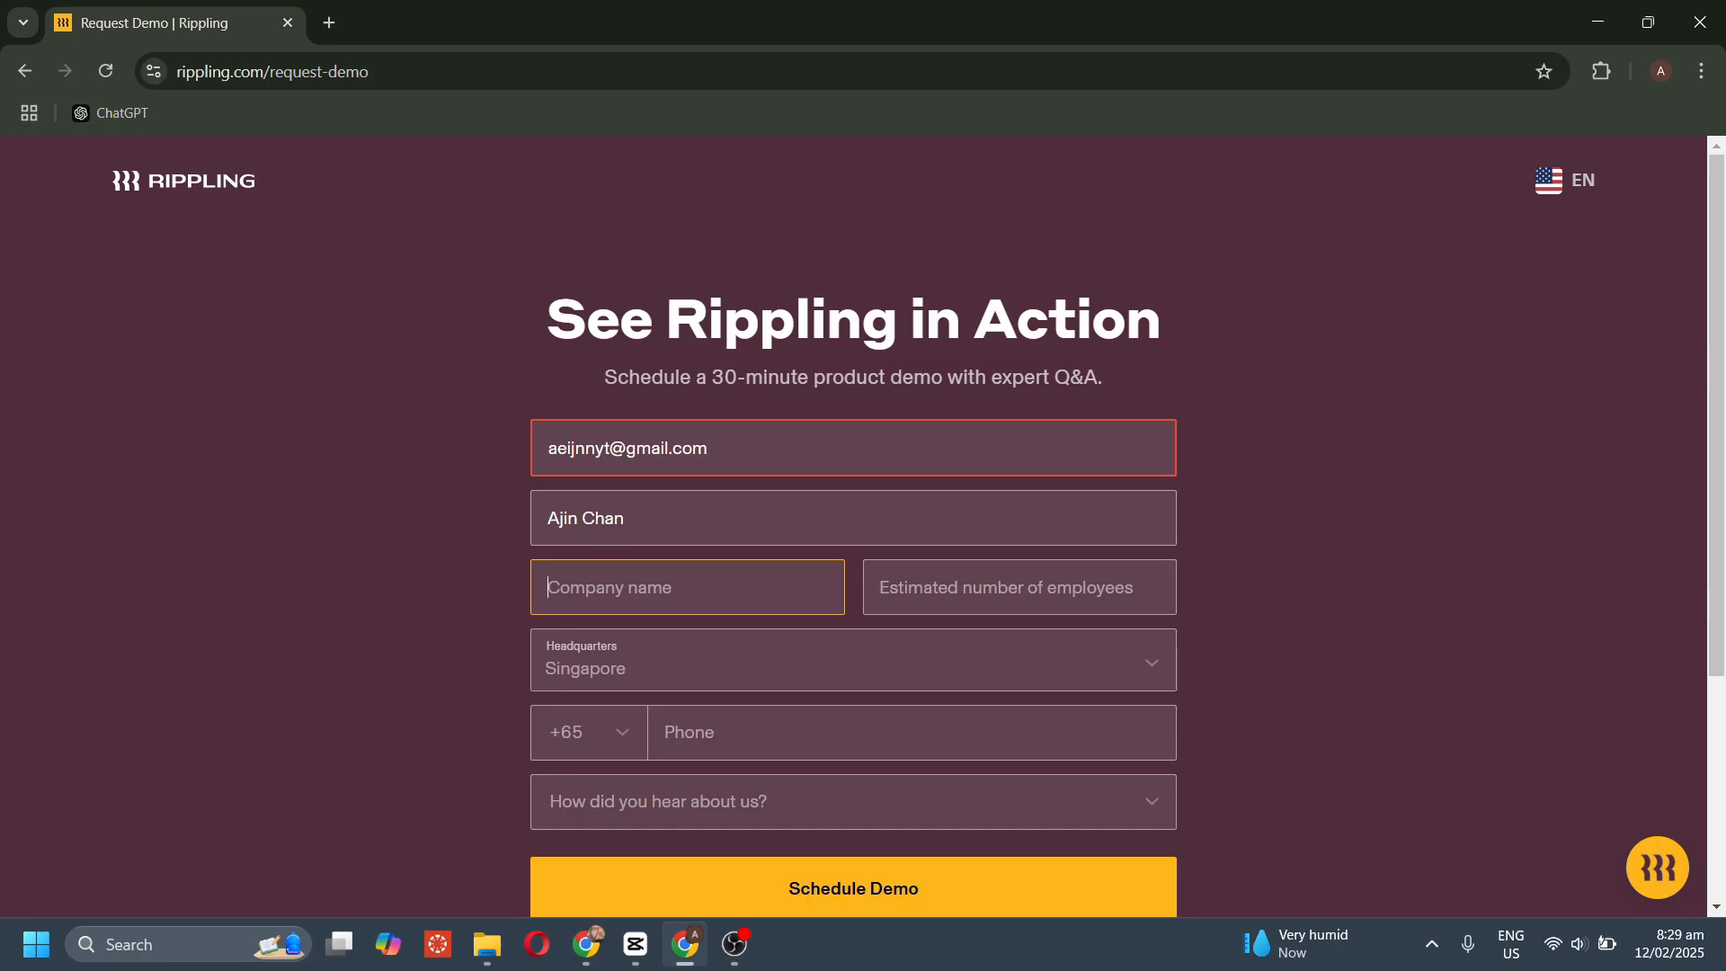
type("KnitPaw")
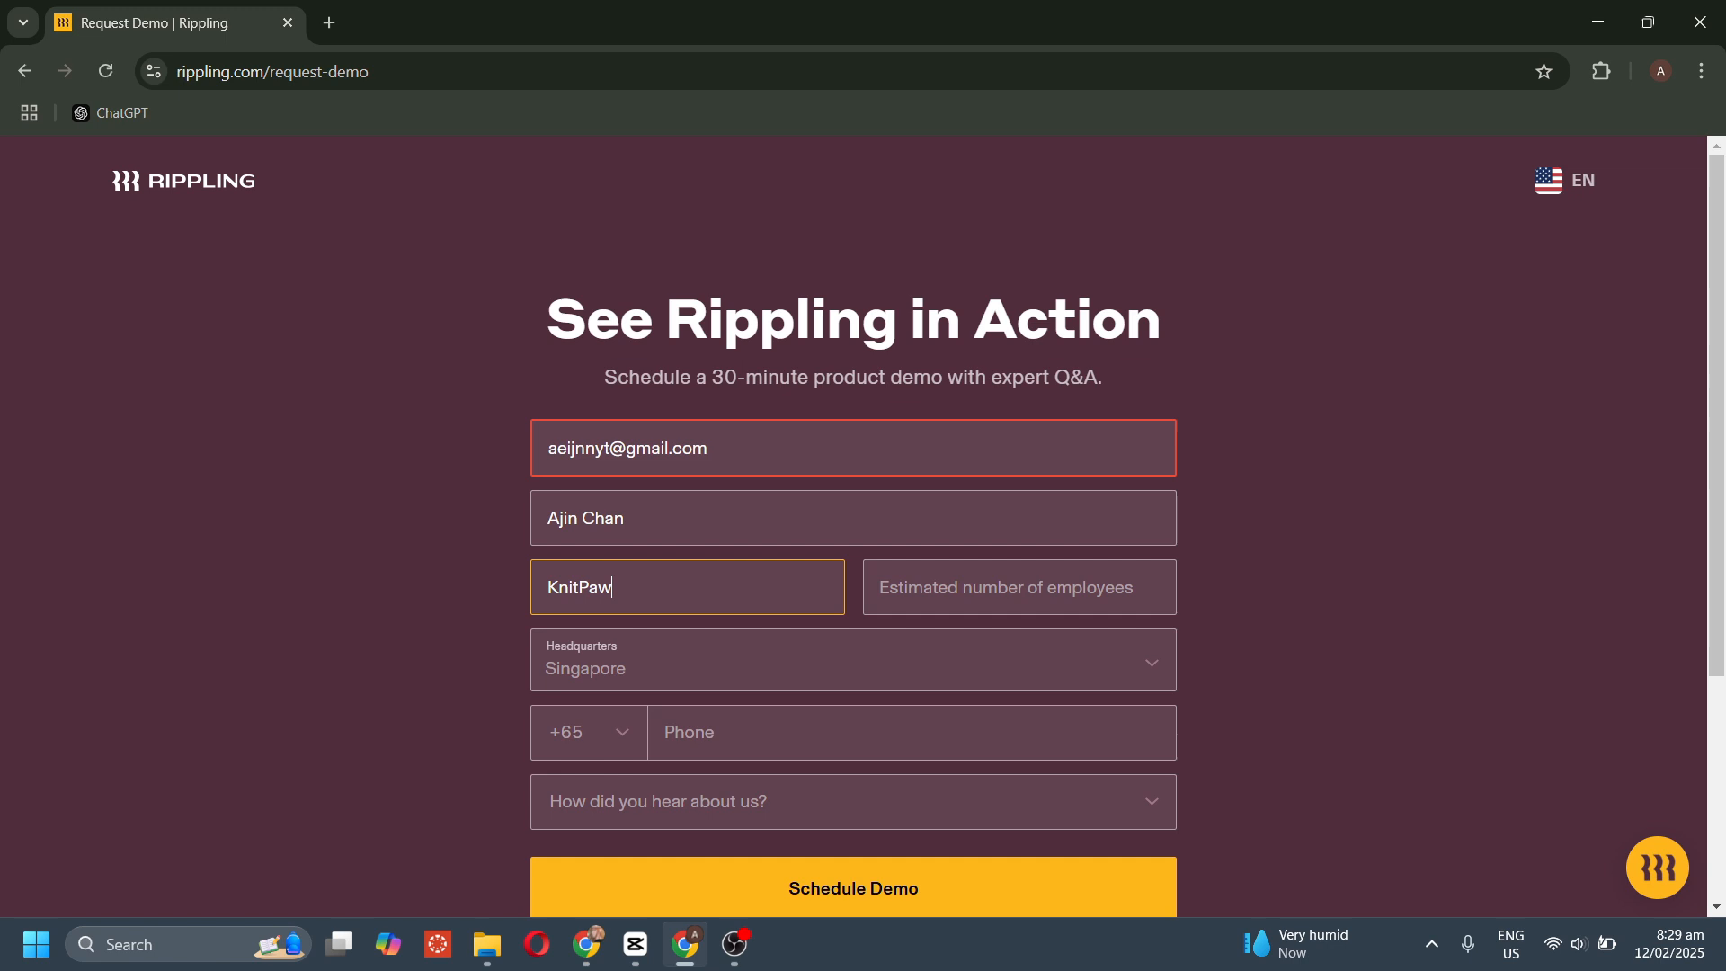
left_click(1019, 587)
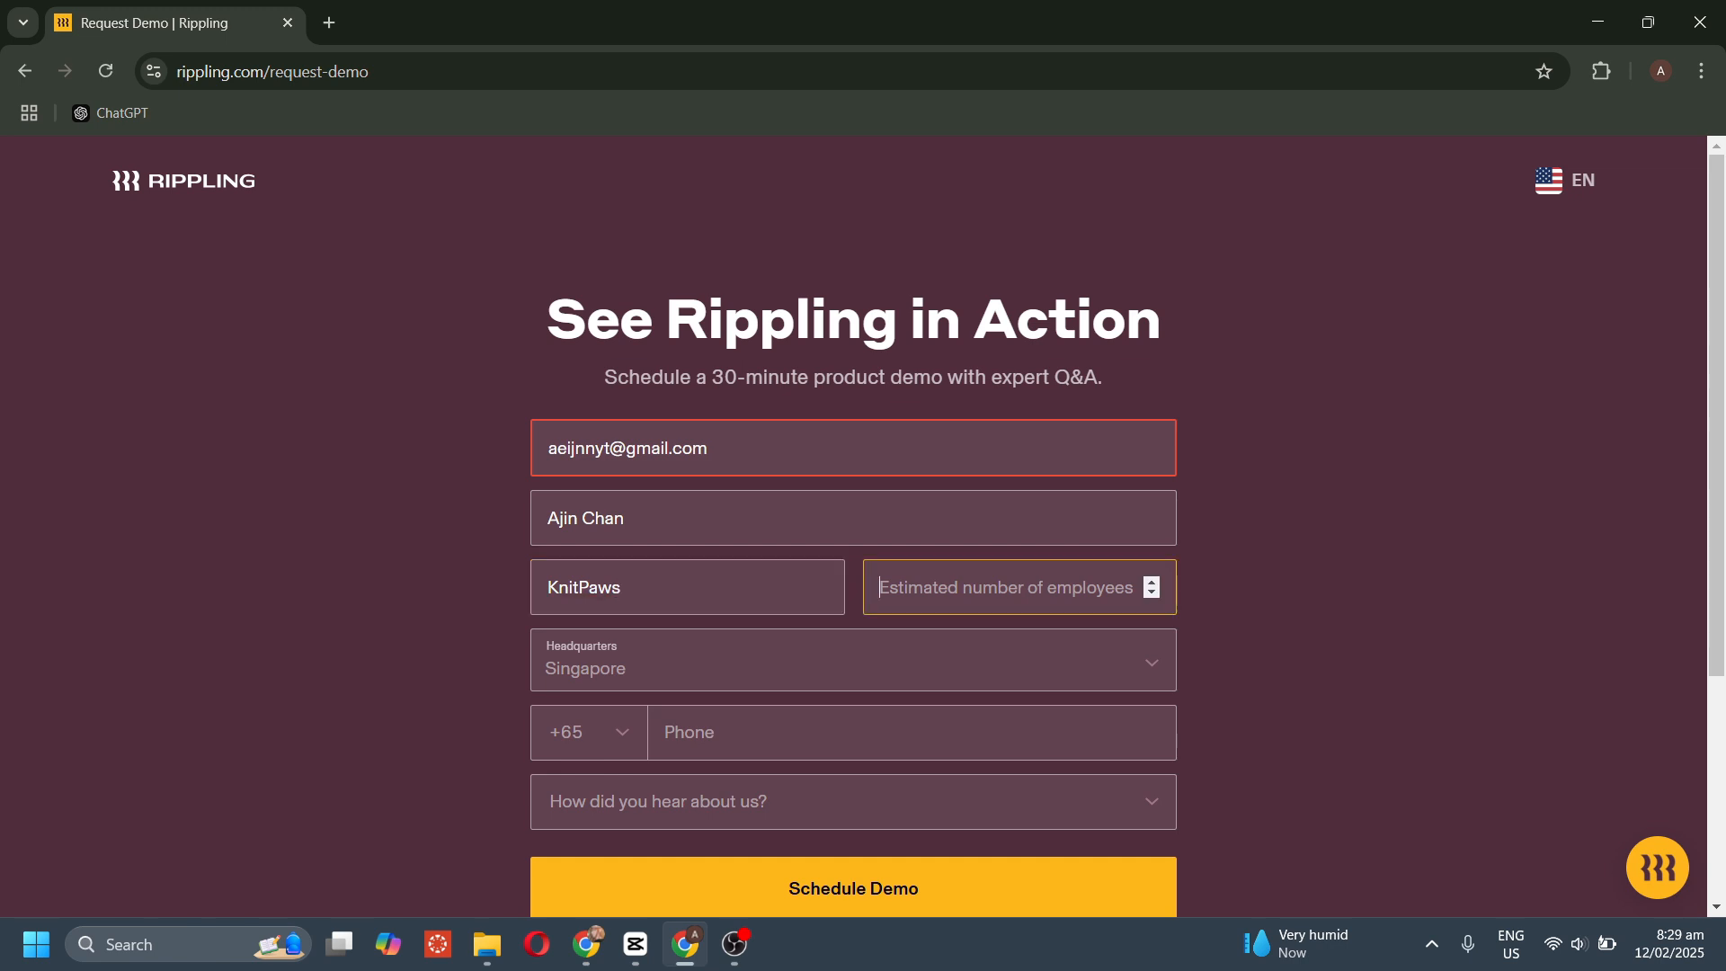
type("1")
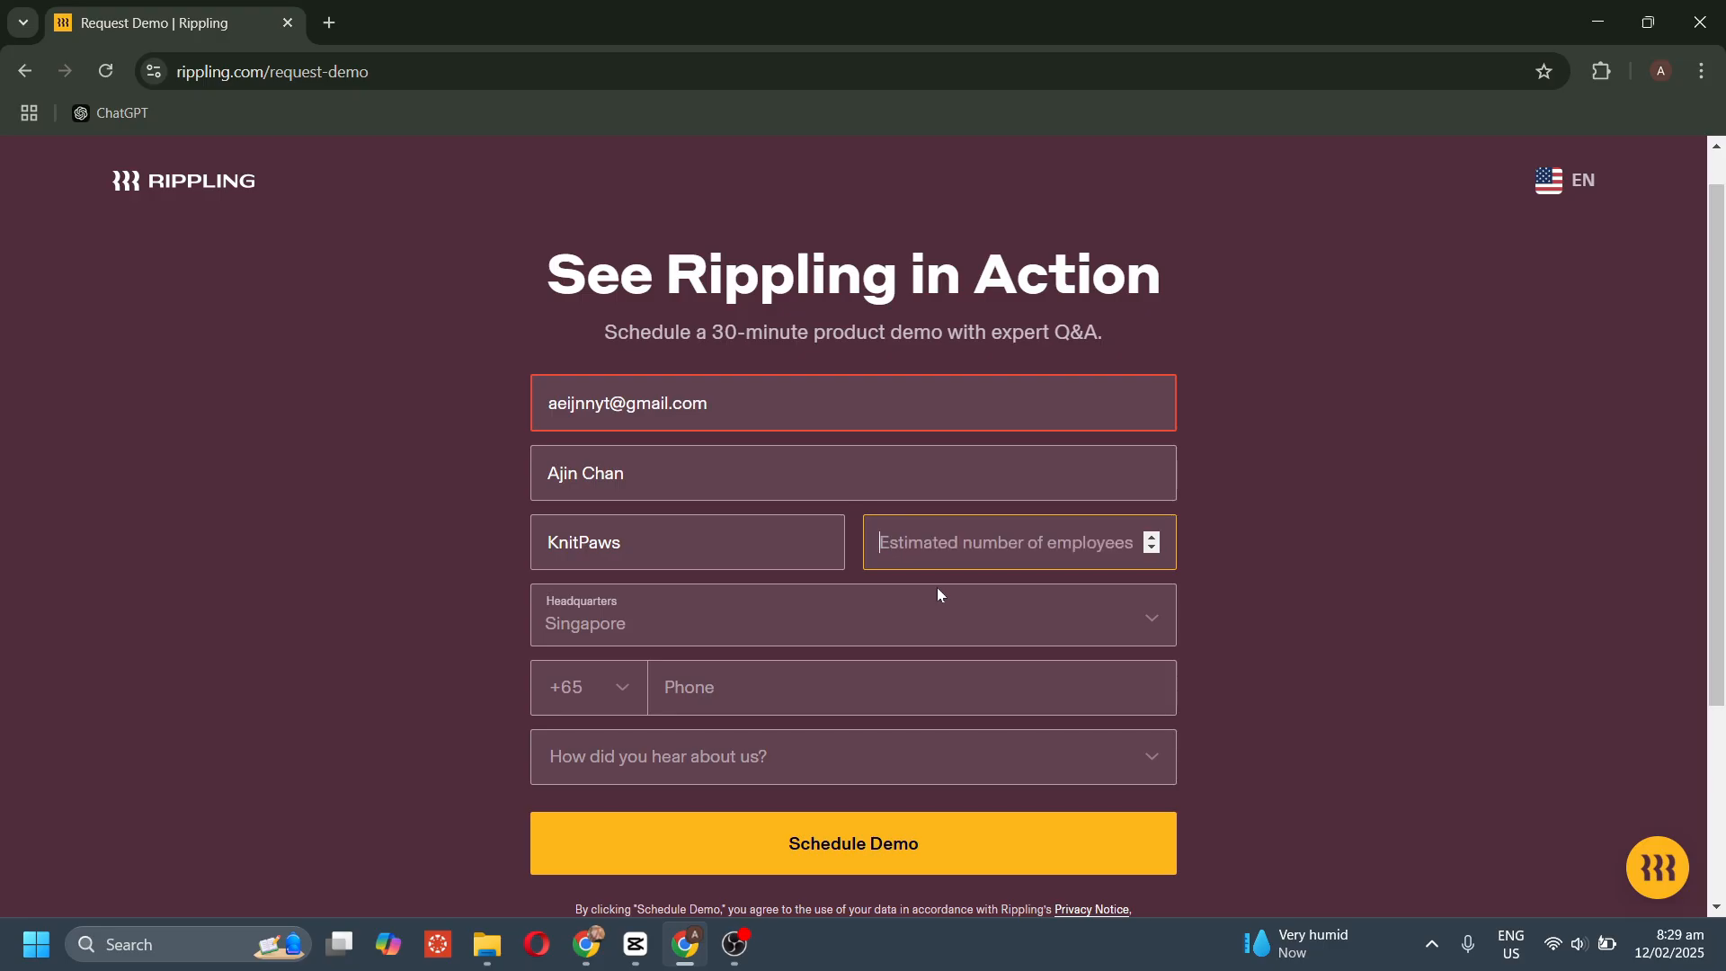
type("50")
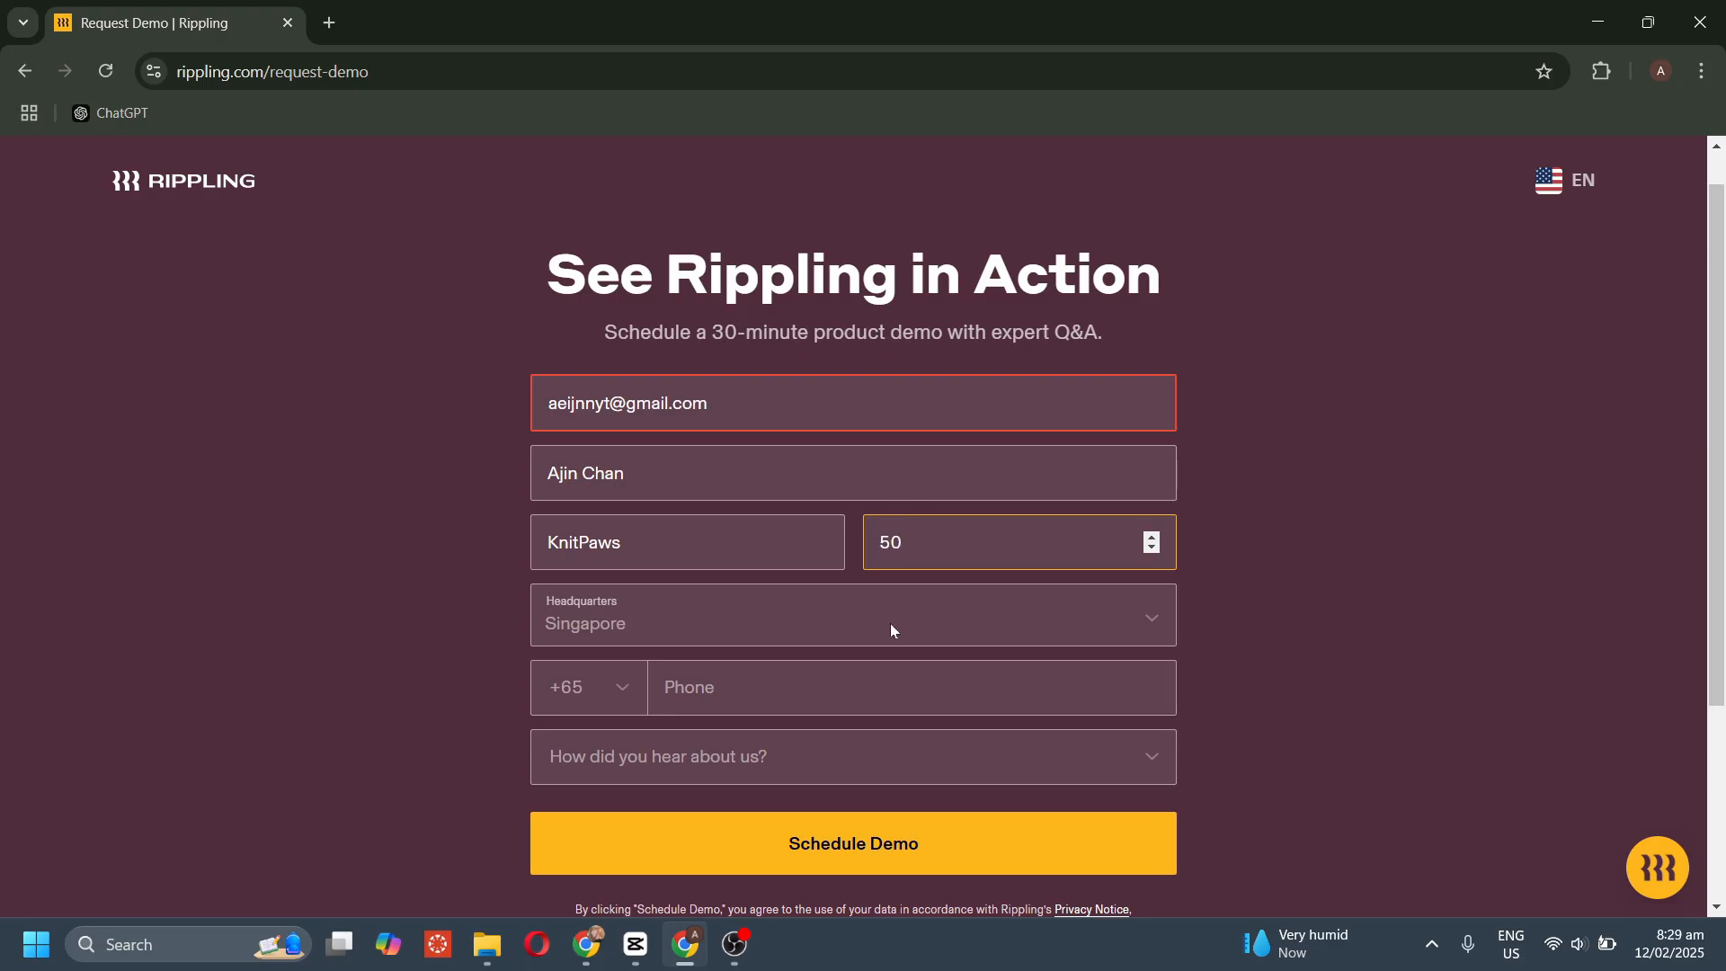
- Choose Philippines as headquarters and enter phone number 931793
left_click(853, 615)
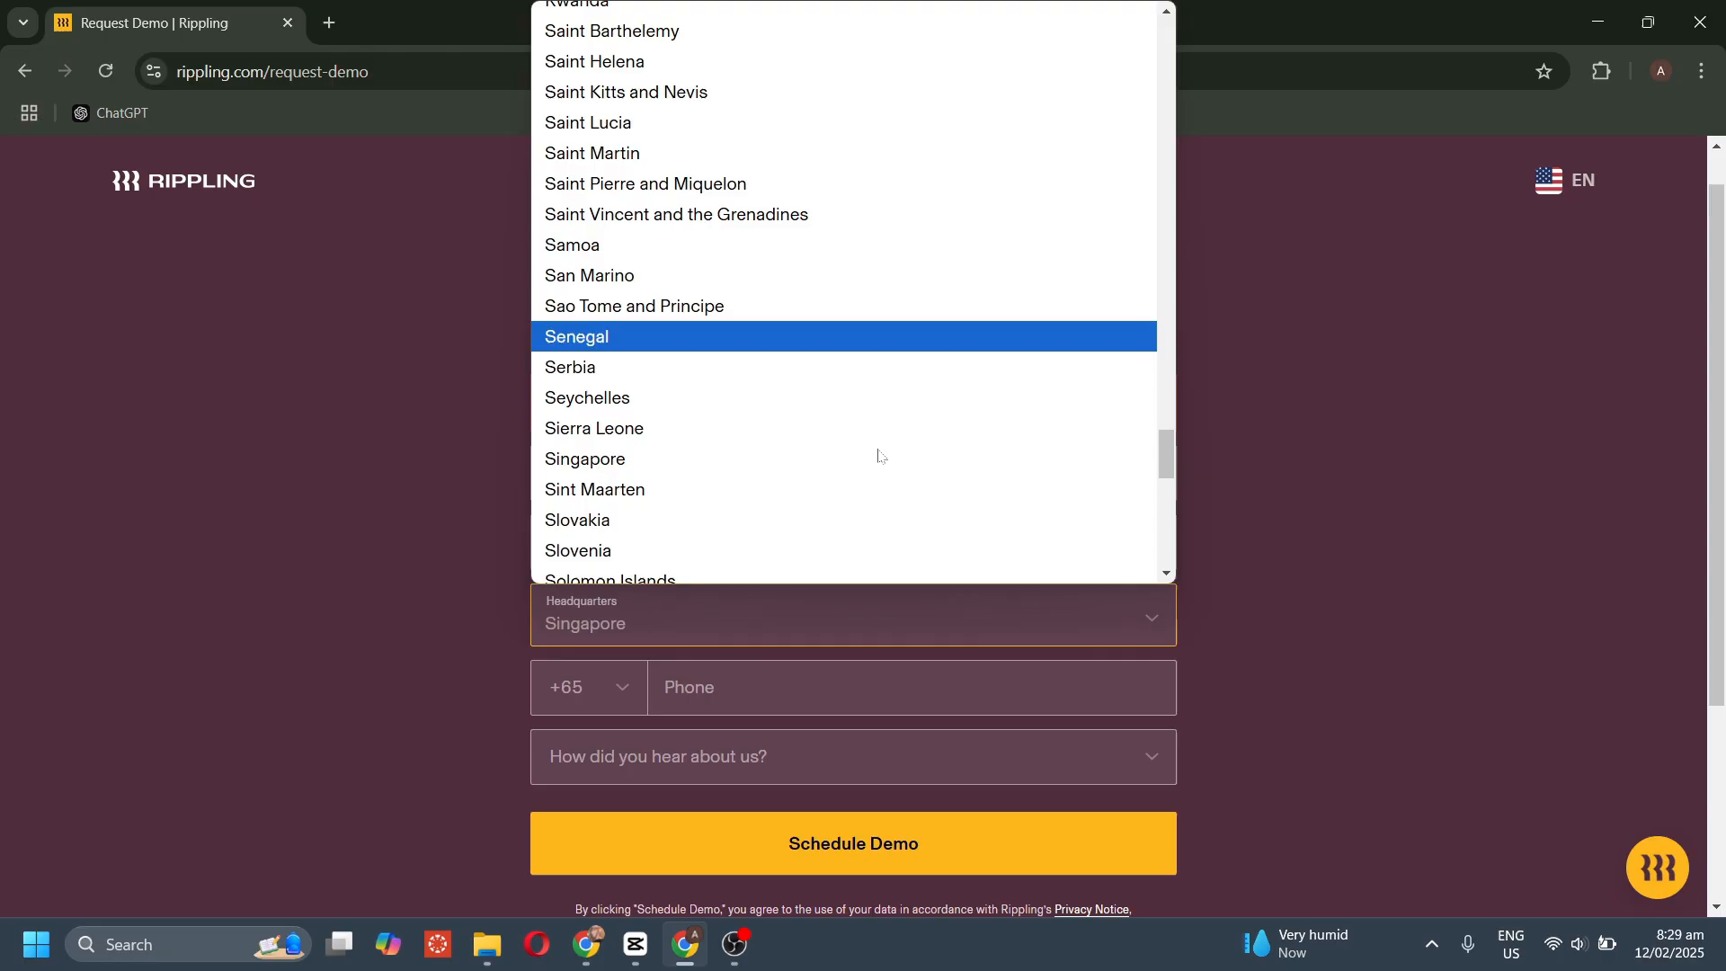
scroll("down", 3)
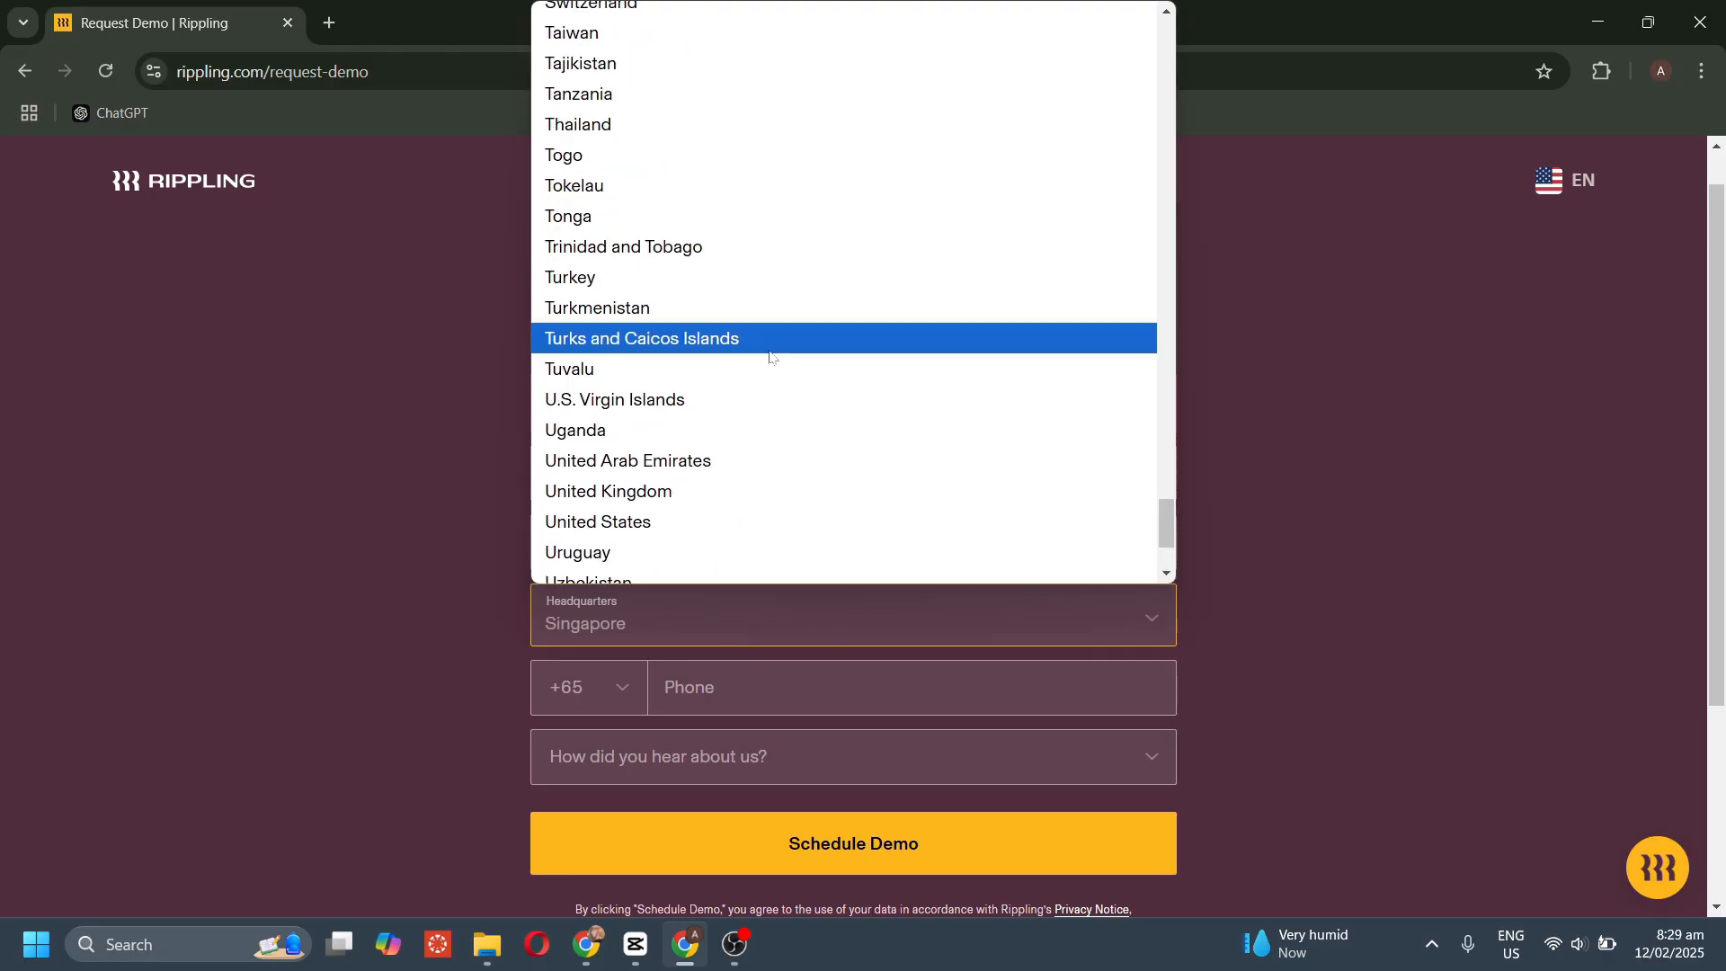
scroll("down", 3)
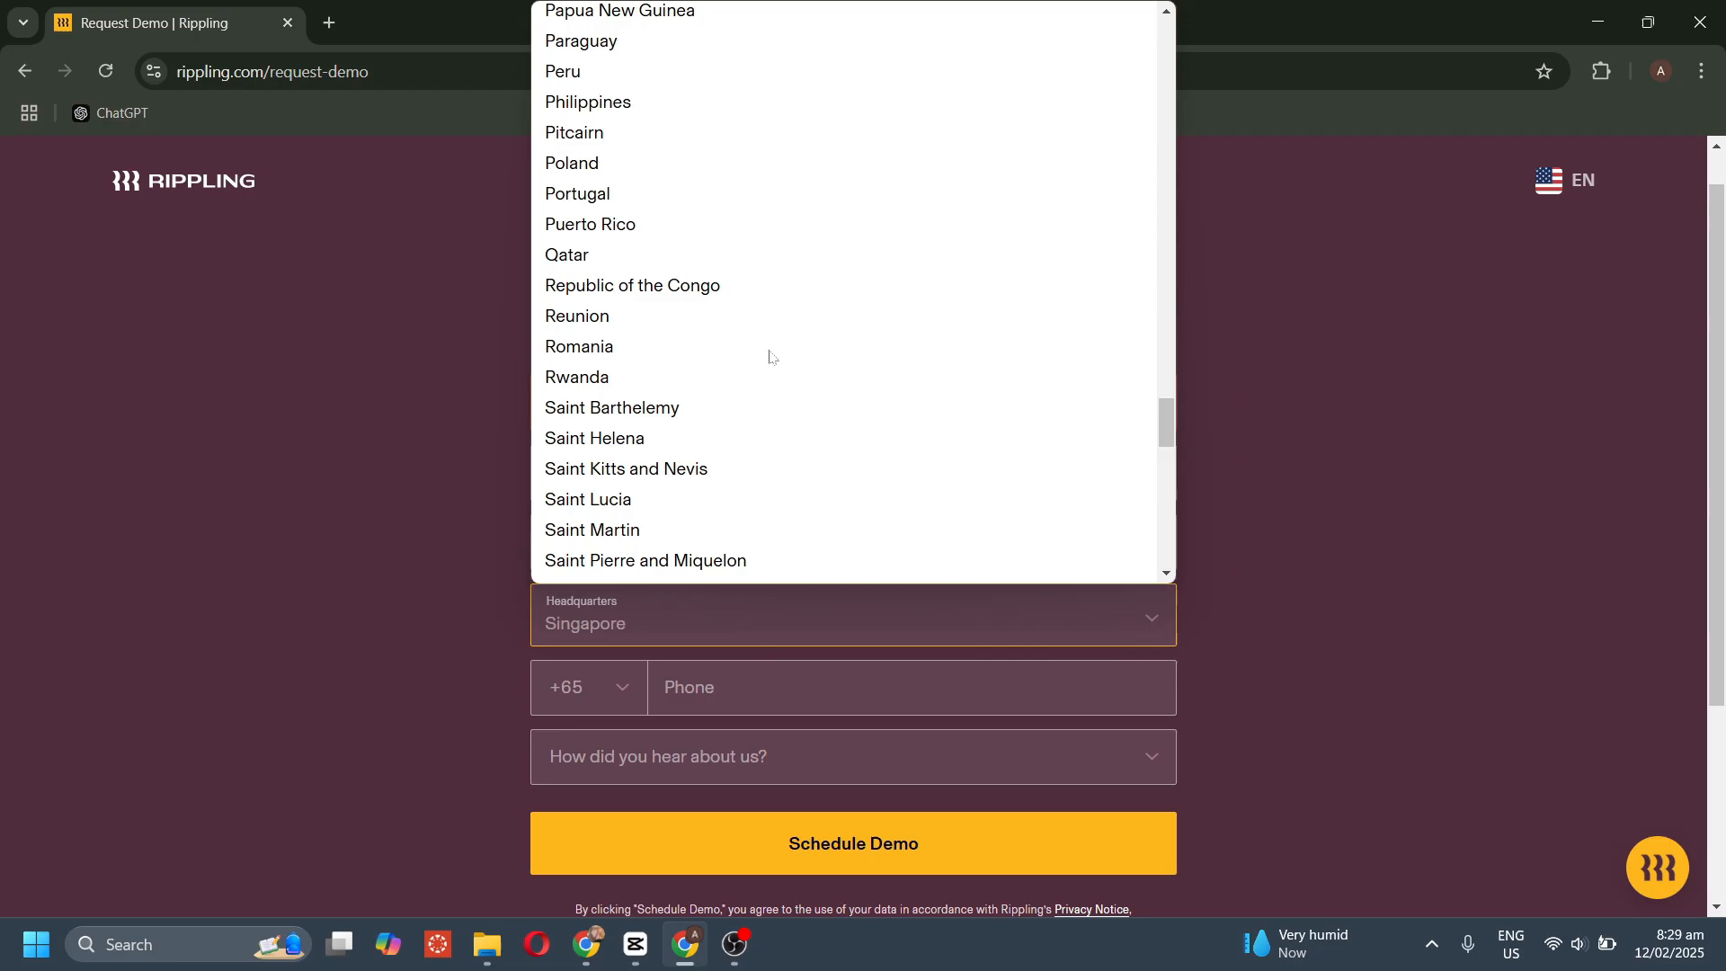
left_click(587, 102)
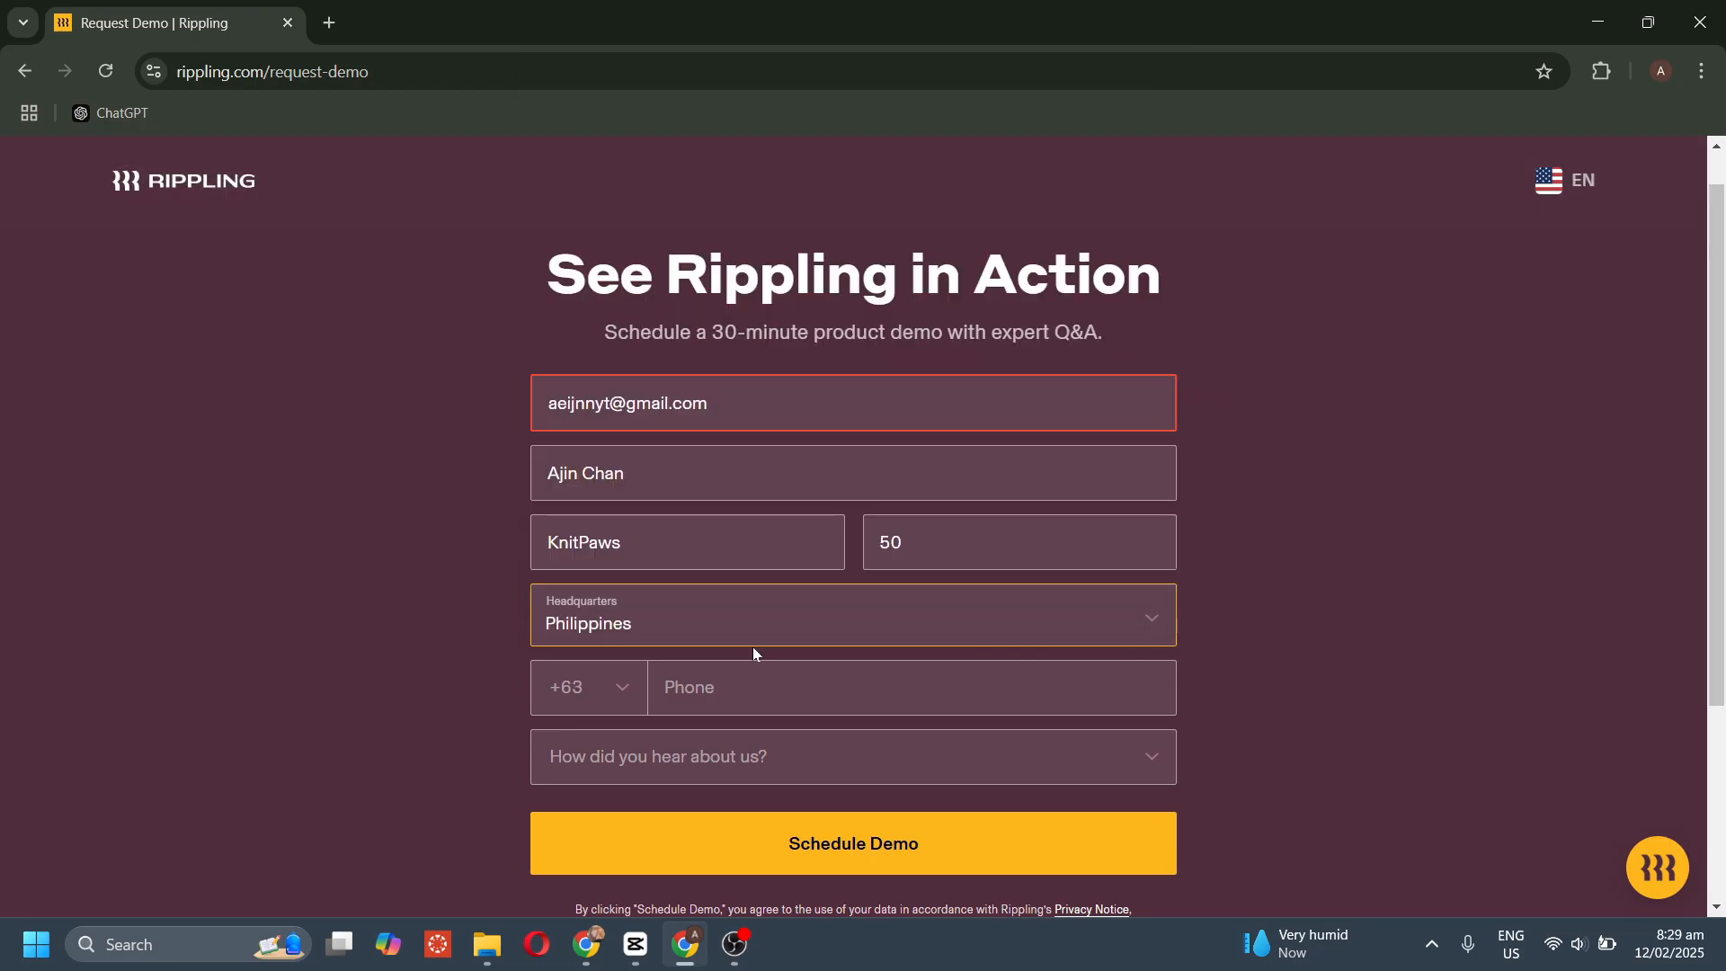
scroll("down", 3)
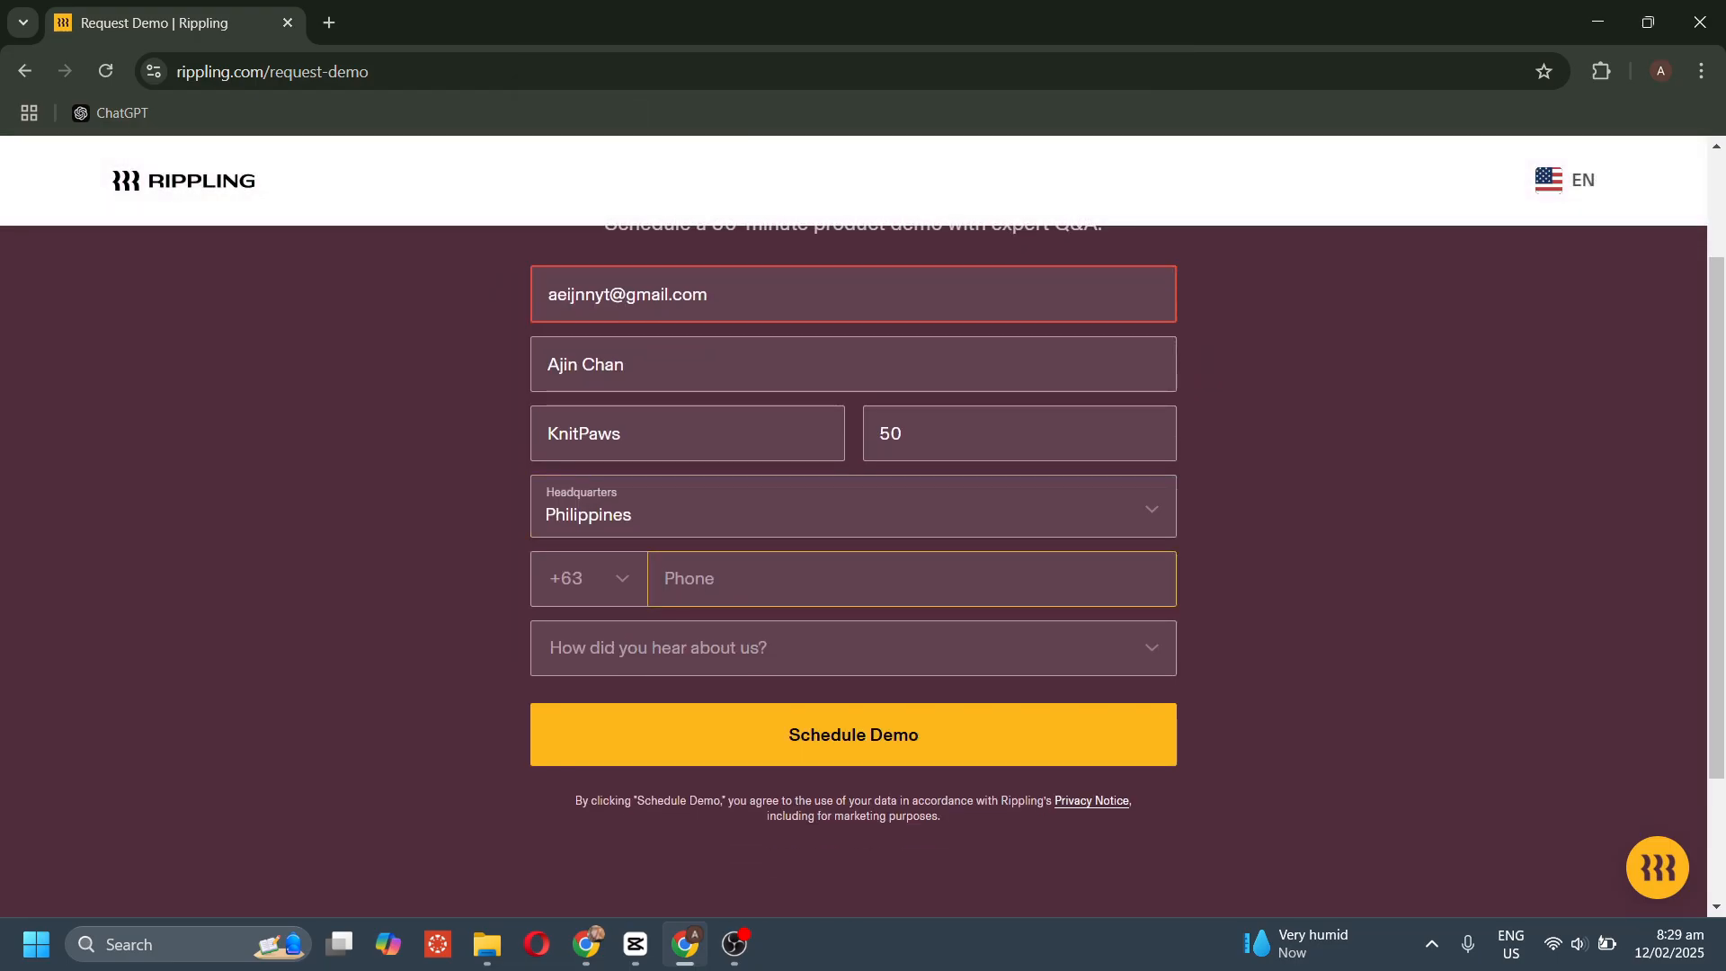
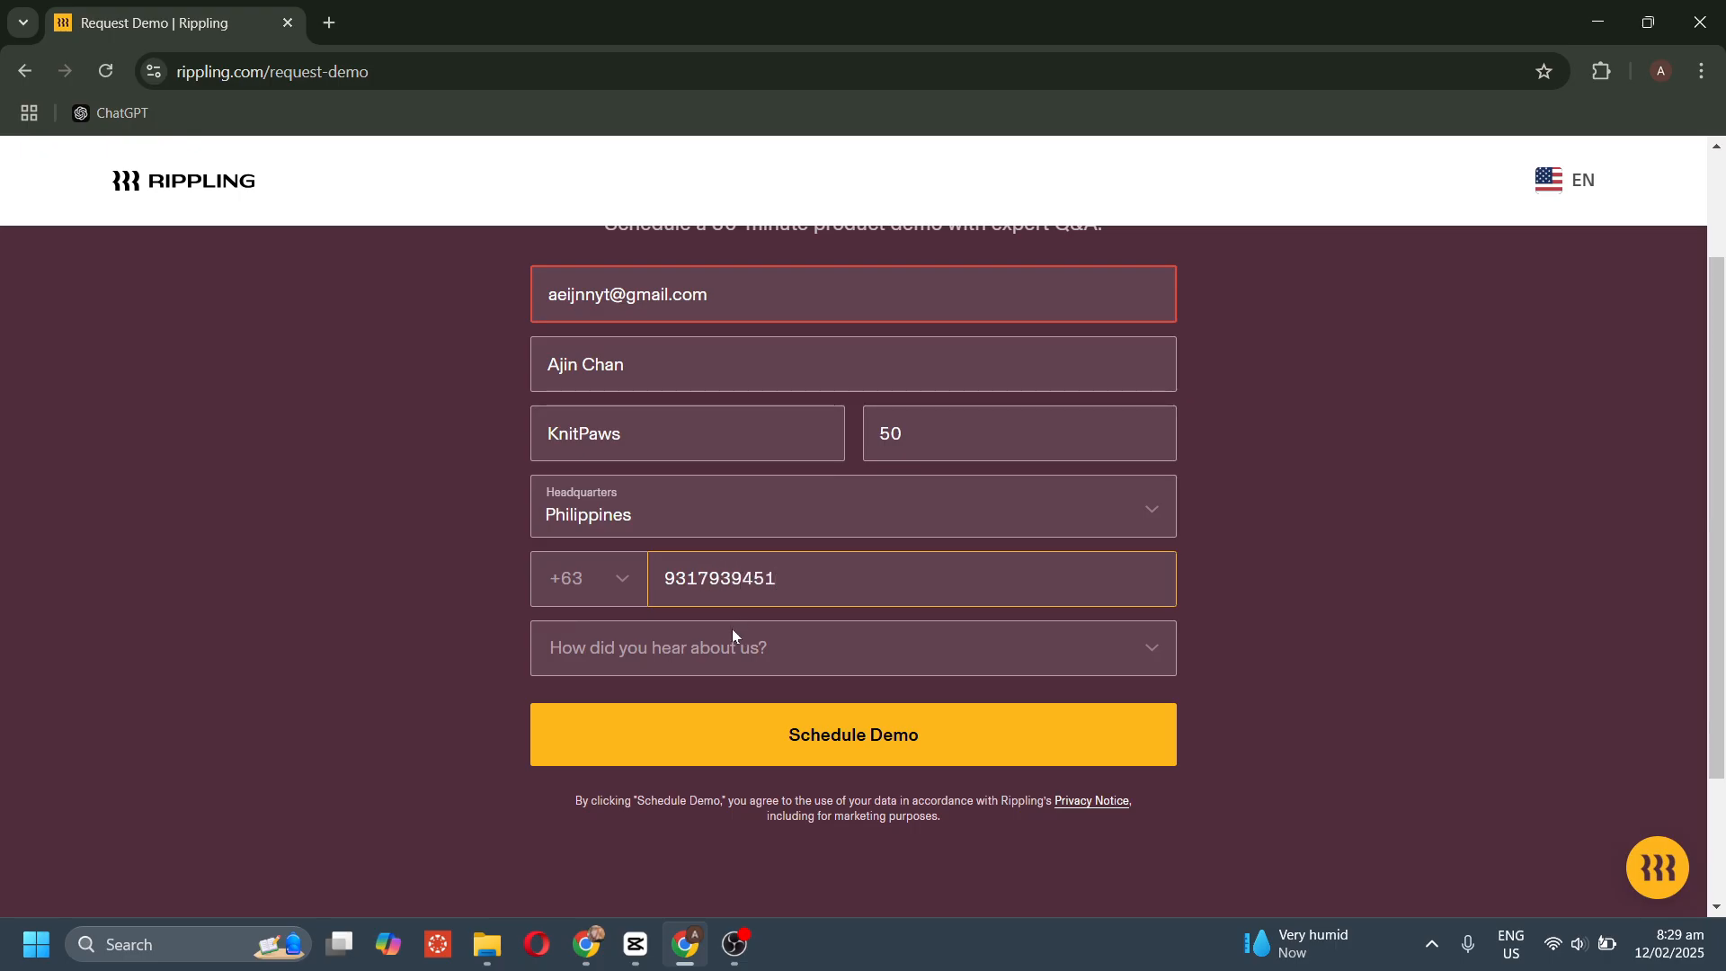
- Pick Other as the referral source and submit the demo request
left_click(851, 647)
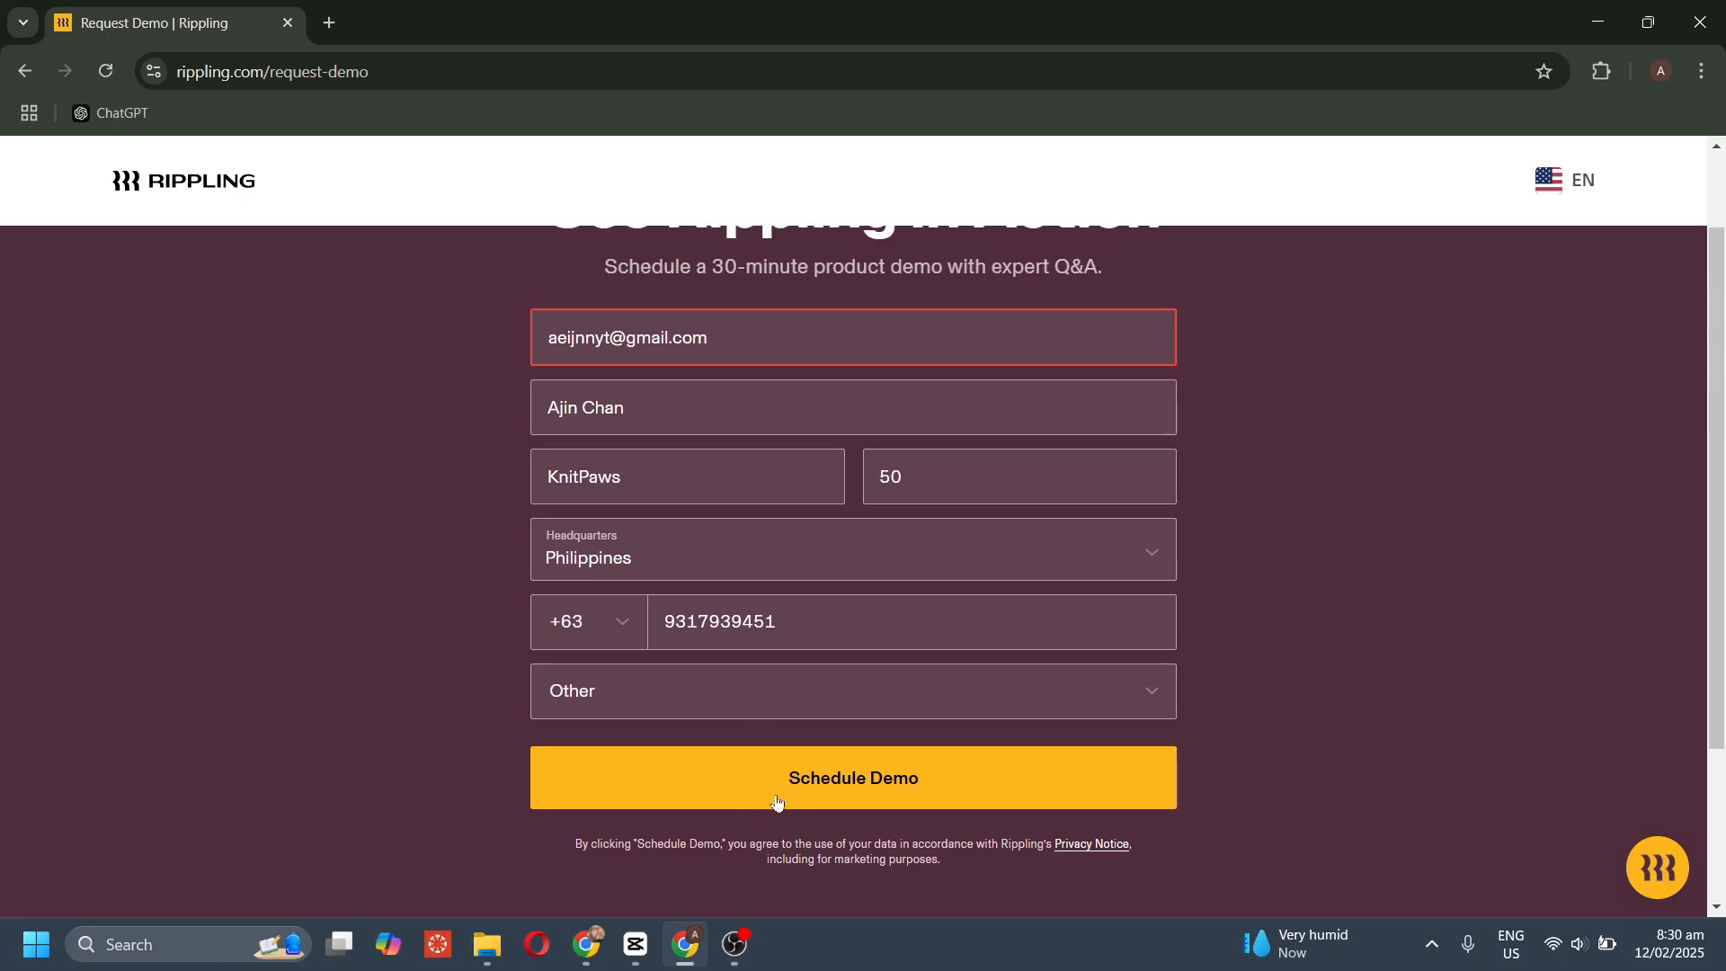
left_click(853, 777)
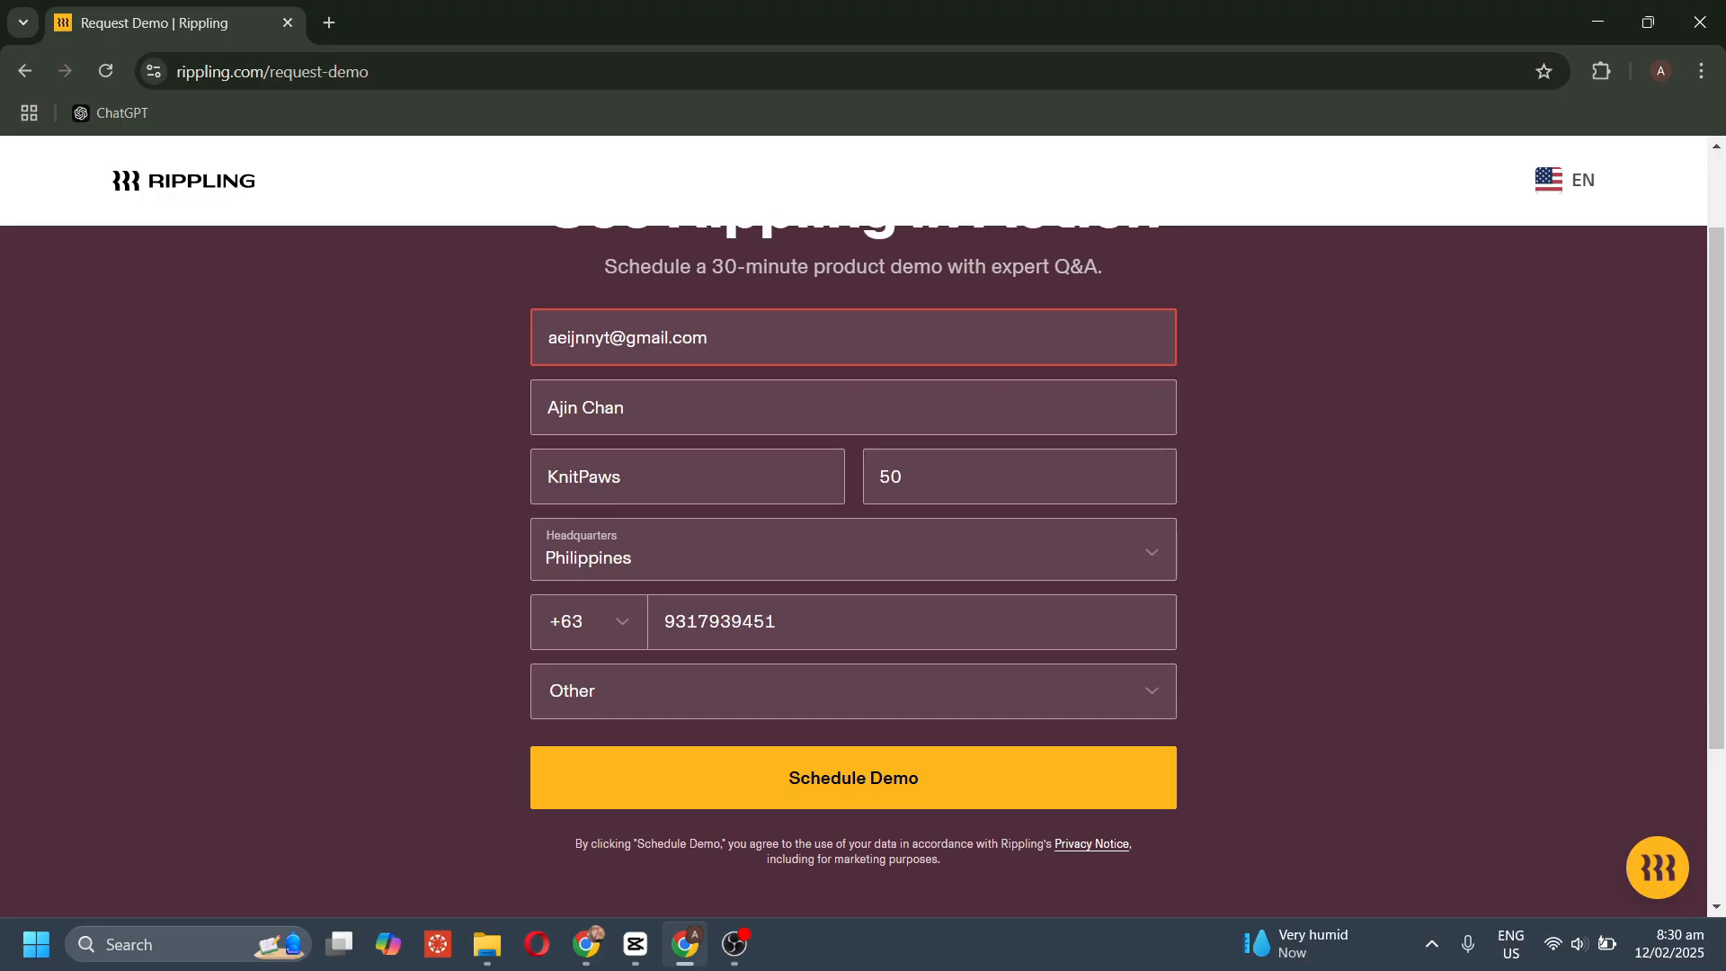
left_click(852, 777)
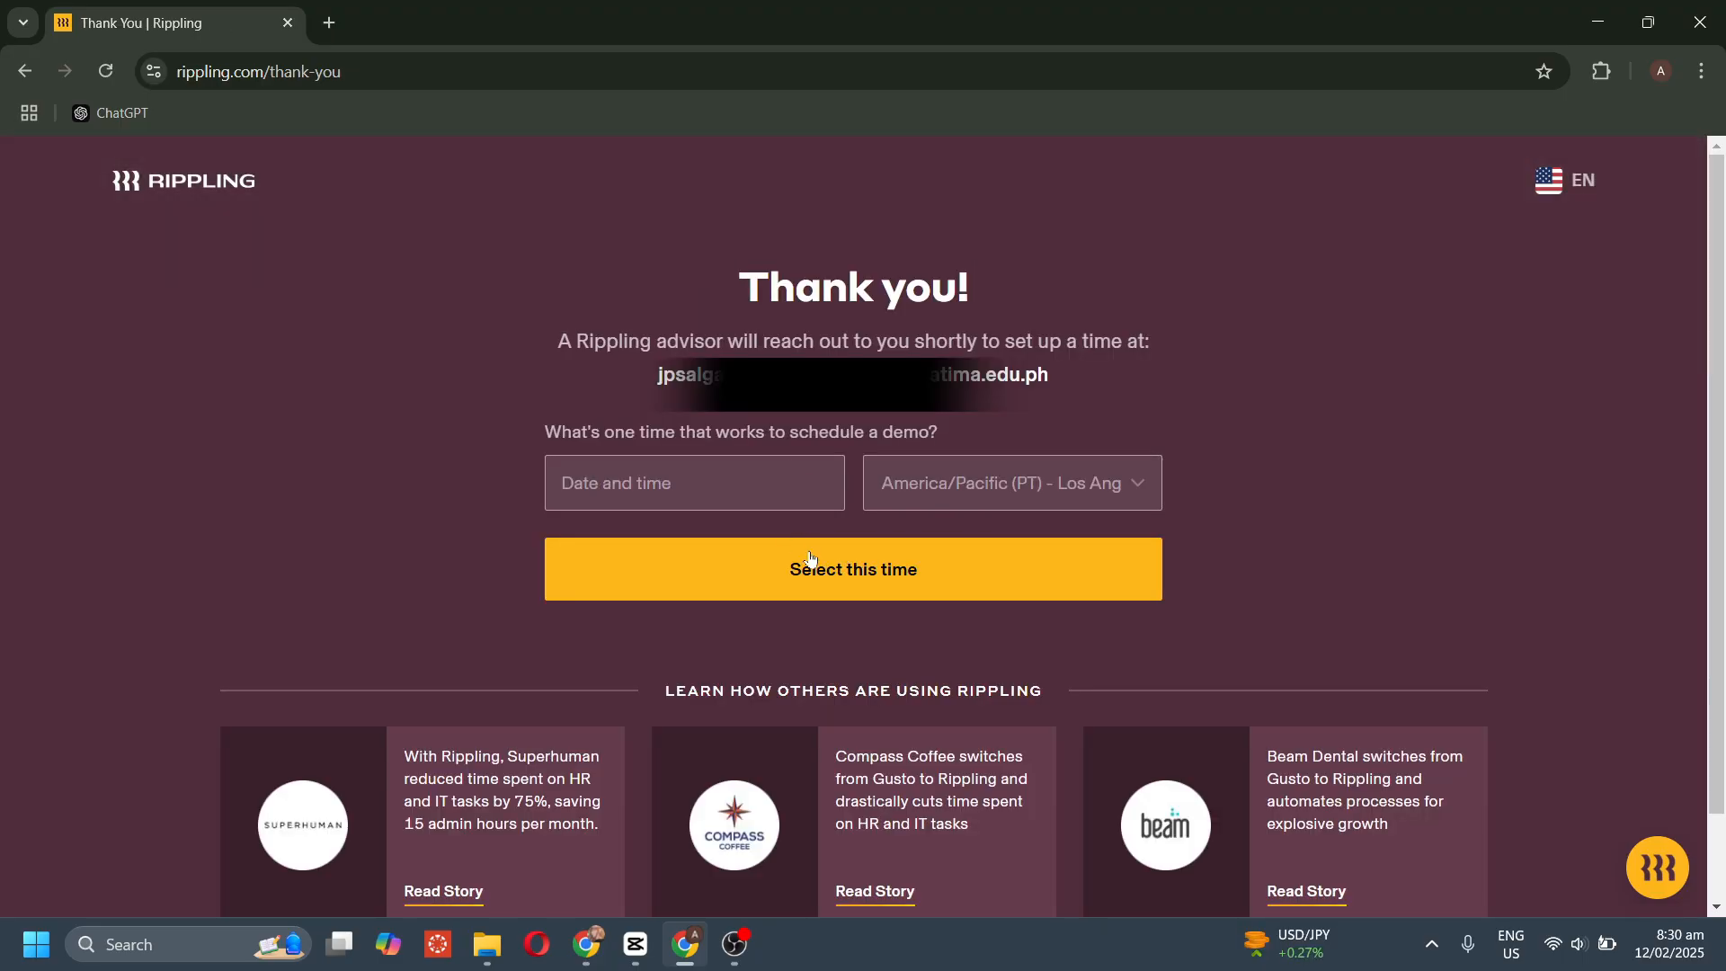
- Book the demo meeting for Feb 24, 2025 at 9:00 AM and confirm the time
left_click(693, 482)
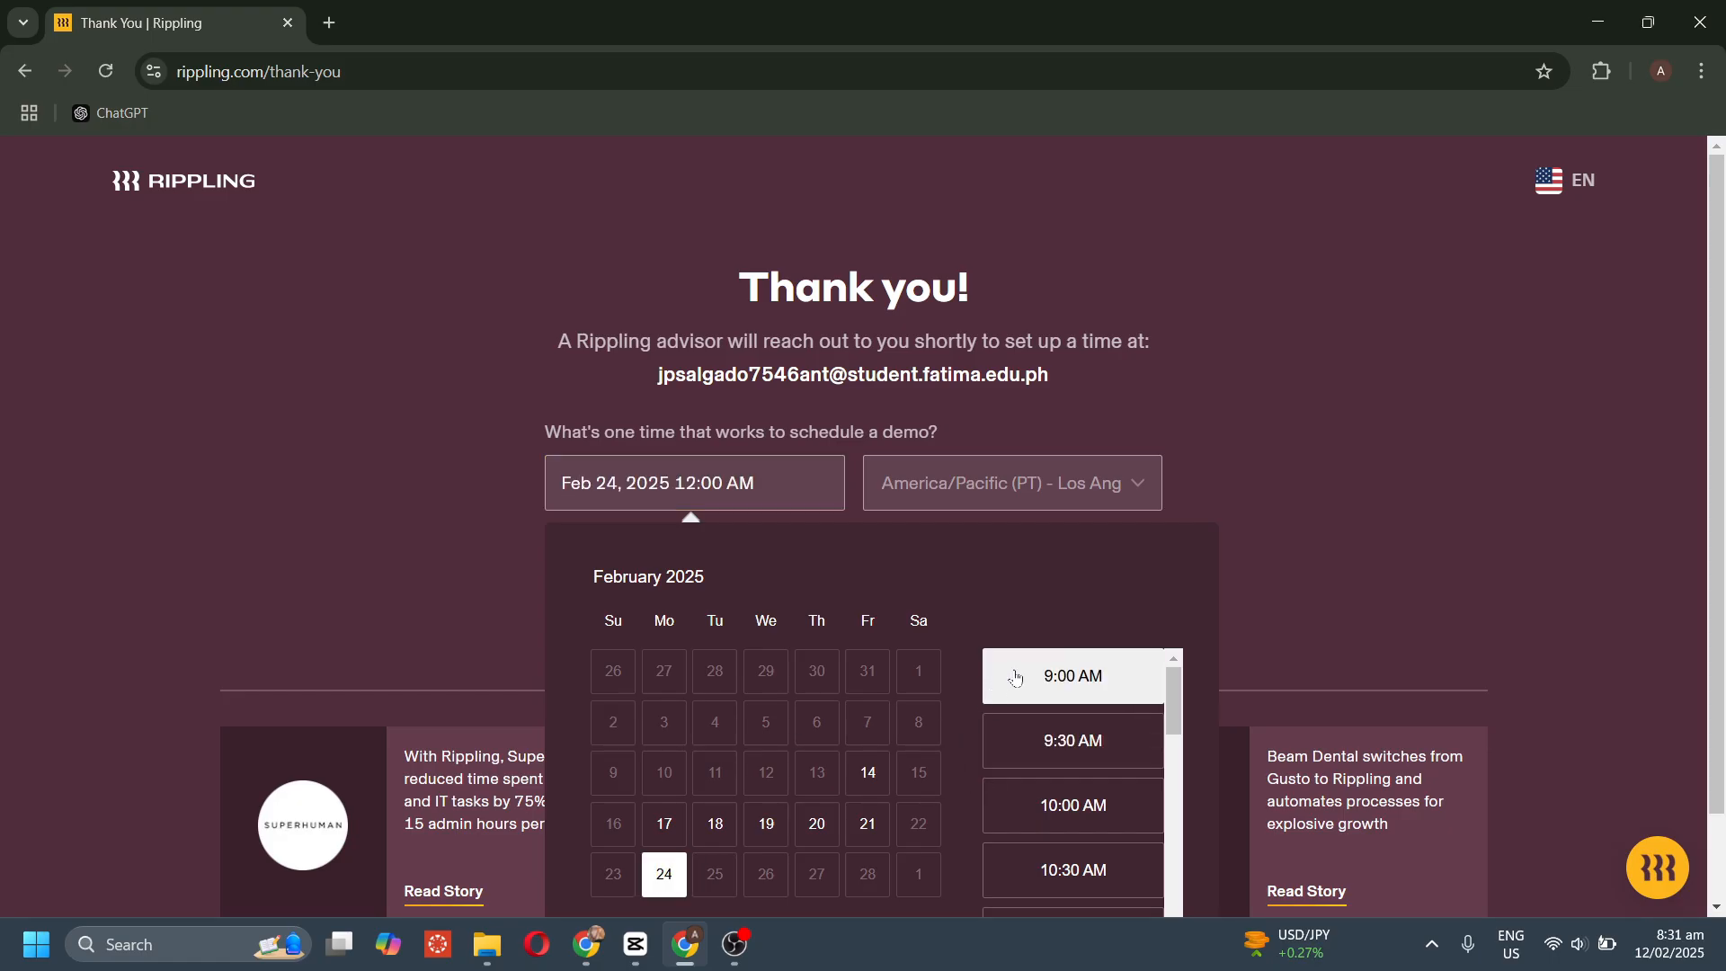
left_click(1070, 676)
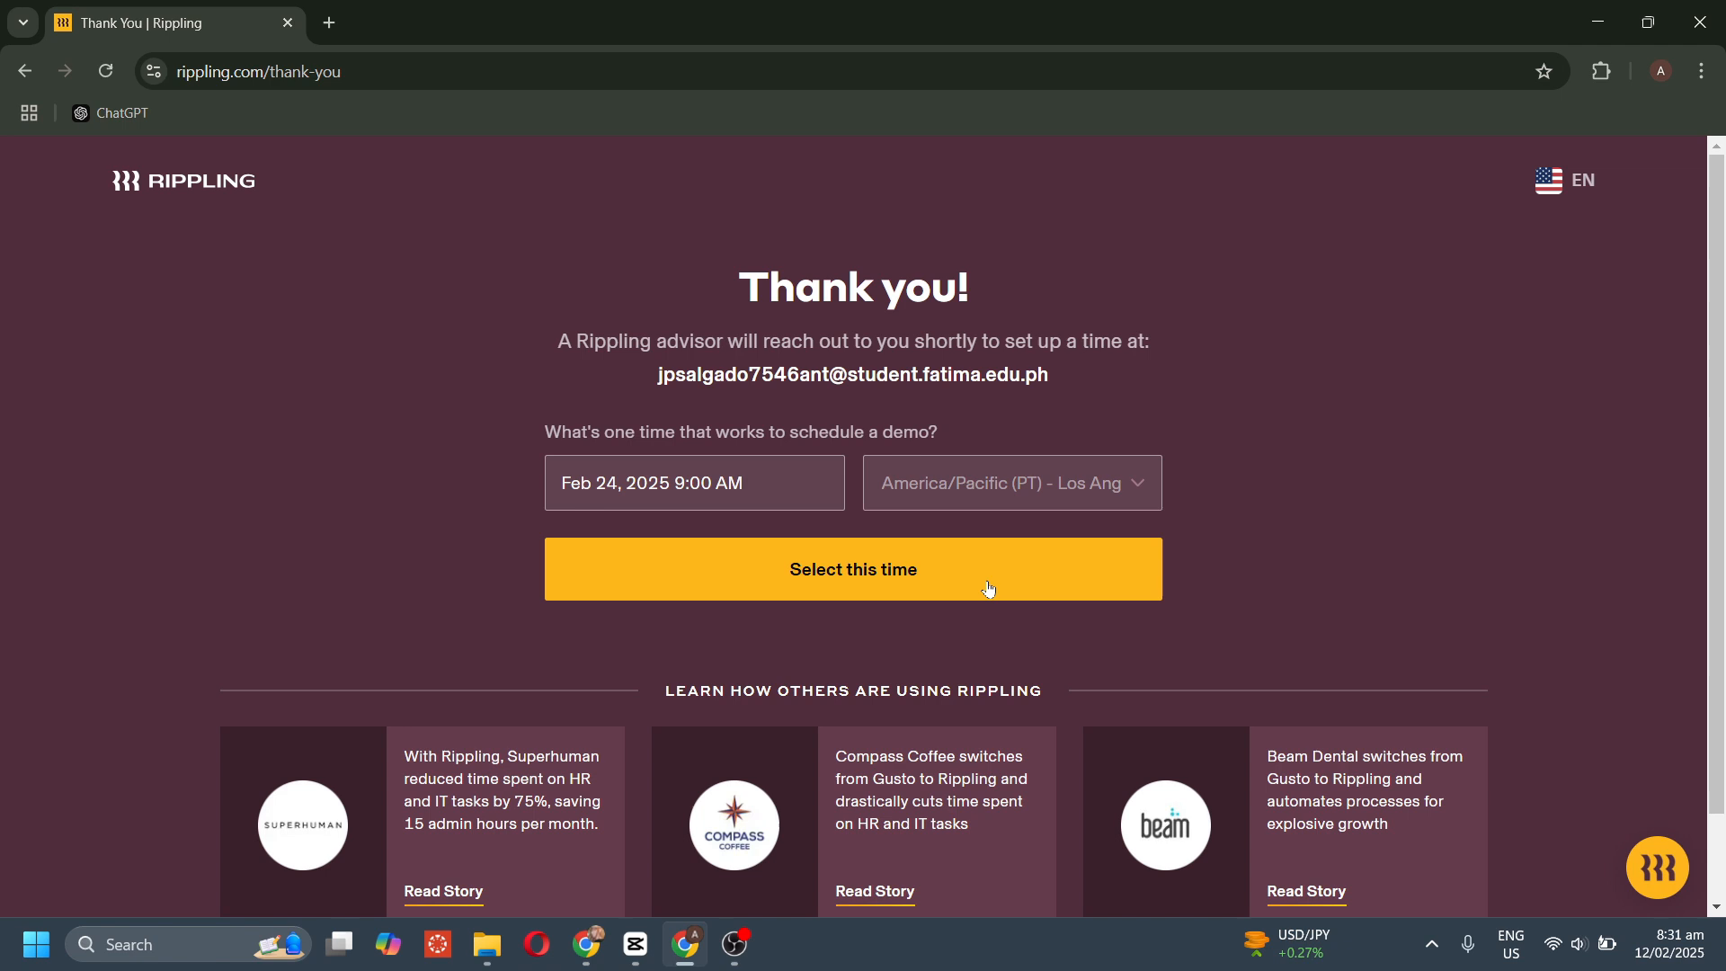
left_click(853, 569)
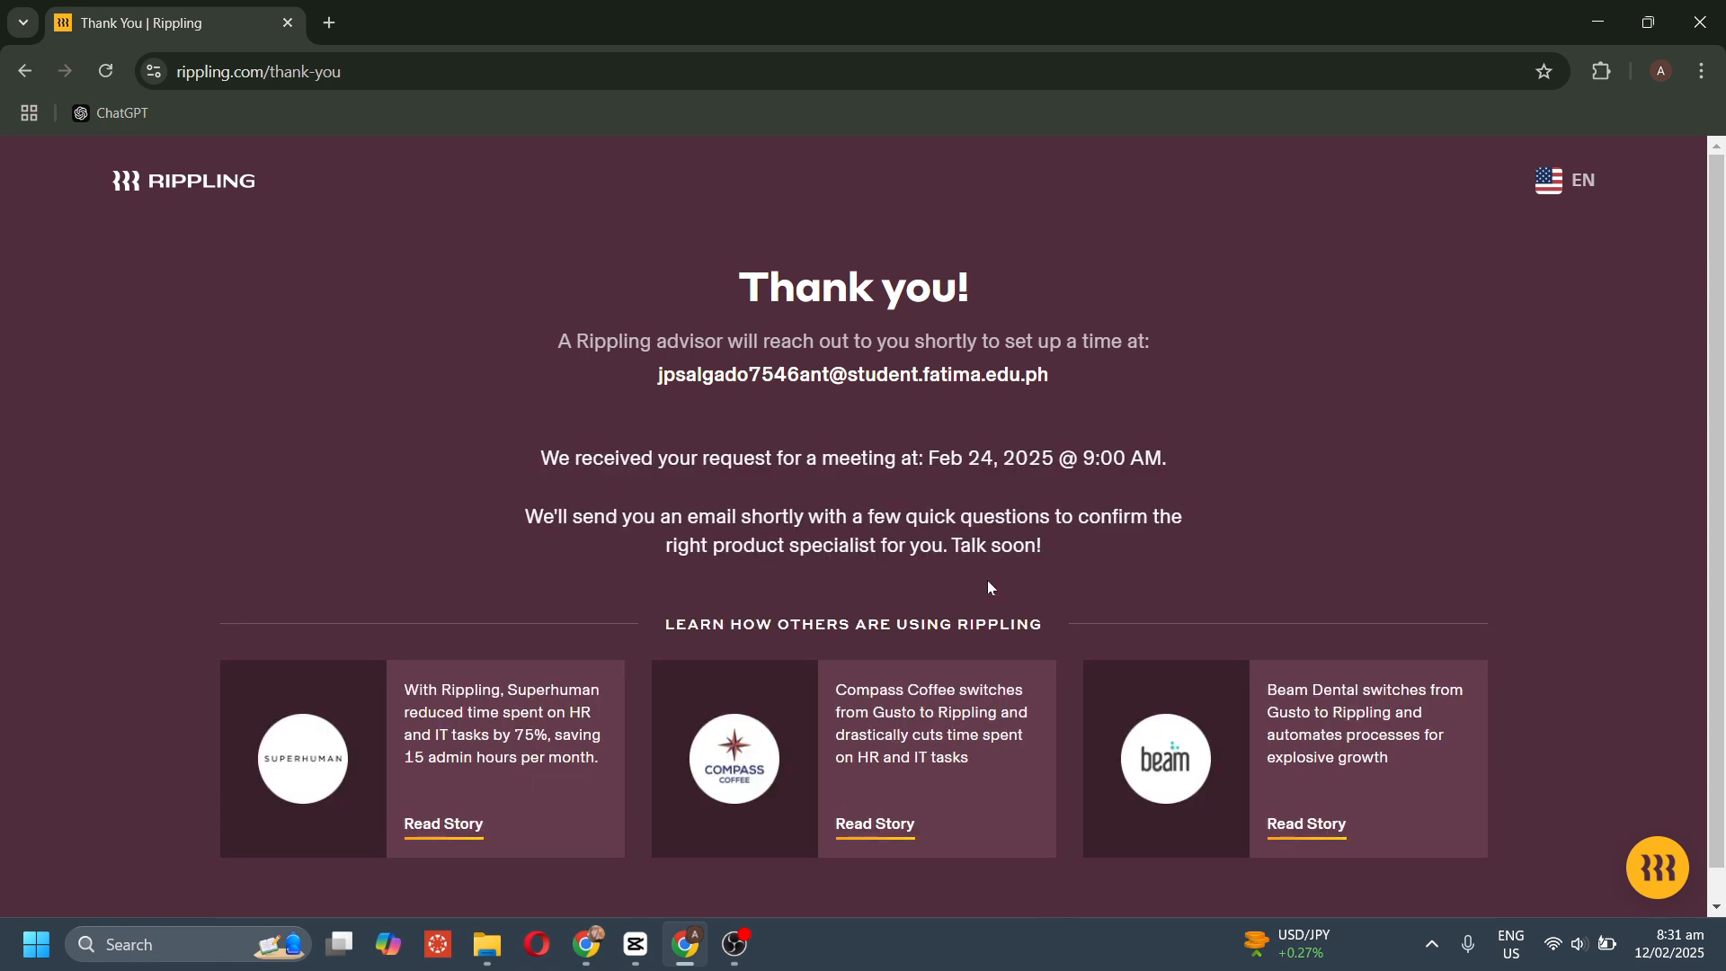
mouse_move(996, 489)
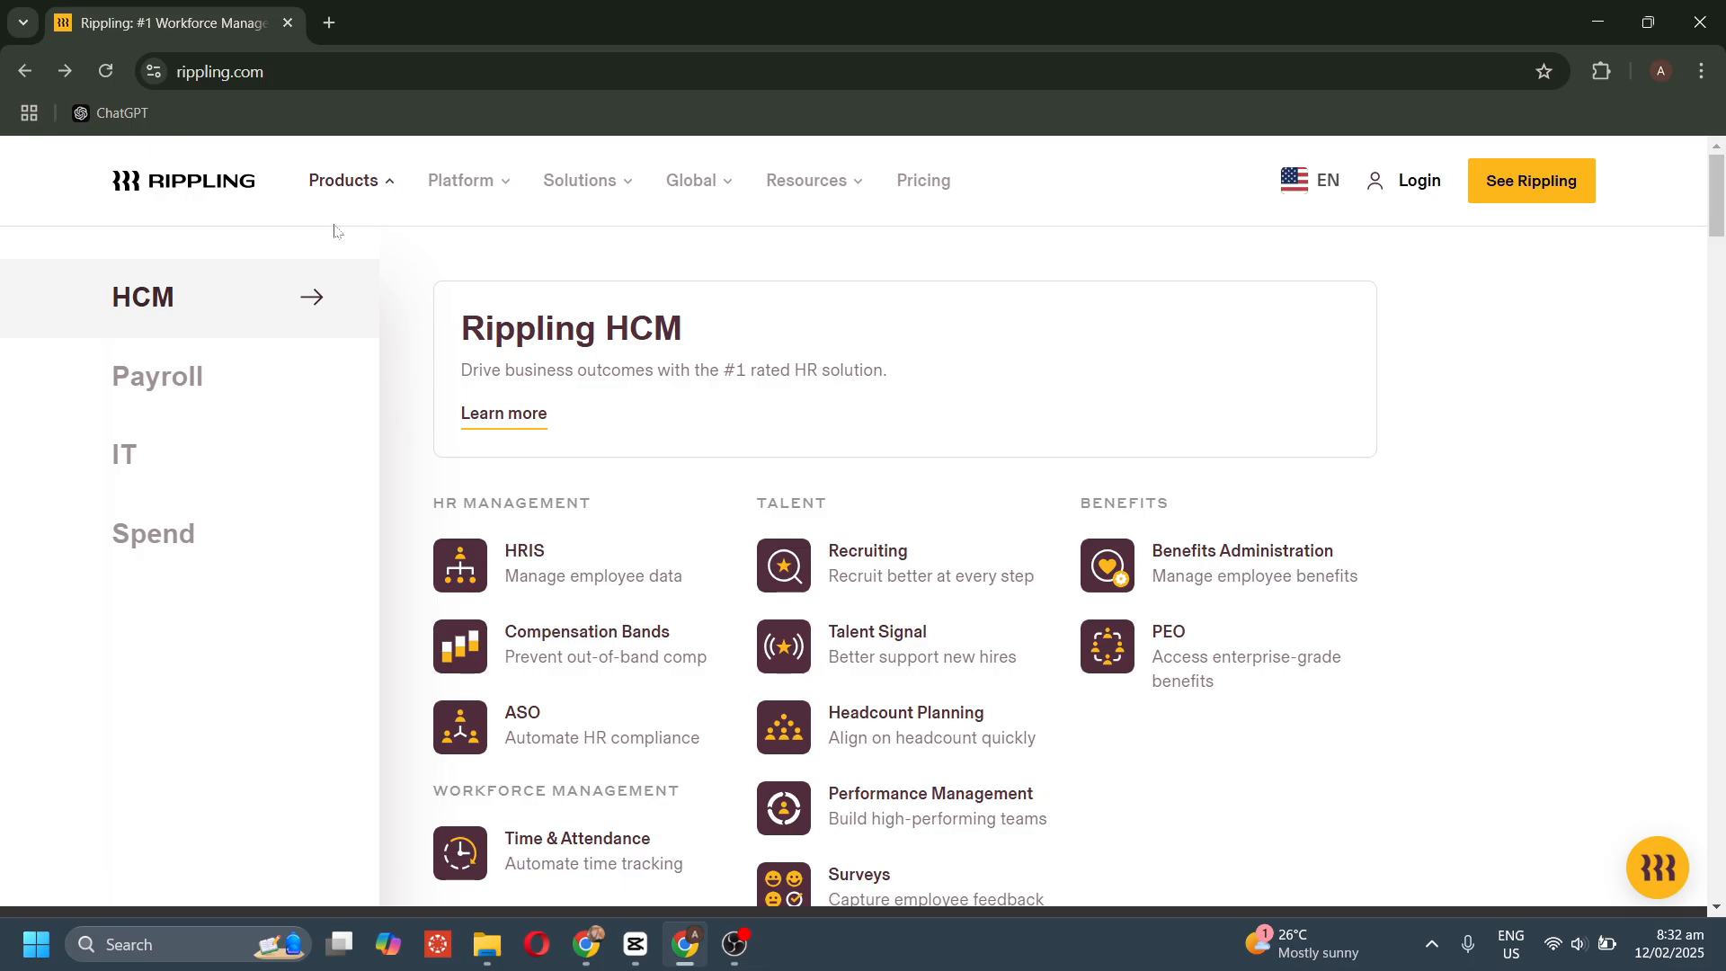
mouse_move(335, 335)
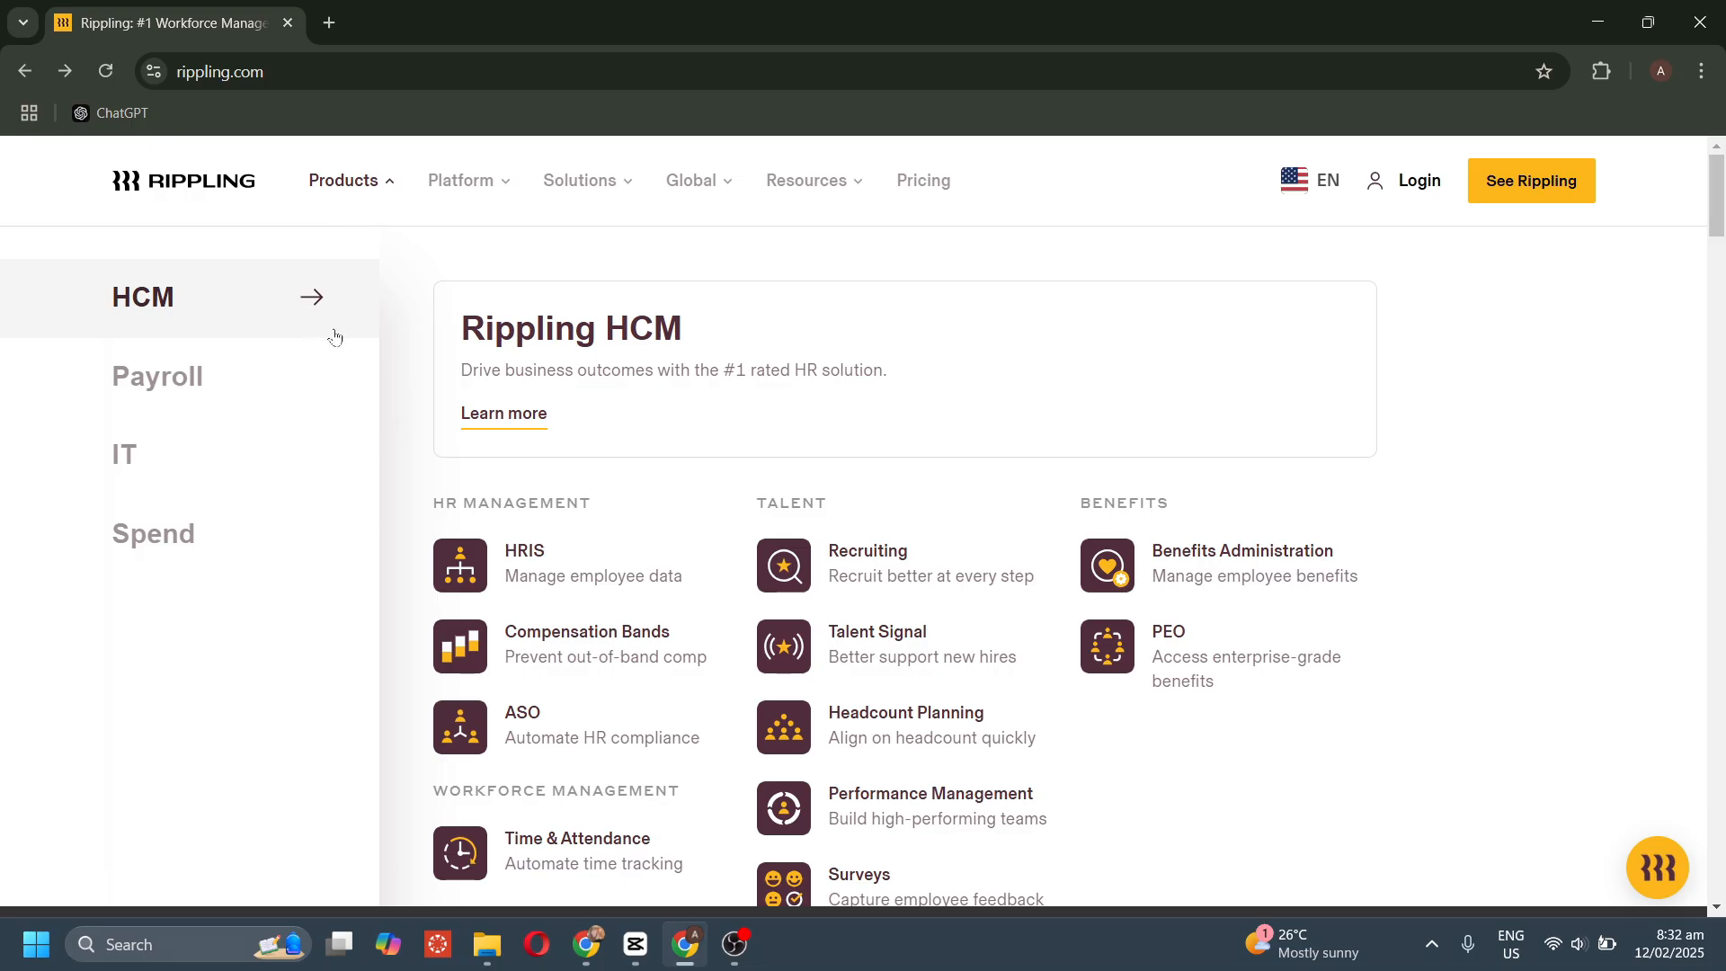
- Scroll the Products menu to view the HCM product offerings
scroll("down", 3)
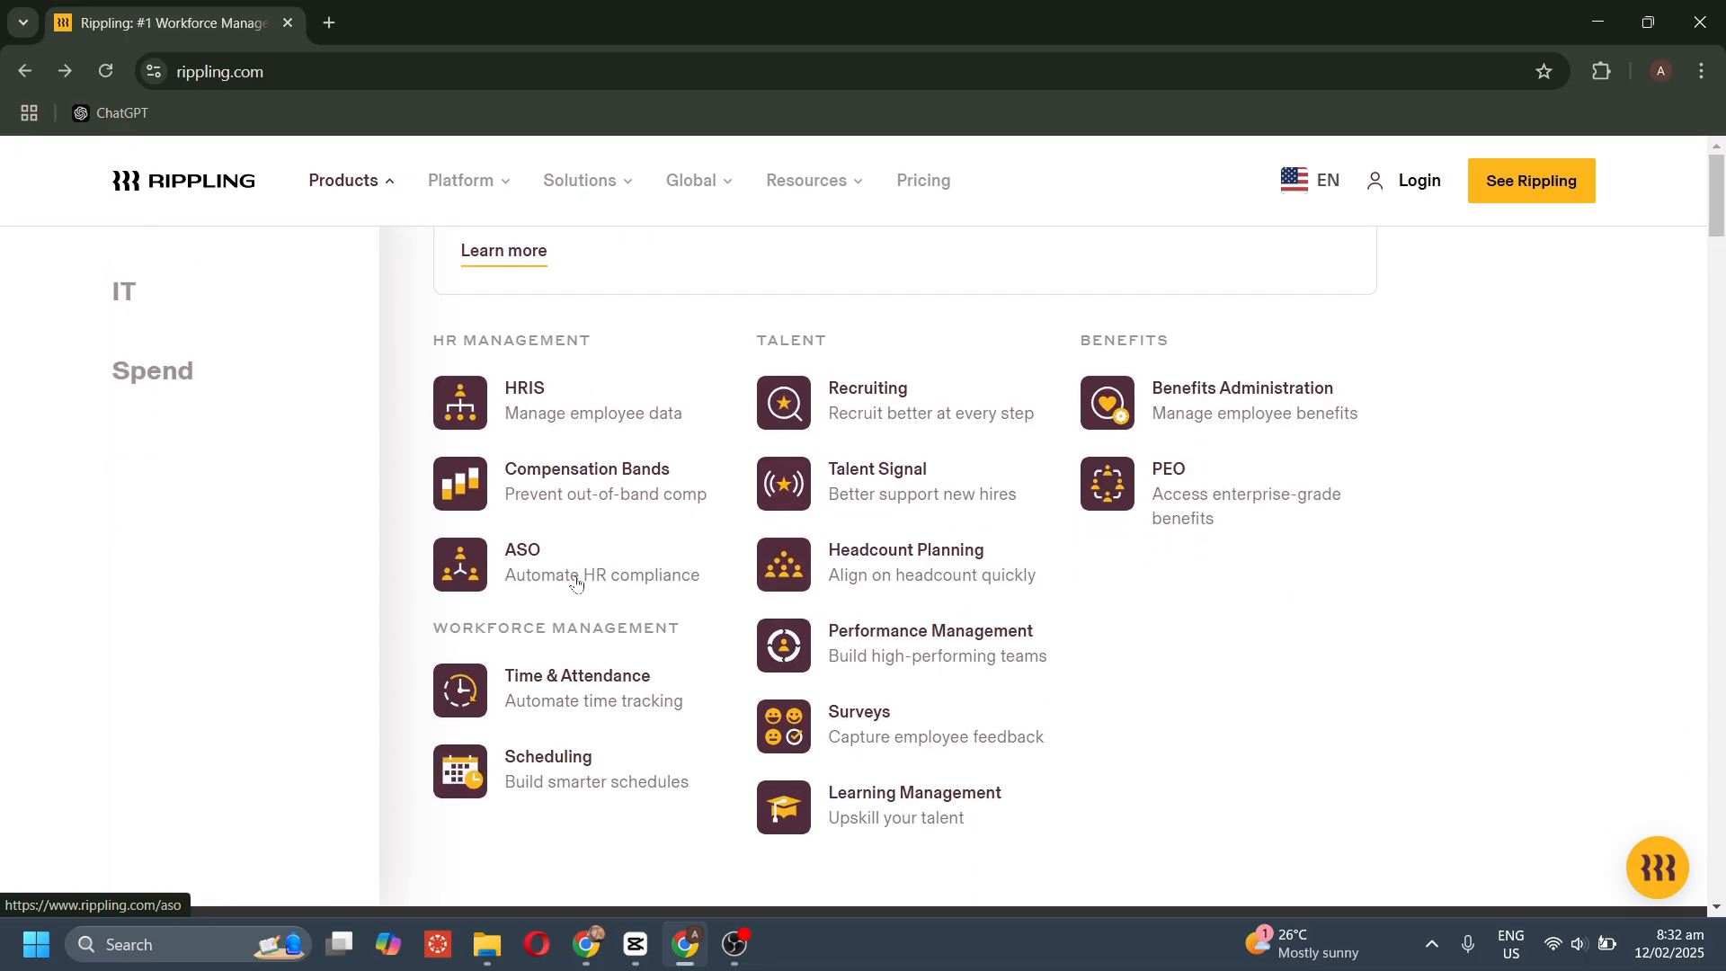
mouse_move(124, 416)
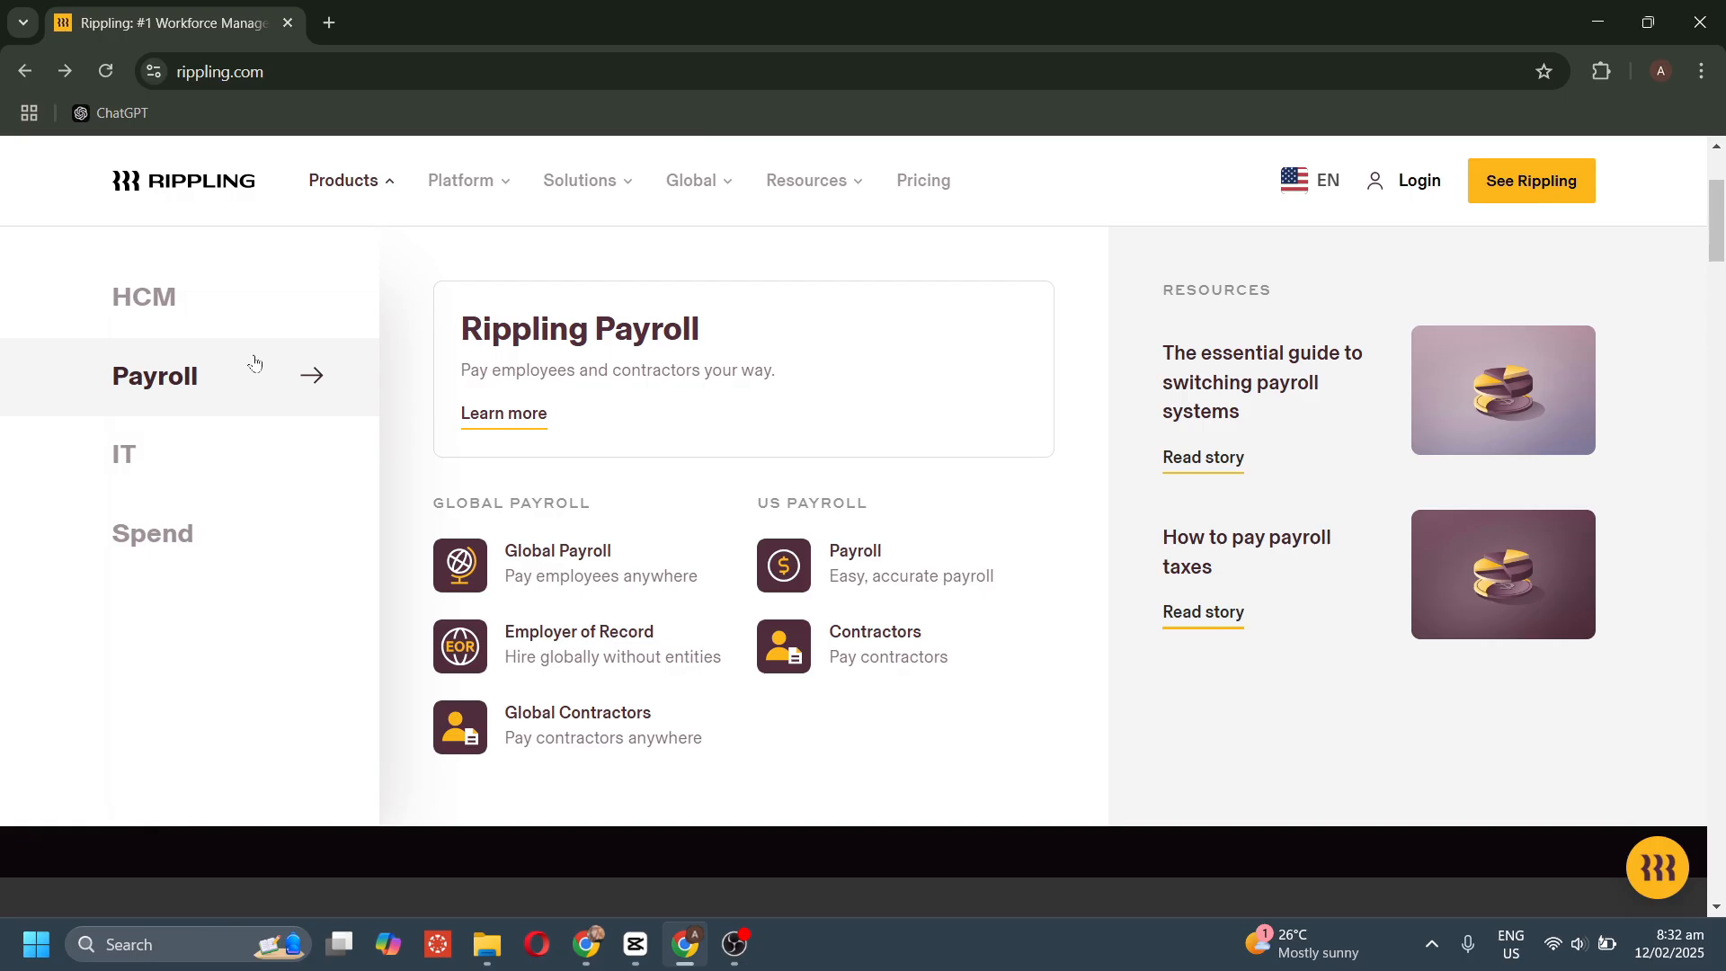
mouse_move(521, 422)
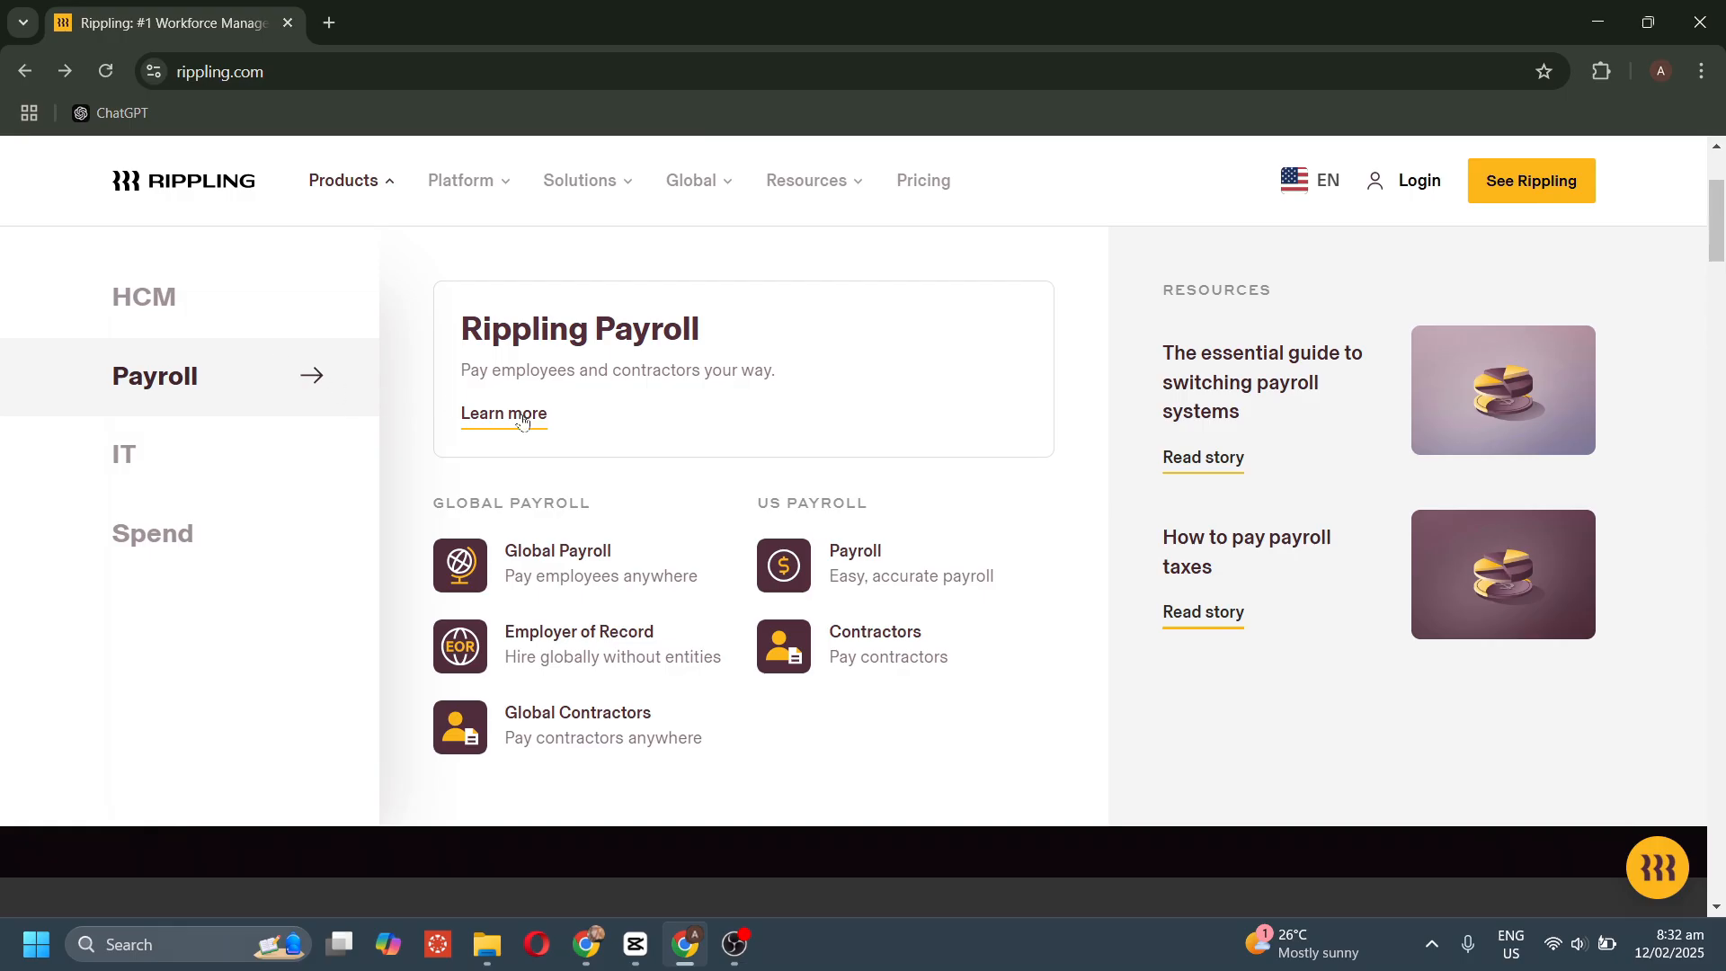
mouse_move(680, 593)
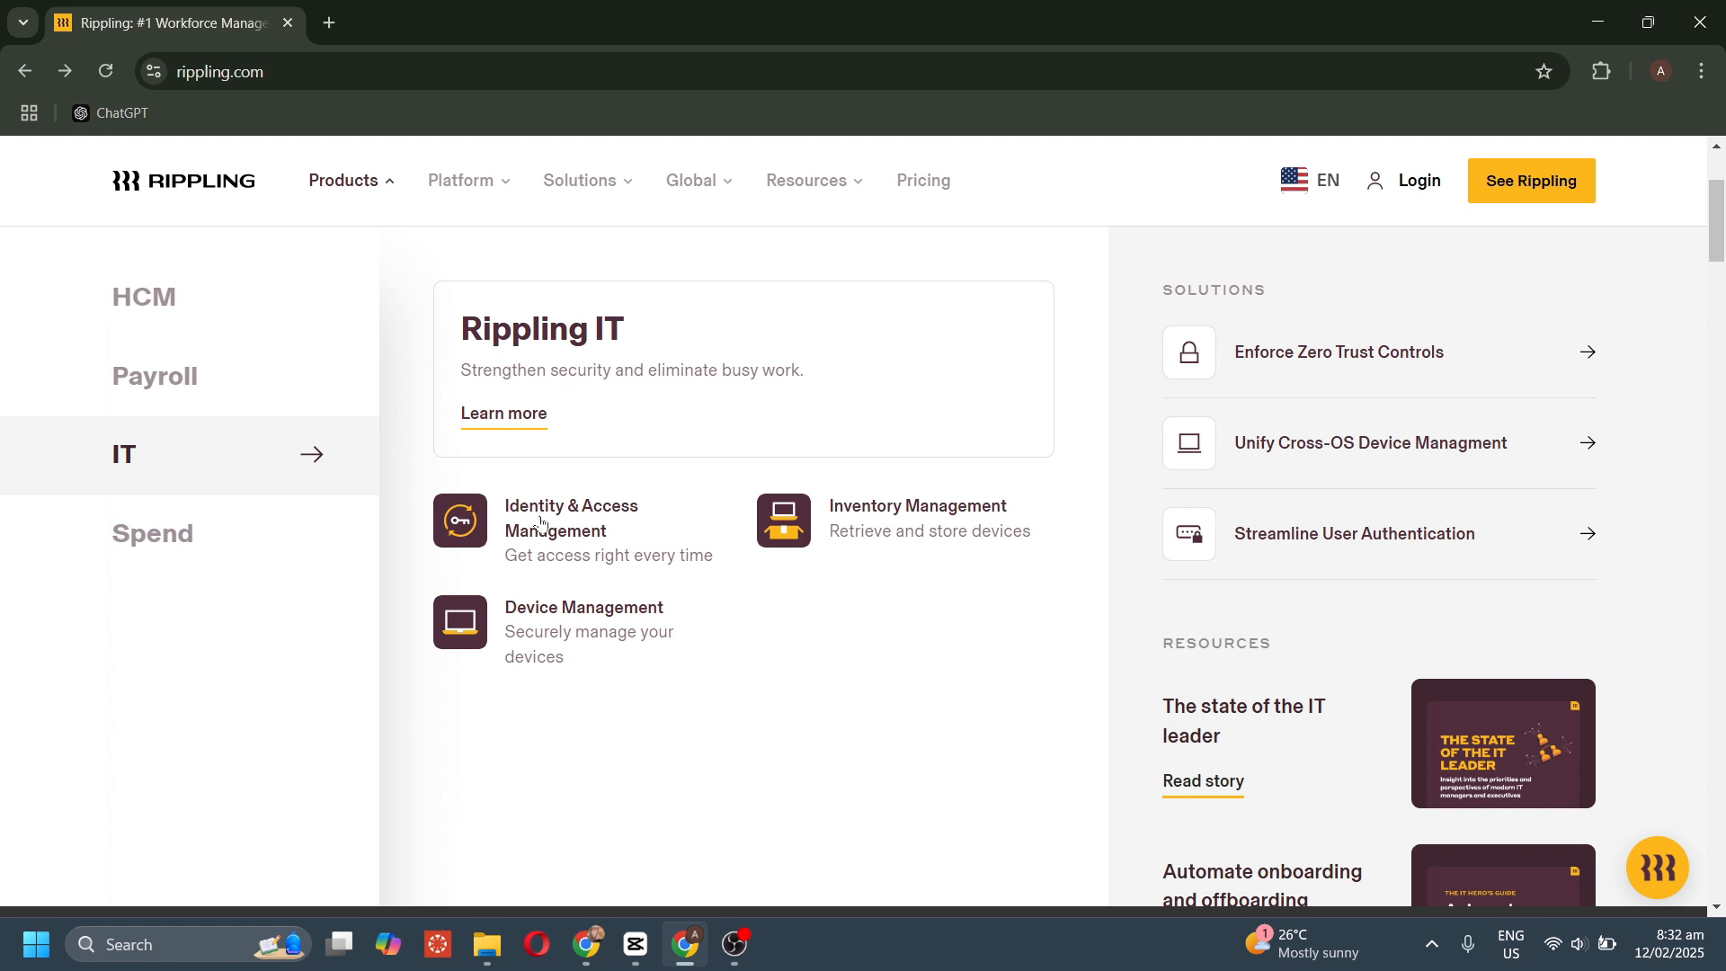
mouse_move(536, 578)
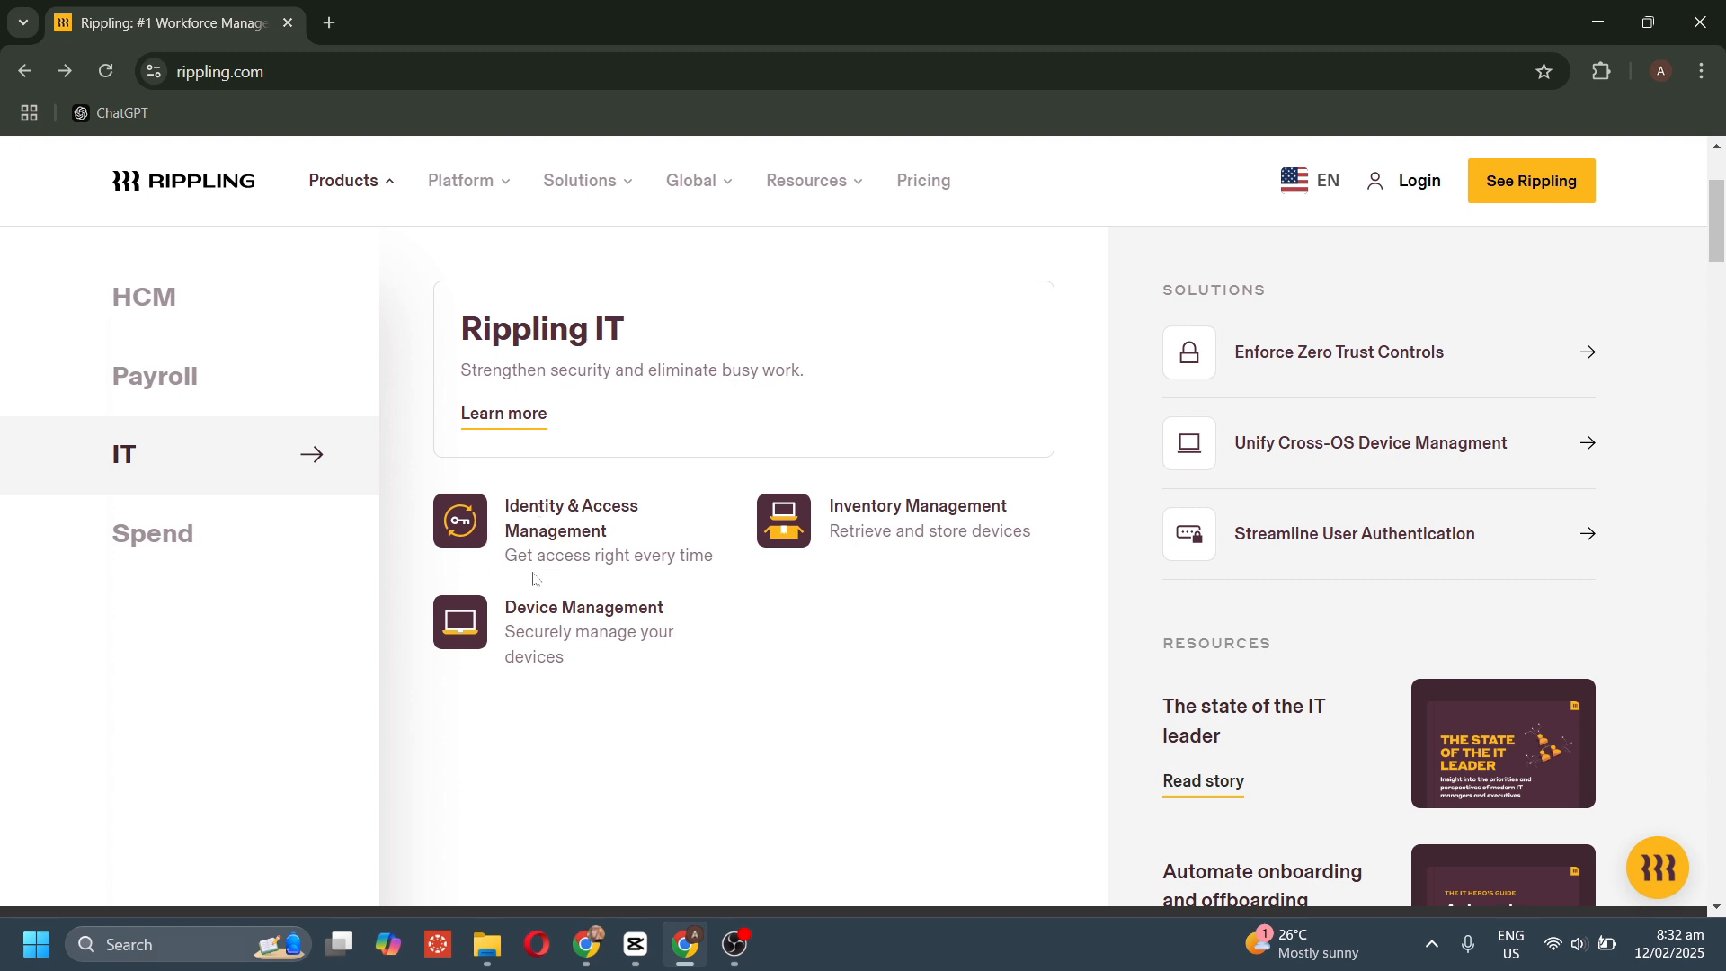
mouse_move(152, 533)
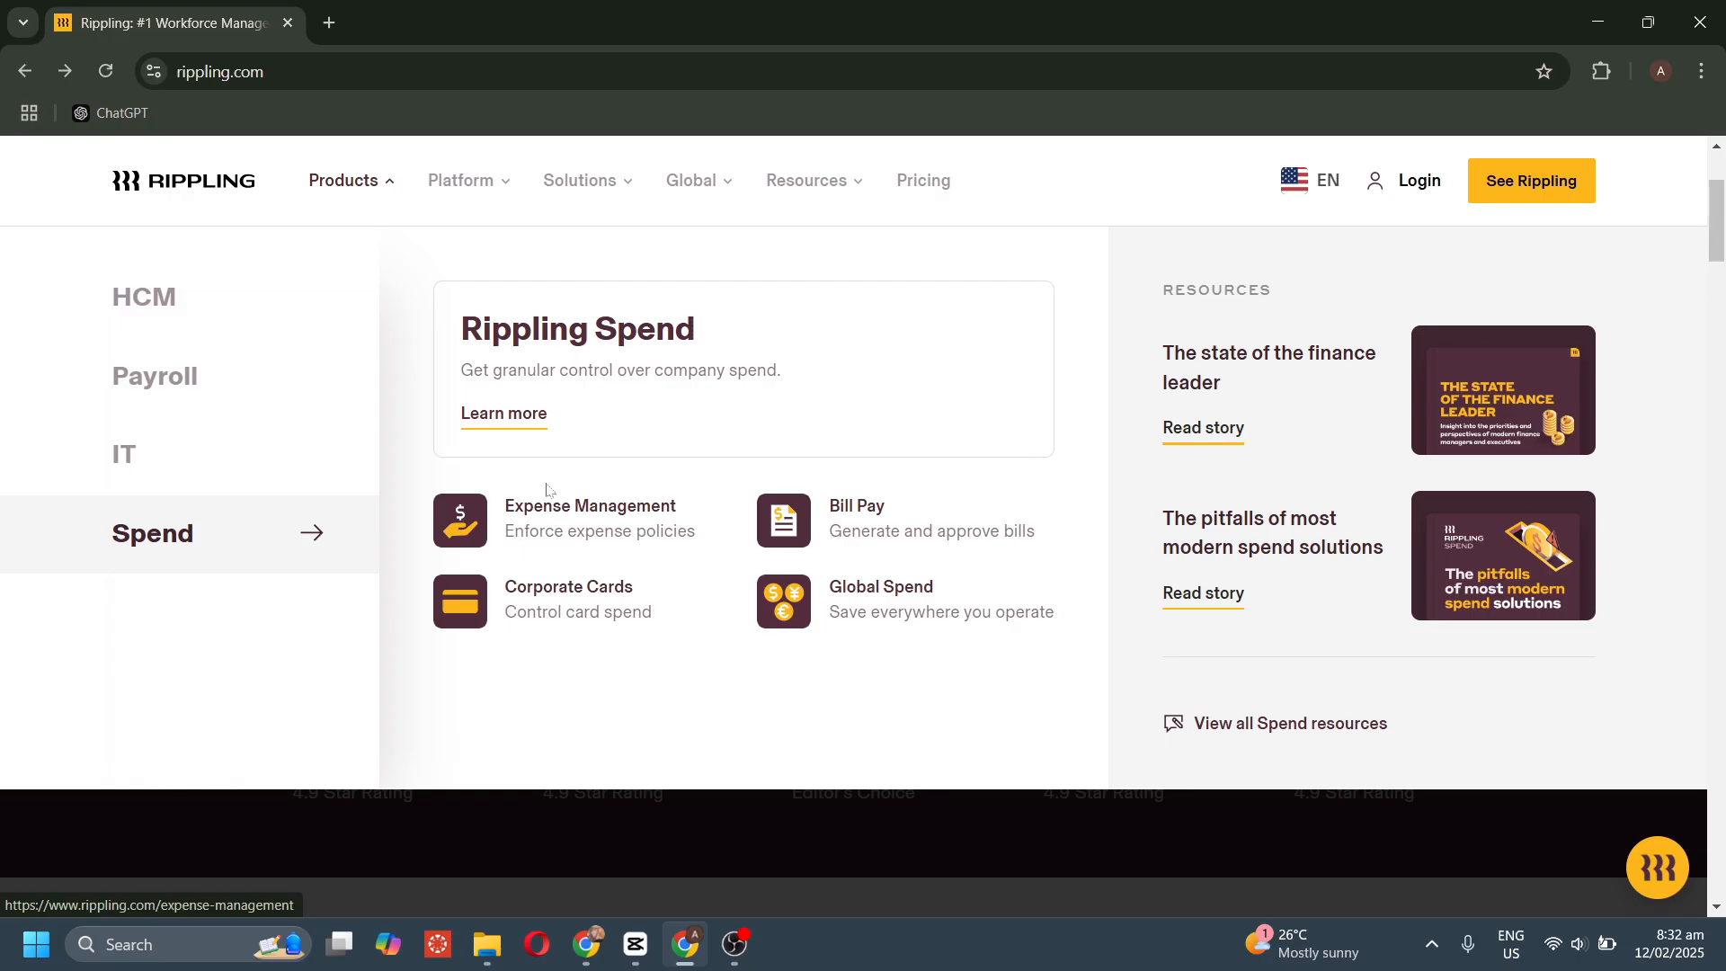
mouse_move(588, 507)
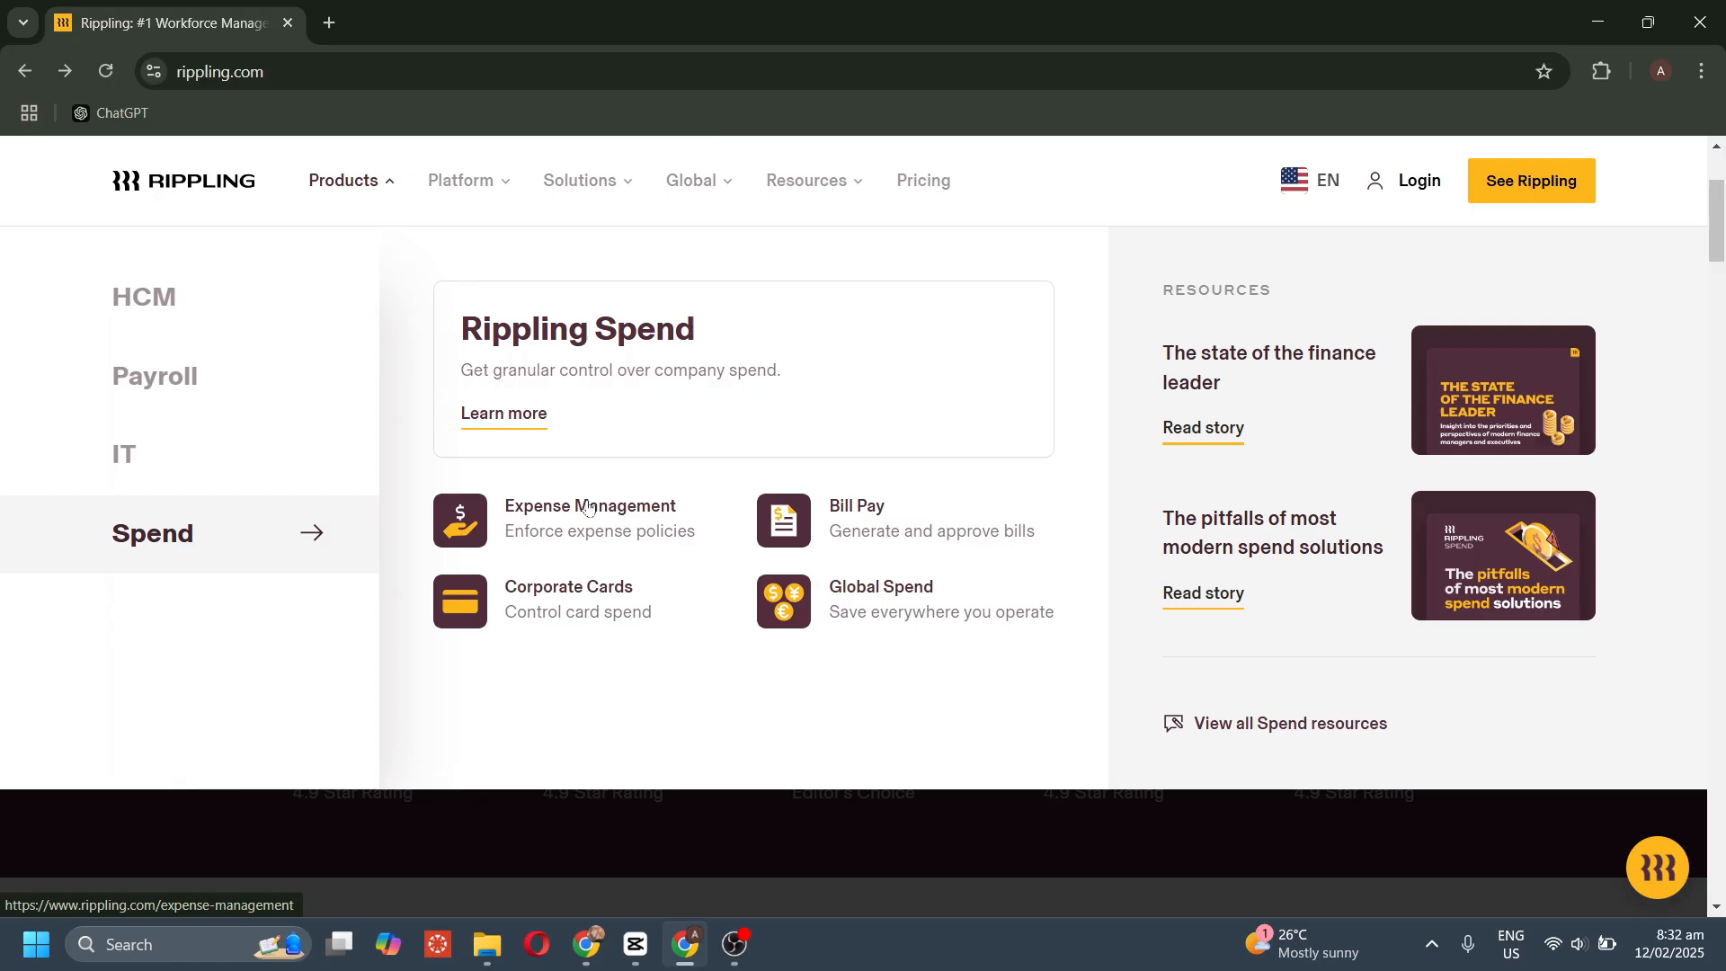
- Open the Expense Management product page from the navigation
left_click(468, 180)
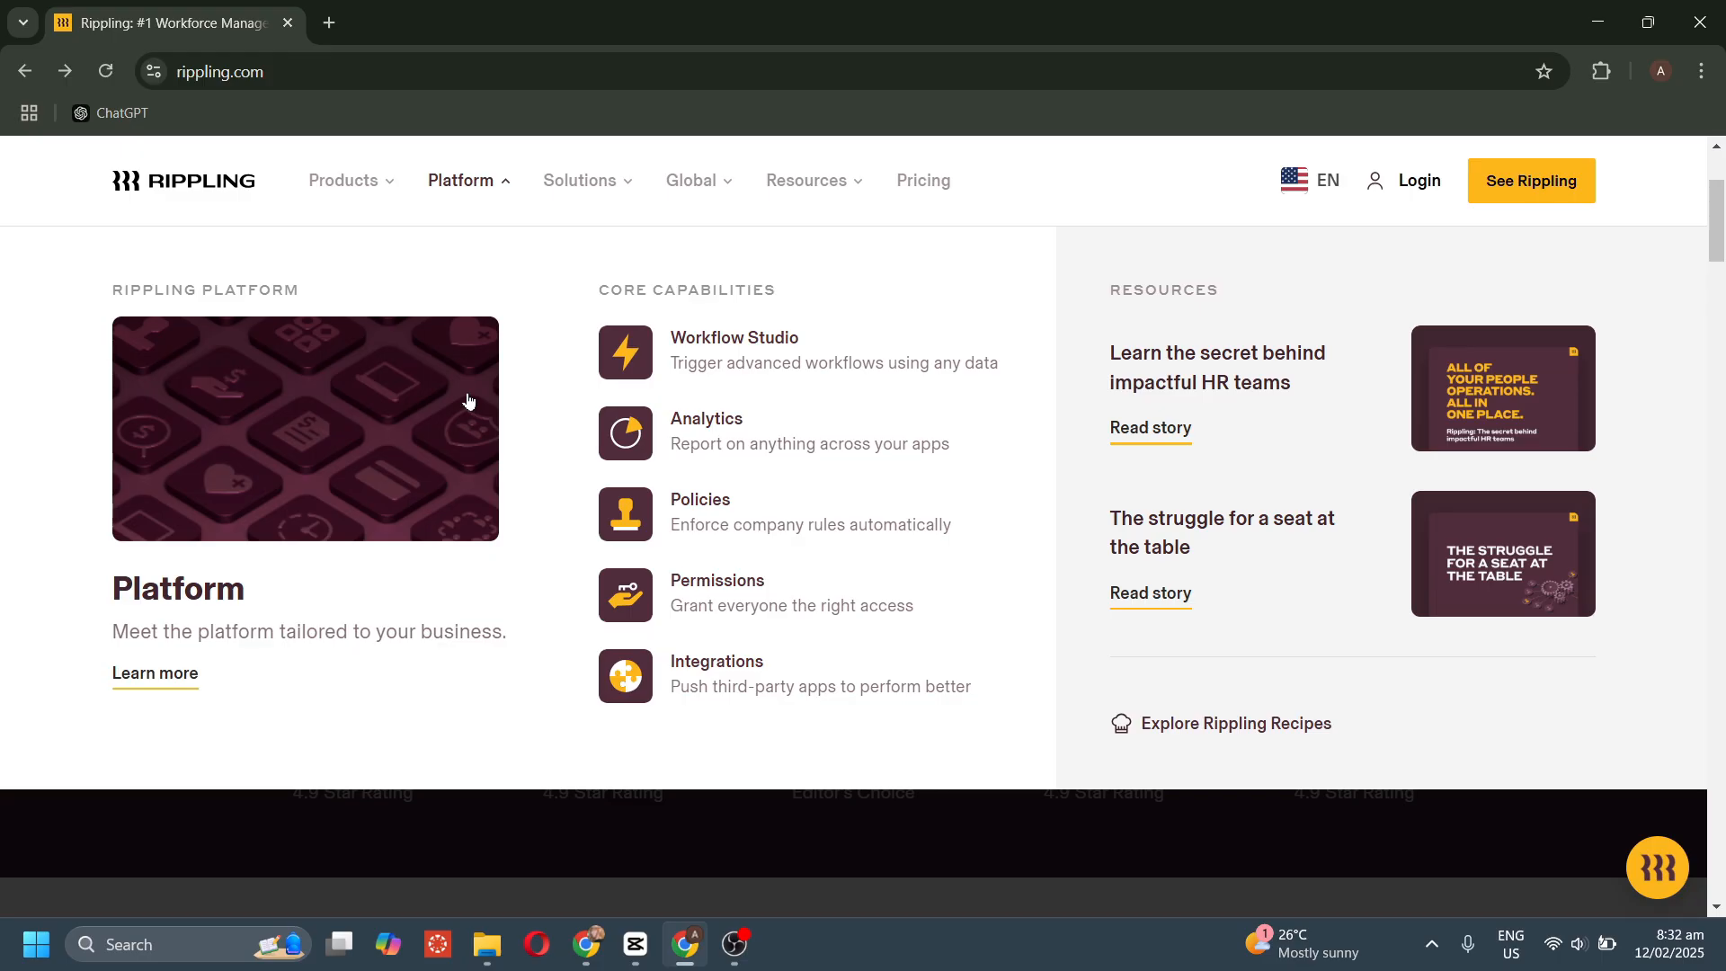
- View solutions by industry, company size and partners, then go to the pricing page
left_click(580, 180)
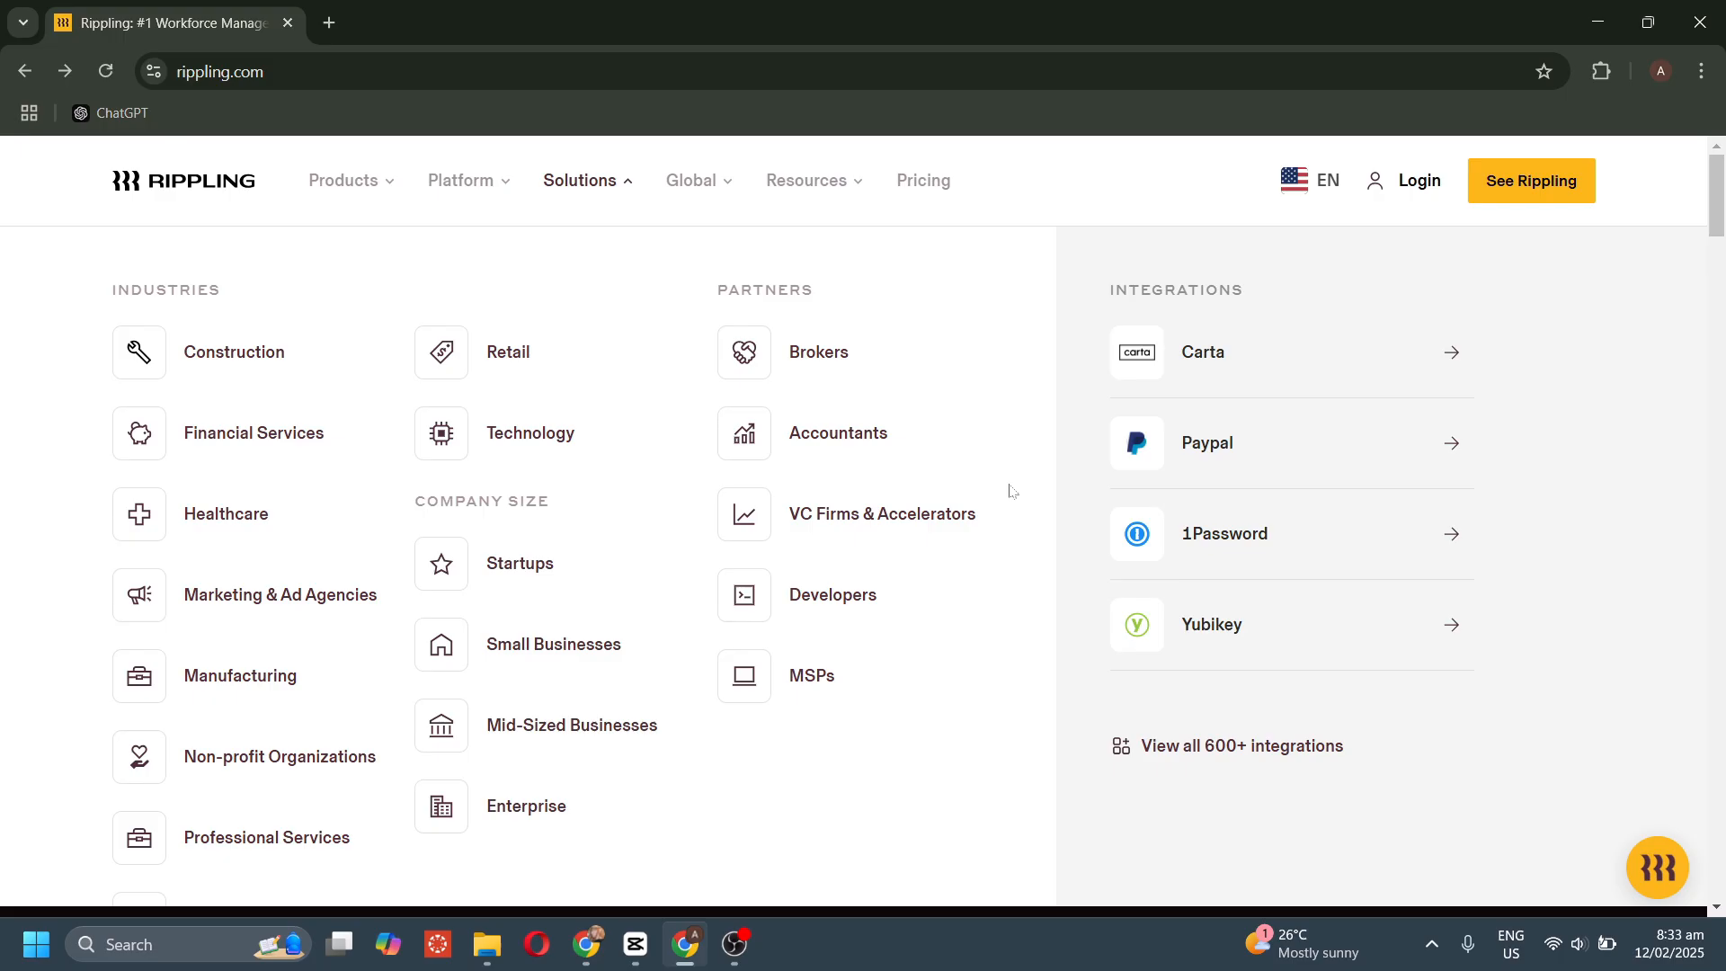
left_click(923, 181)
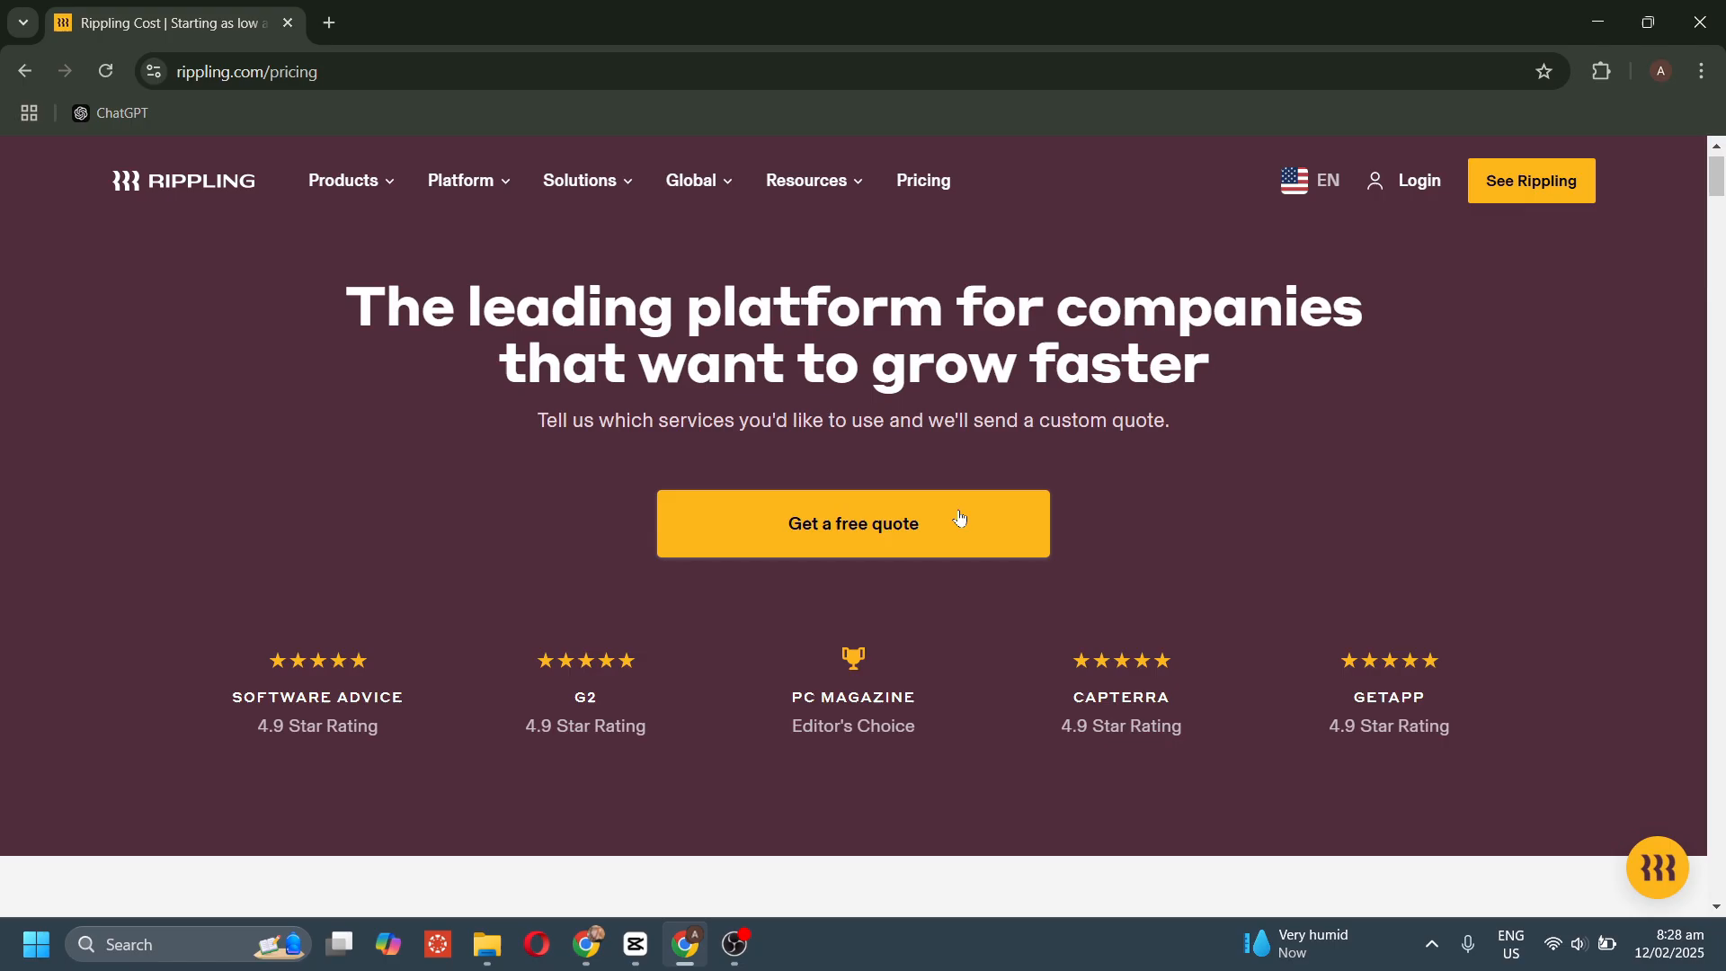